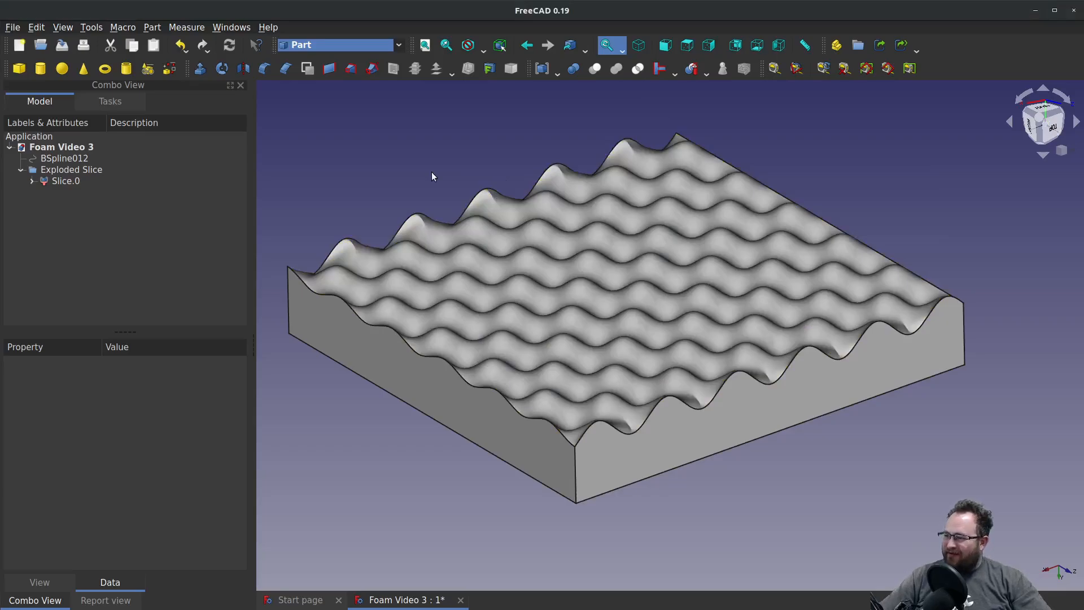
{"action": "mouse_move", "coordinate": [156, 86]}
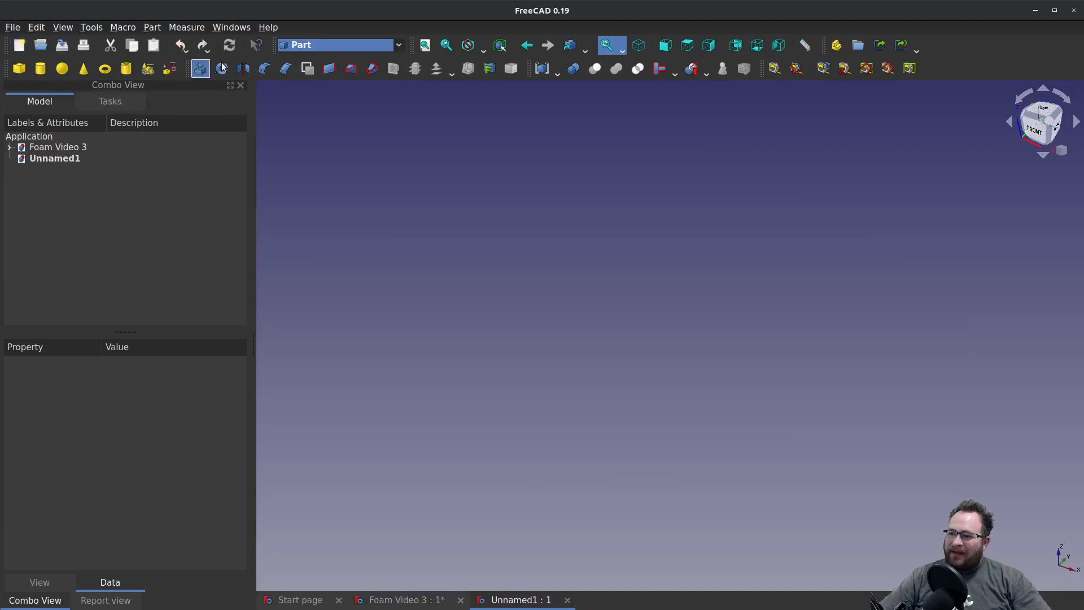
{"action": "left_click", "coordinate": [91, 27]}
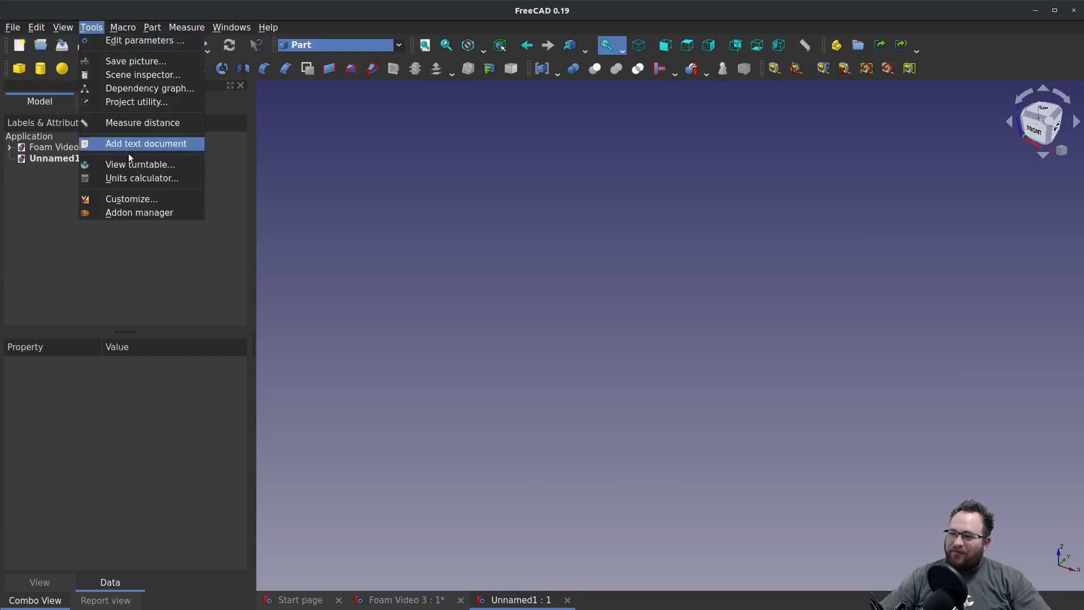
{"action": "left_click", "coordinate": [139, 213]}
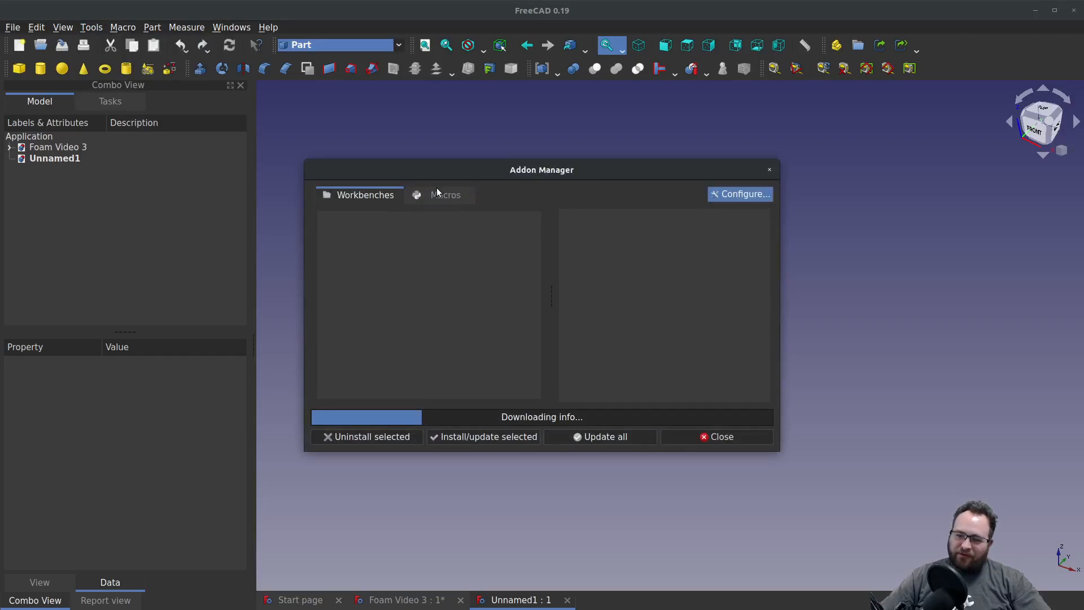
{"action": "left_click", "coordinate": [445, 195]}
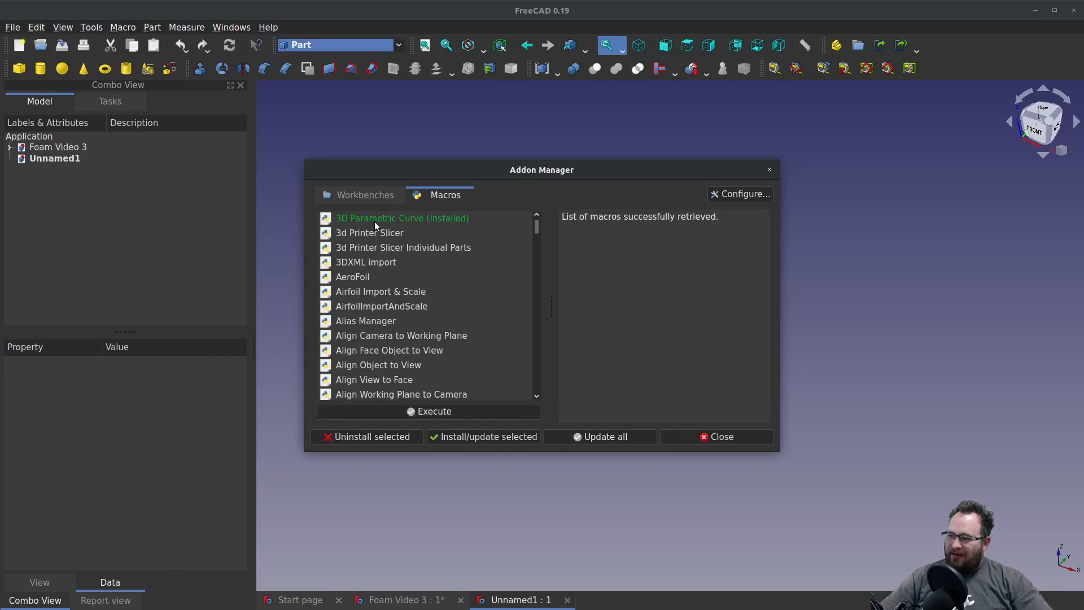
{"action": "left_click", "coordinate": [402, 218]}
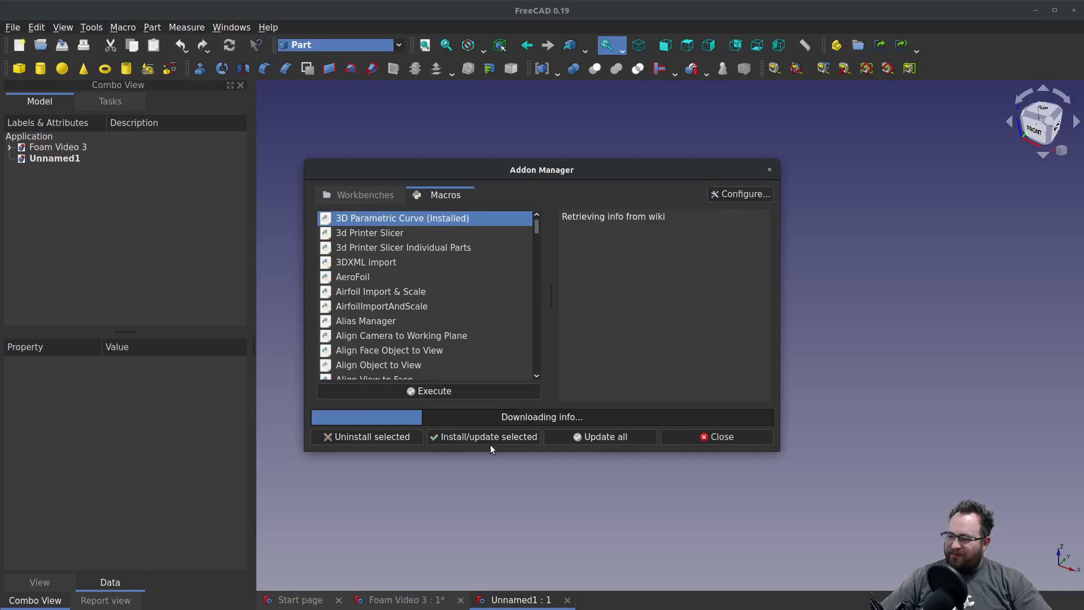
{"action": "left_click", "coordinate": [716, 436]}
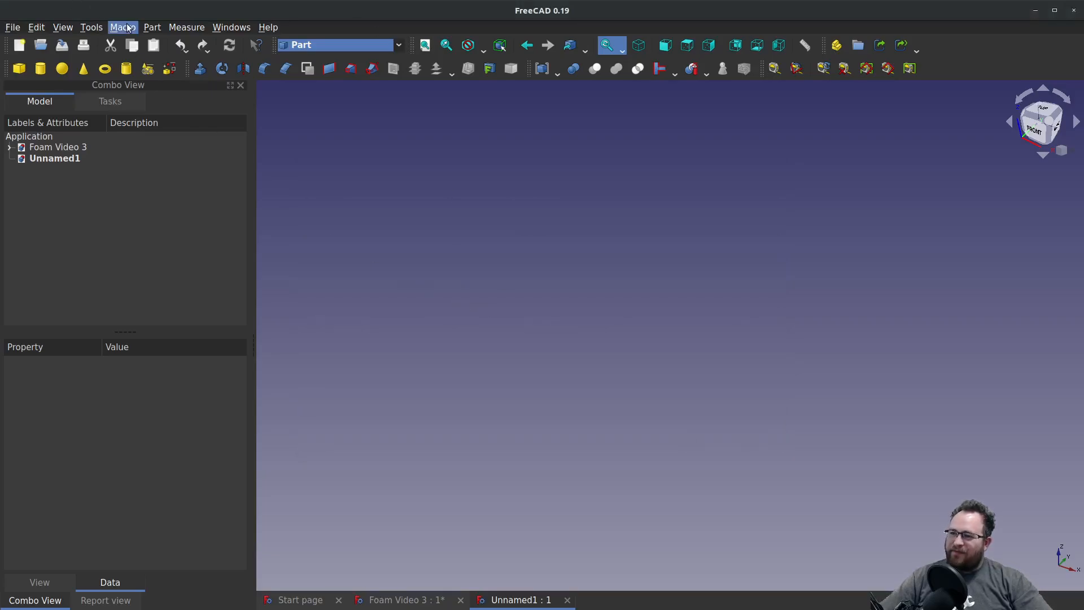
Run the 3D_Parametric_Curve user macro and position its panel.
{"action": "left_click", "coordinate": [122, 28]}
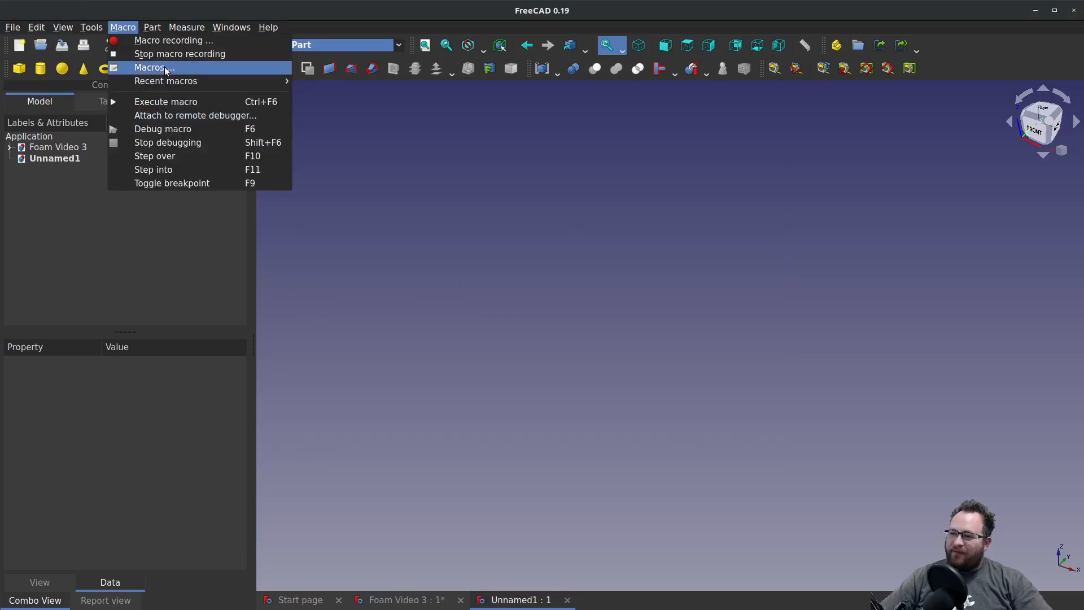
{"action": "left_click", "coordinate": [152, 67]}
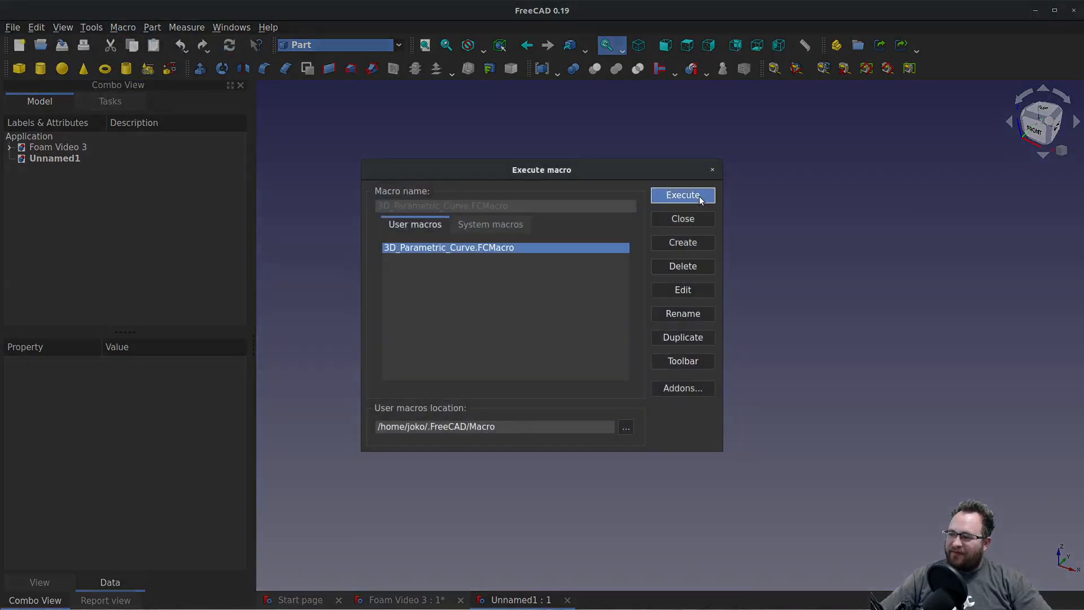
{"action": "left_click", "coordinate": [682, 195]}
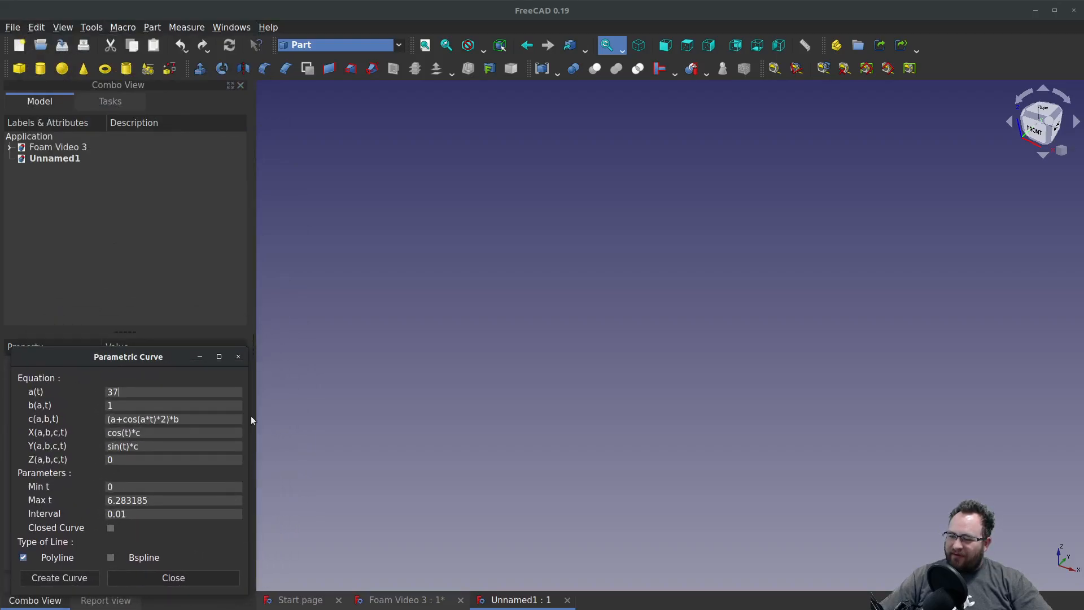
{"action": "left_click_drag", "start_coordinate": [129, 356], "coordinate": [117, 365]}
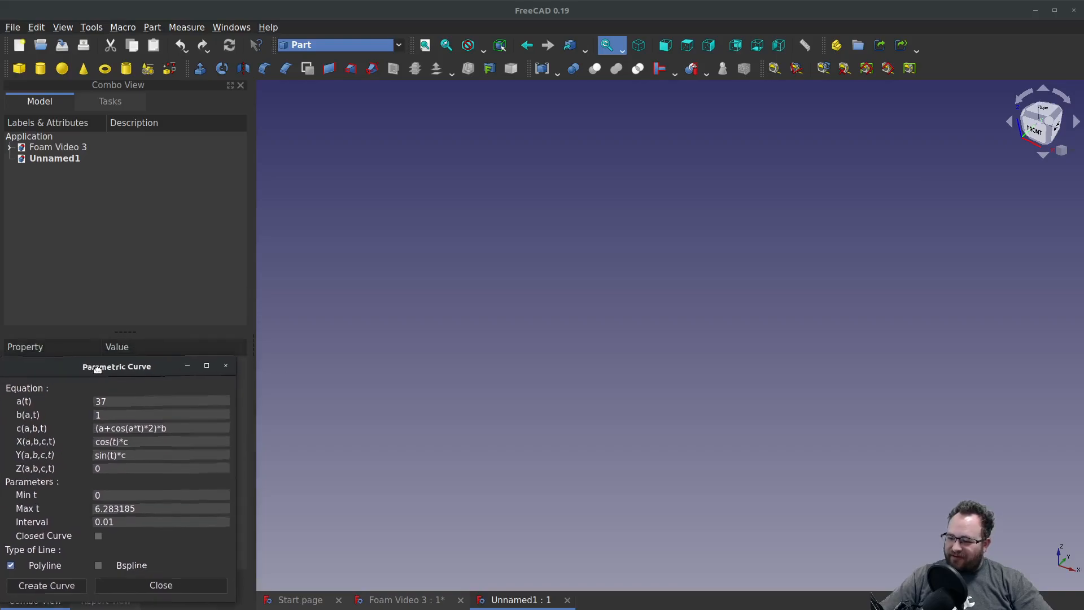
{"action": "left_click_drag", "start_coordinate": [118, 365], "coordinate": [123, 350]}
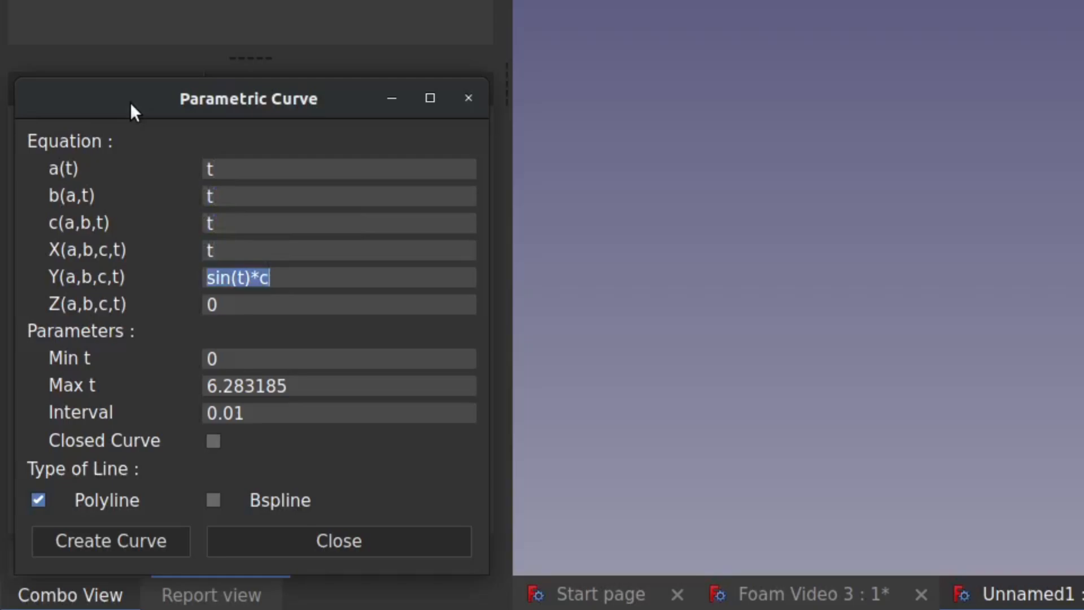
Set Y to cos(t), Max t to 35 and choose Bspline output.
{"action": "type", "text": "cos(t)"}
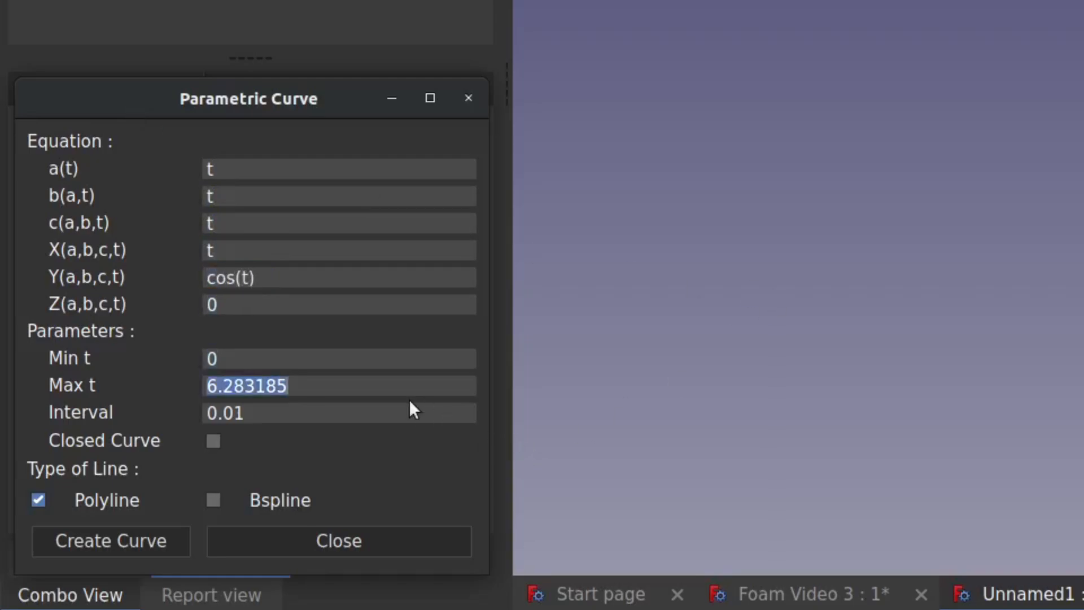
{"action": "type", "text": "35"}
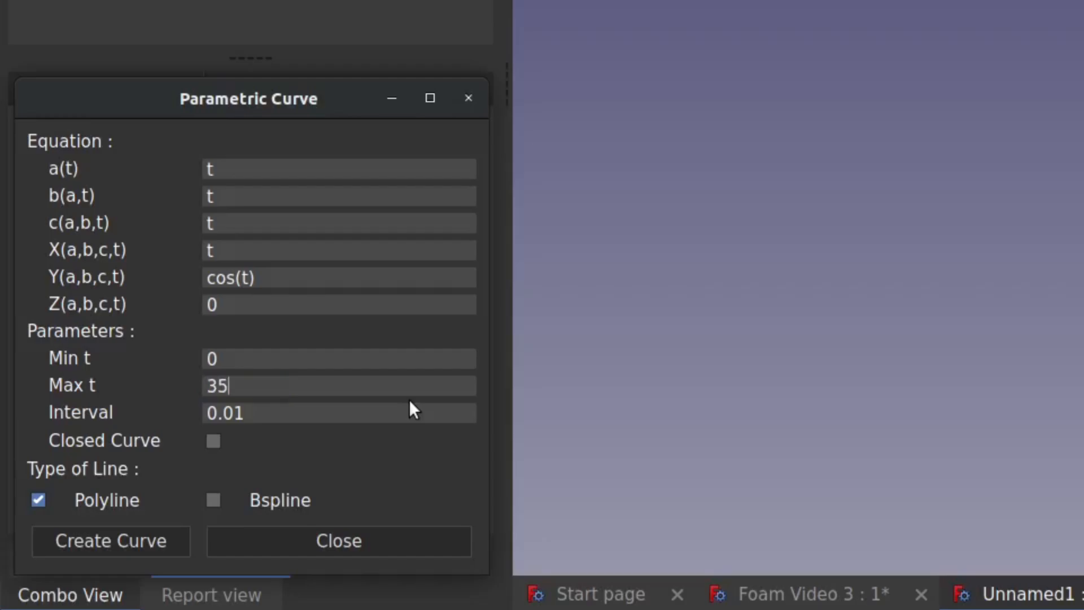
{"action": "left_click", "coordinate": [214, 500]}
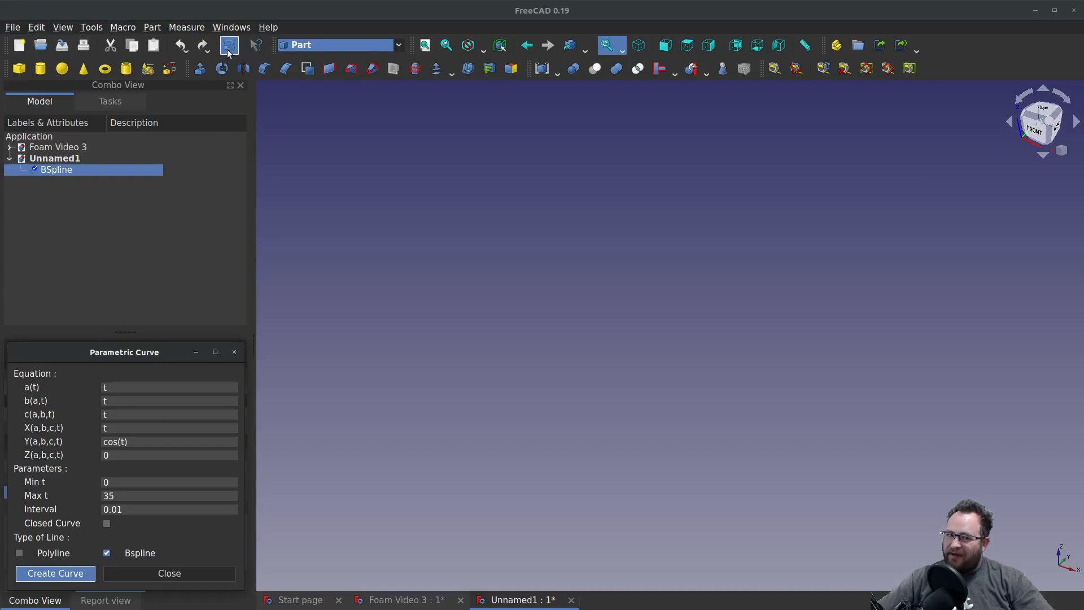
Create the cosine curve, fit it in view and check it from front and top.
{"action": "left_click", "coordinate": [54, 574]}
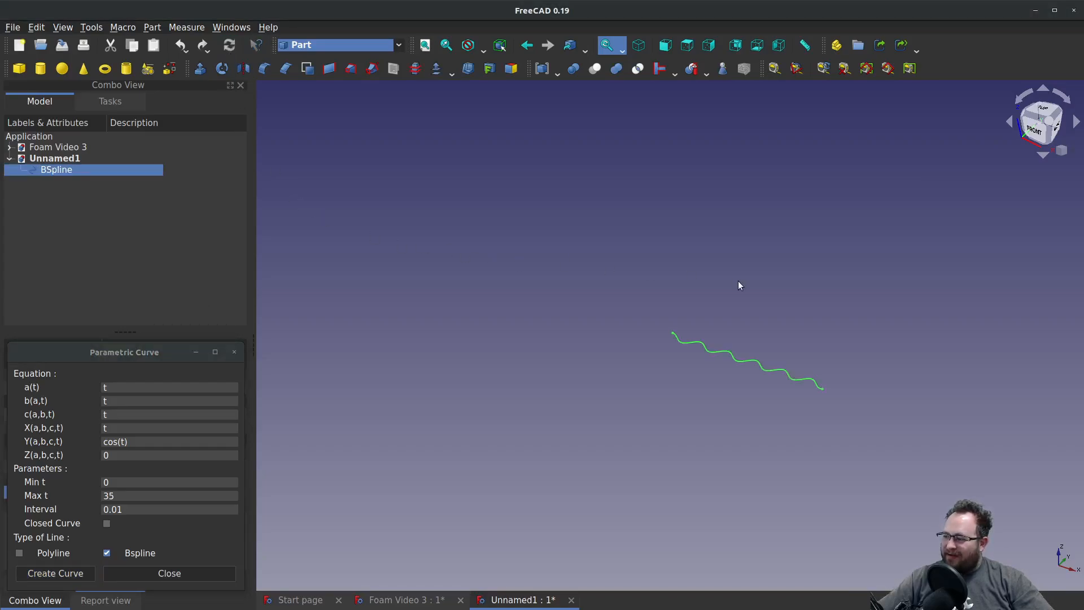
{"action": "mouse_move", "coordinate": [742, 358]}
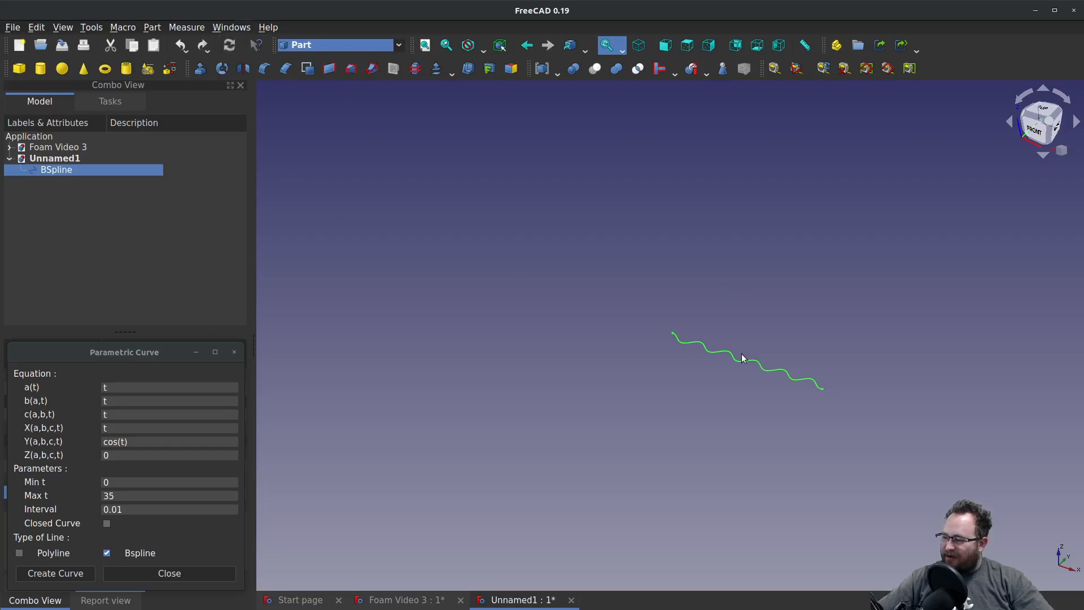
{"action": "left_click", "coordinate": [1042, 121]}
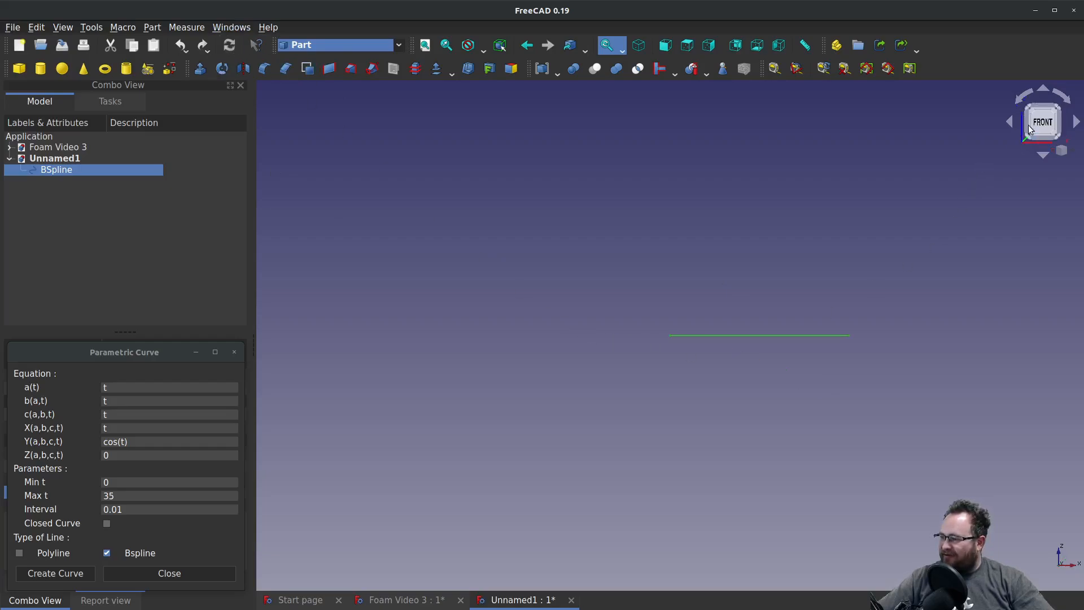
{"action": "left_click", "coordinate": [1043, 137]}
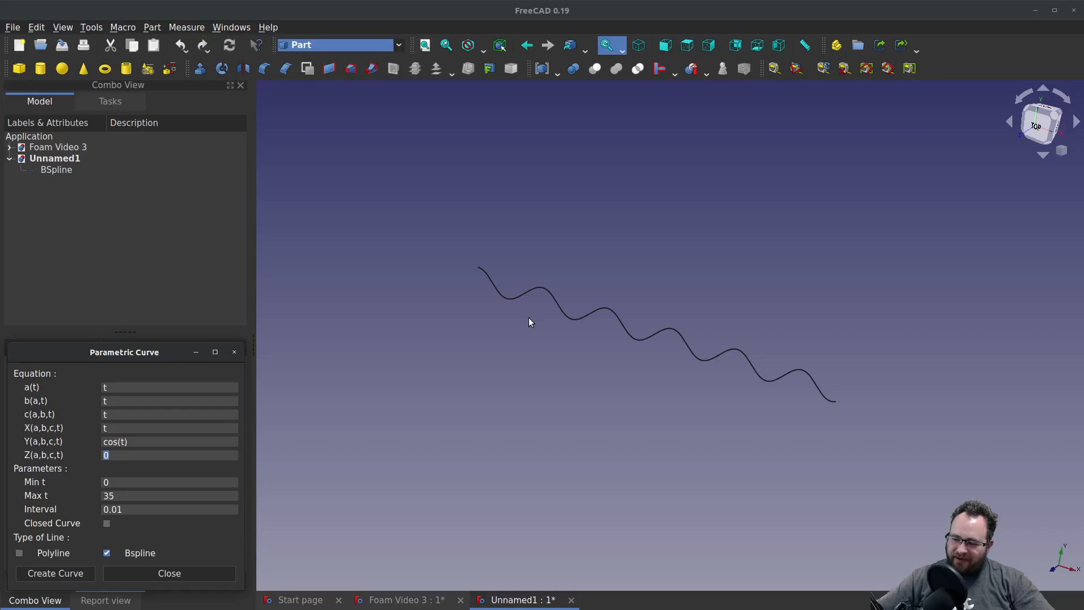
Create five more cosine waves at Z = pi*2, pi*4, pi*6, pi*8 and pi*10.
{"action": "type", "text": "pi*2"}
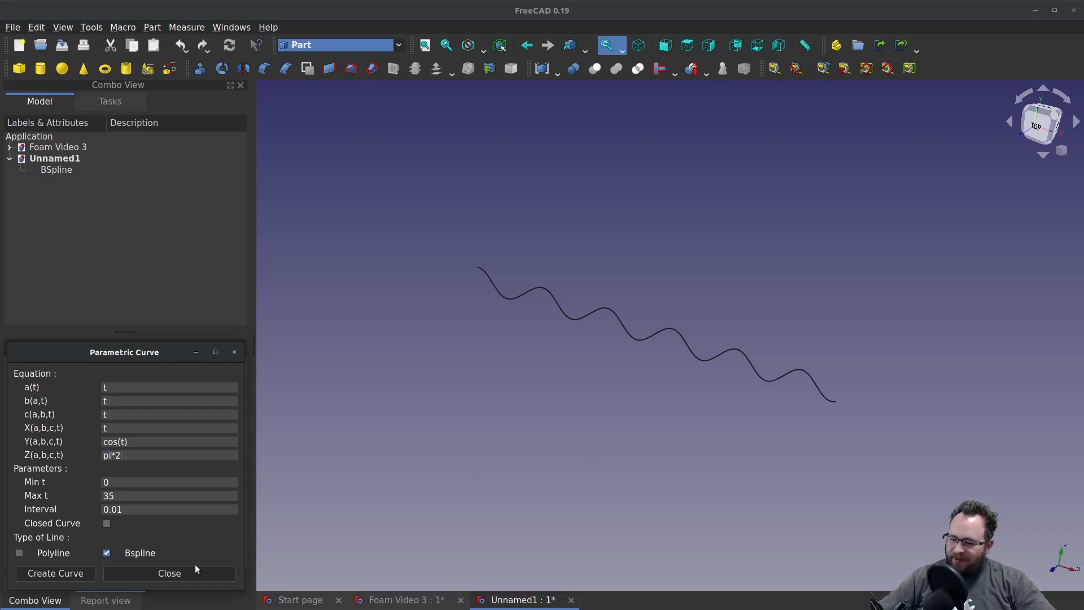
{"action": "left_click", "coordinate": [54, 574]}
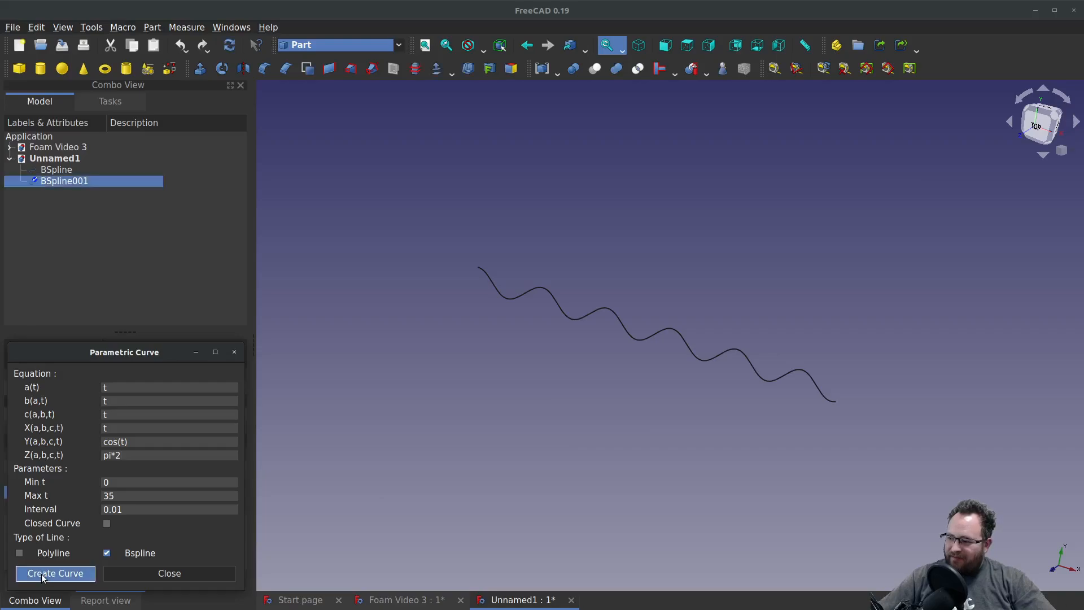
{"action": "left_click", "coordinate": [54, 574]}
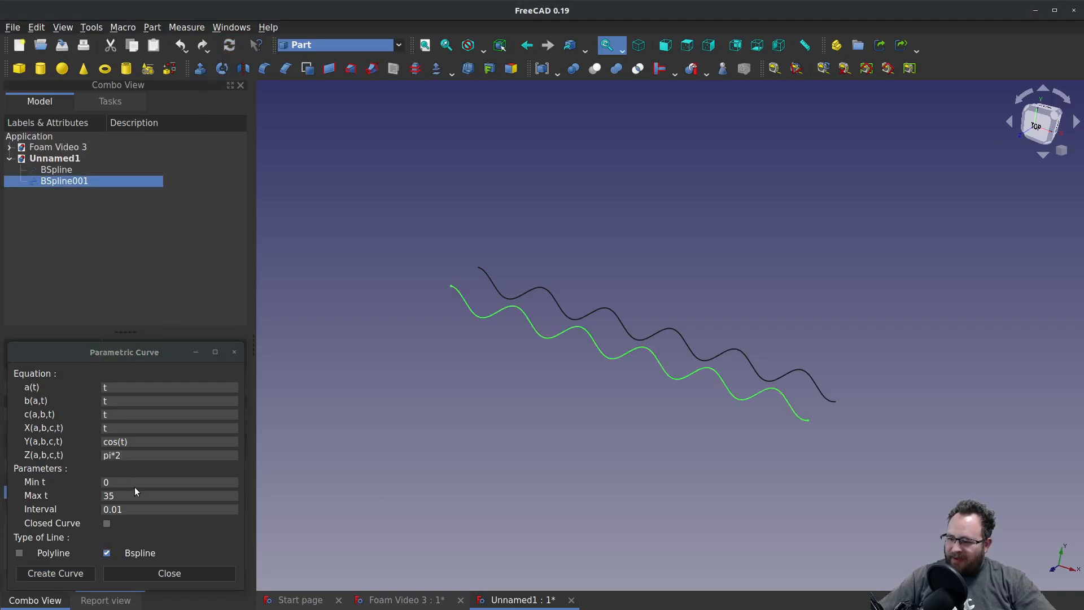
{"action": "type", "text": "pi*4"}
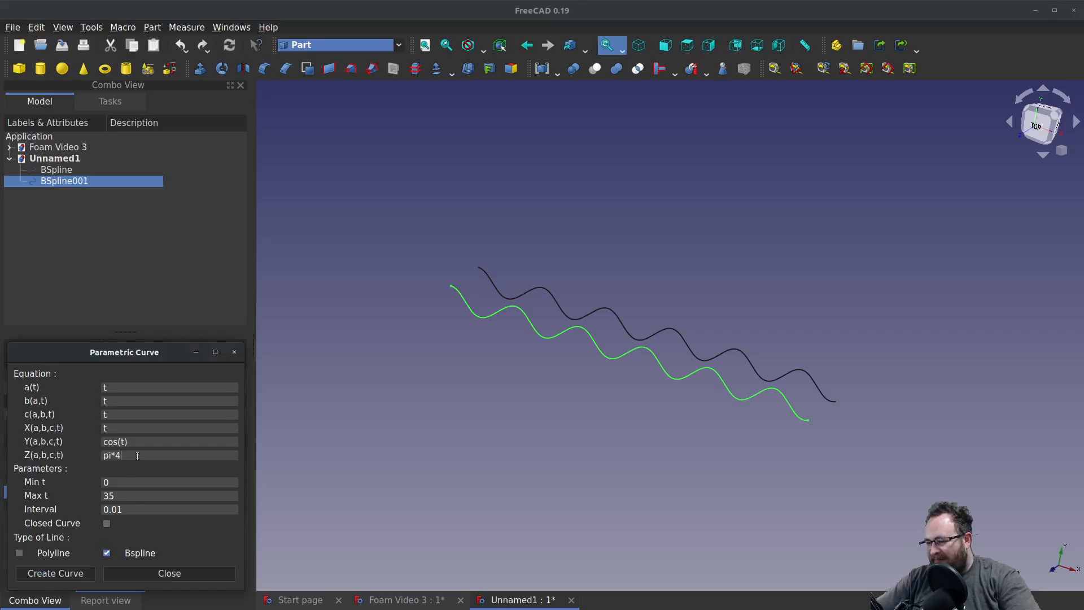
{"action": "left_click", "coordinate": [54, 574]}
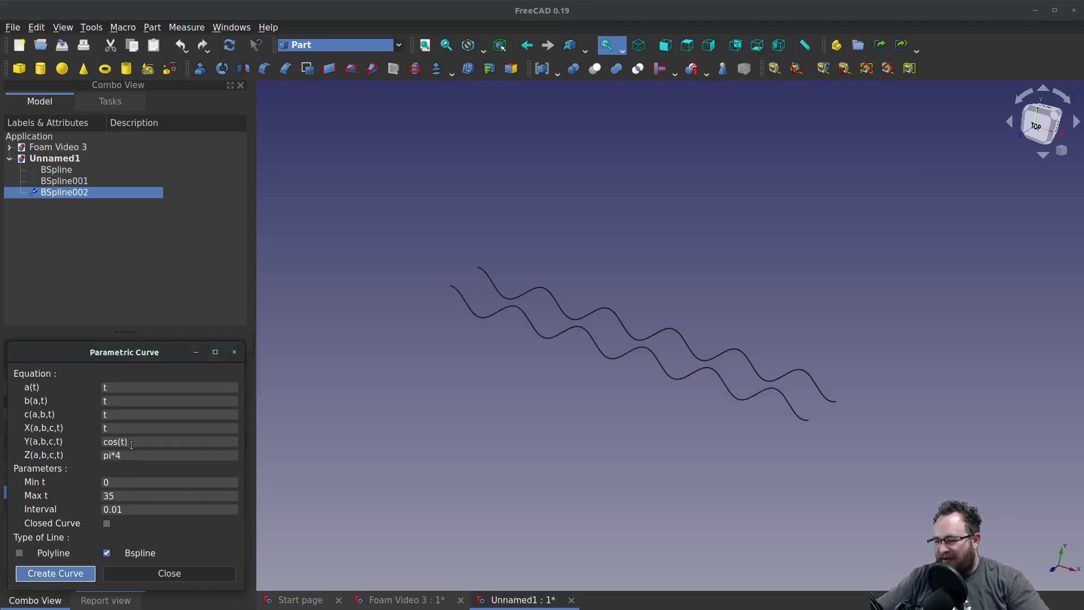
{"action": "type", "text": "pi*6"}
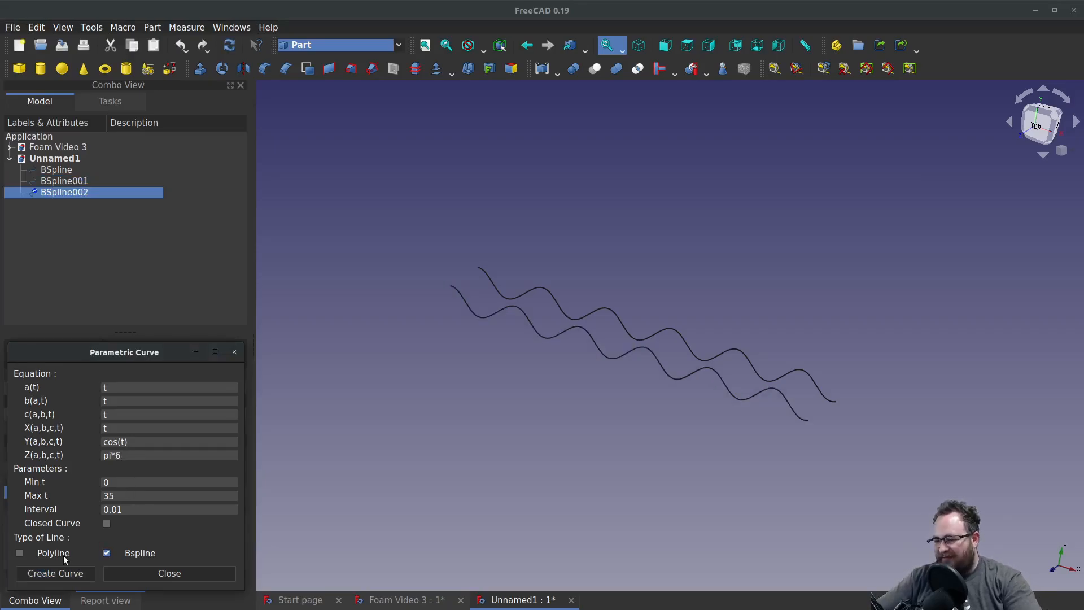
{"action": "left_click", "coordinate": [54, 574]}
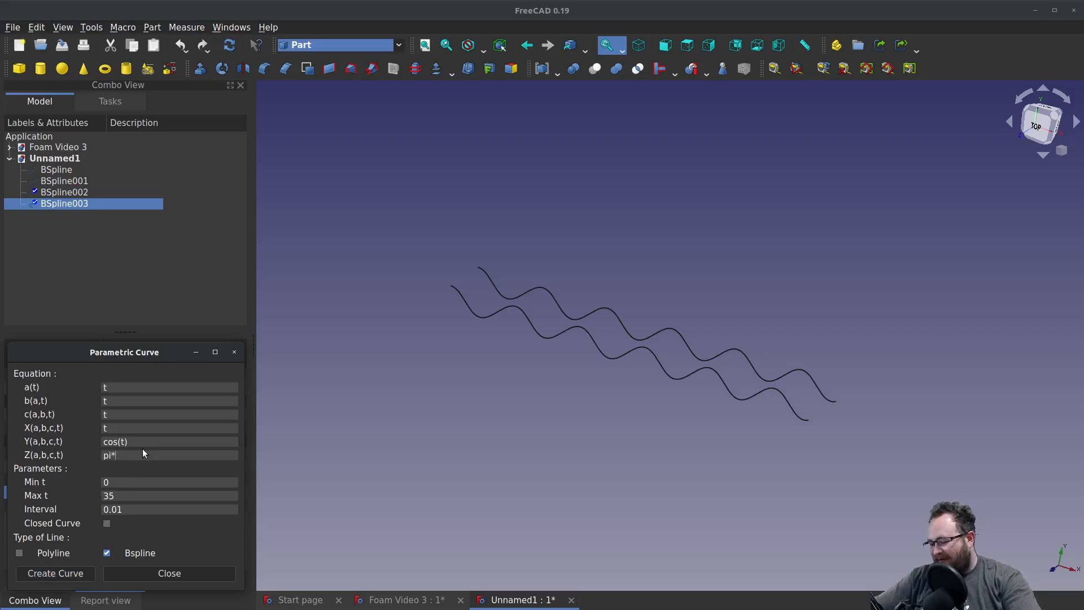
{"action": "left_click", "coordinate": [54, 574]}
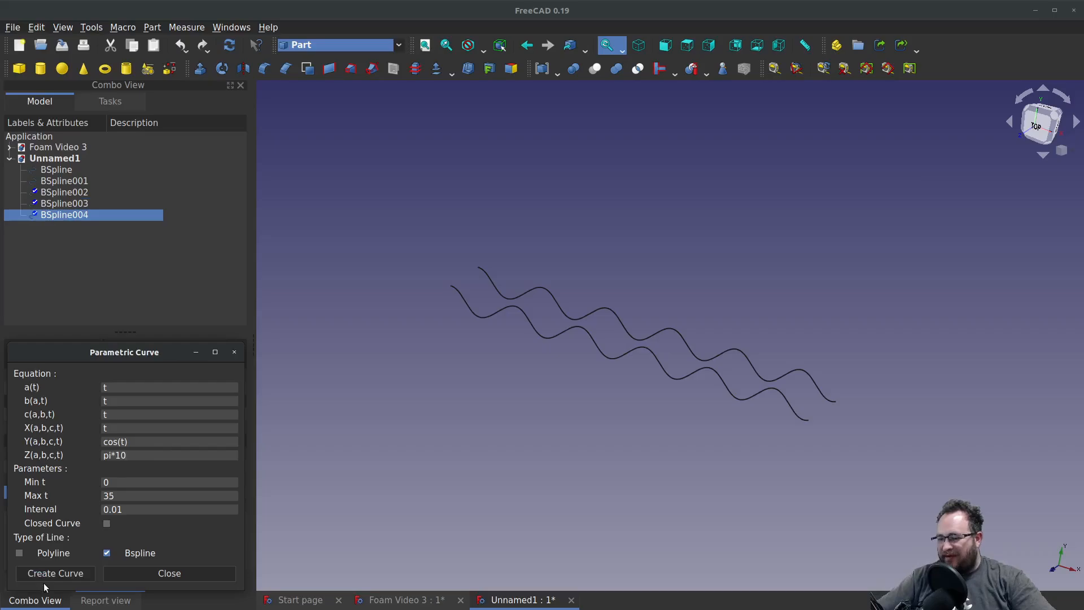
{"action": "left_click", "coordinate": [55, 574]}
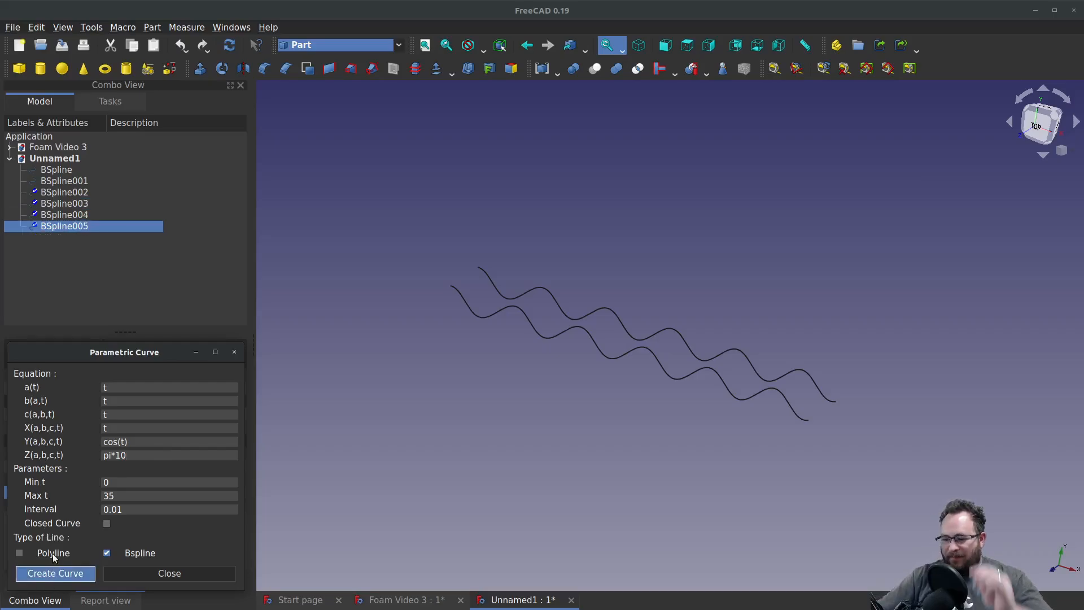
{"action": "mouse_move", "coordinate": [237, 59]}
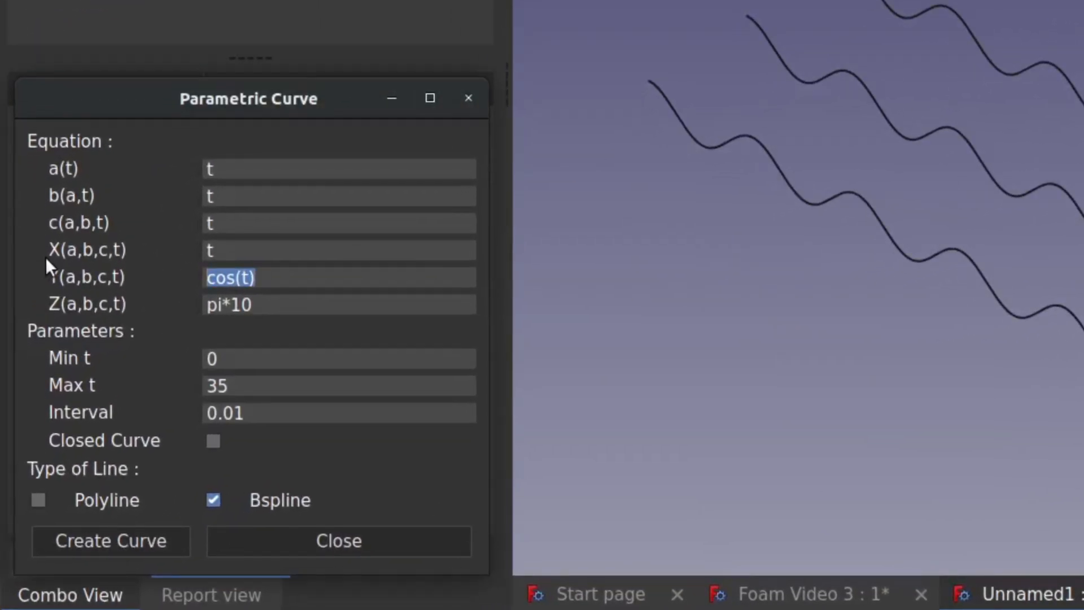
Change the Y equation to sin(t-pi/2) for the half-period shifted wave.
{"action": "type", "text": "sin(t"}
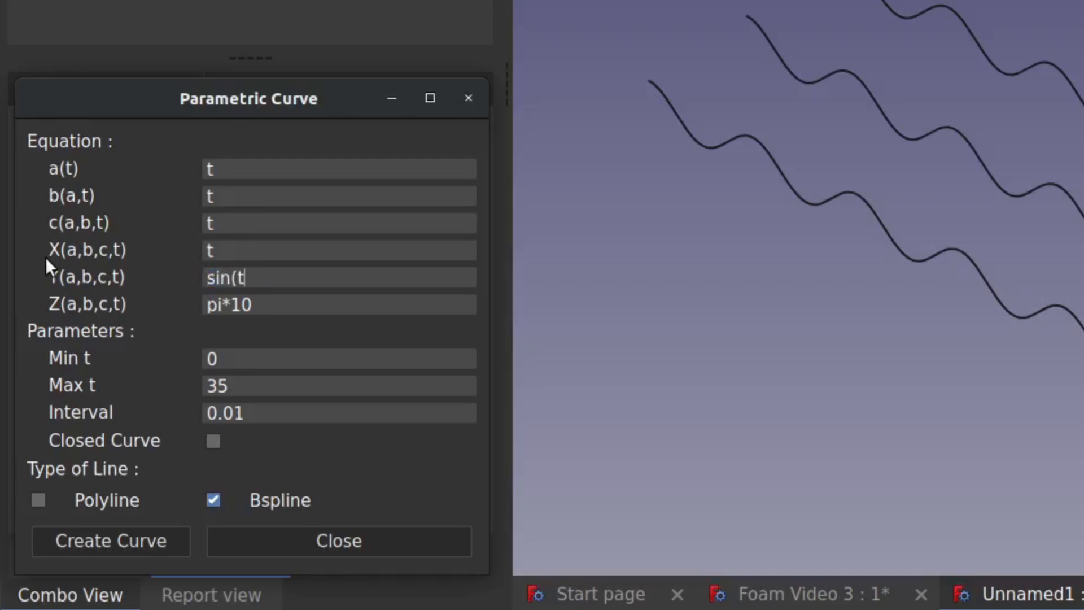
{"action": "type", "text": "-pi/2"}
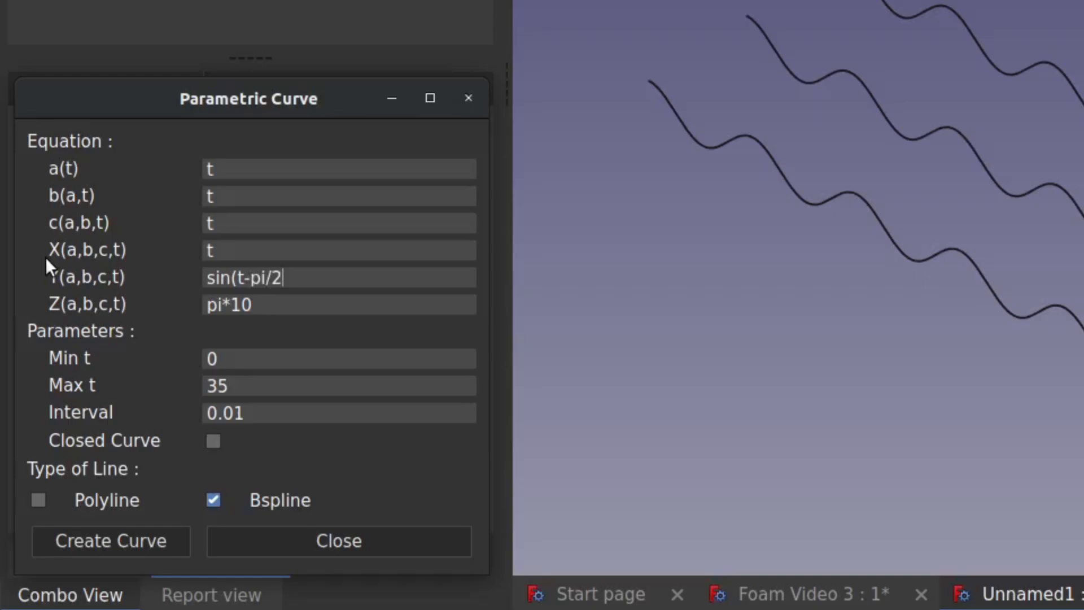
{"action": "type", "text": ")"}
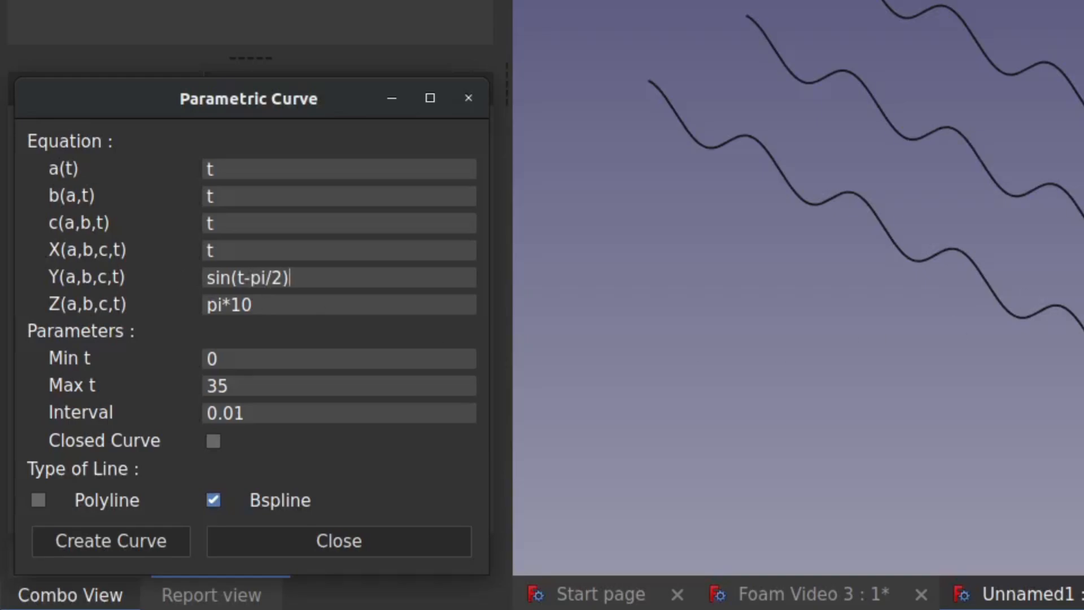
{"action": "mouse_move", "coordinate": [290, 346]}
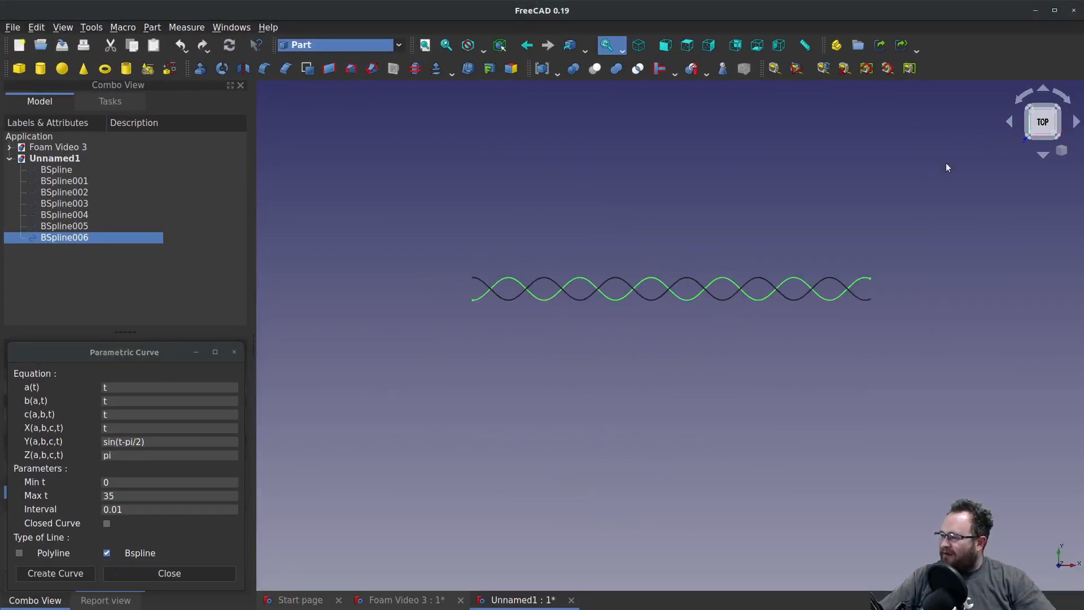
{"action": "mouse_move", "coordinate": [541, 259]}
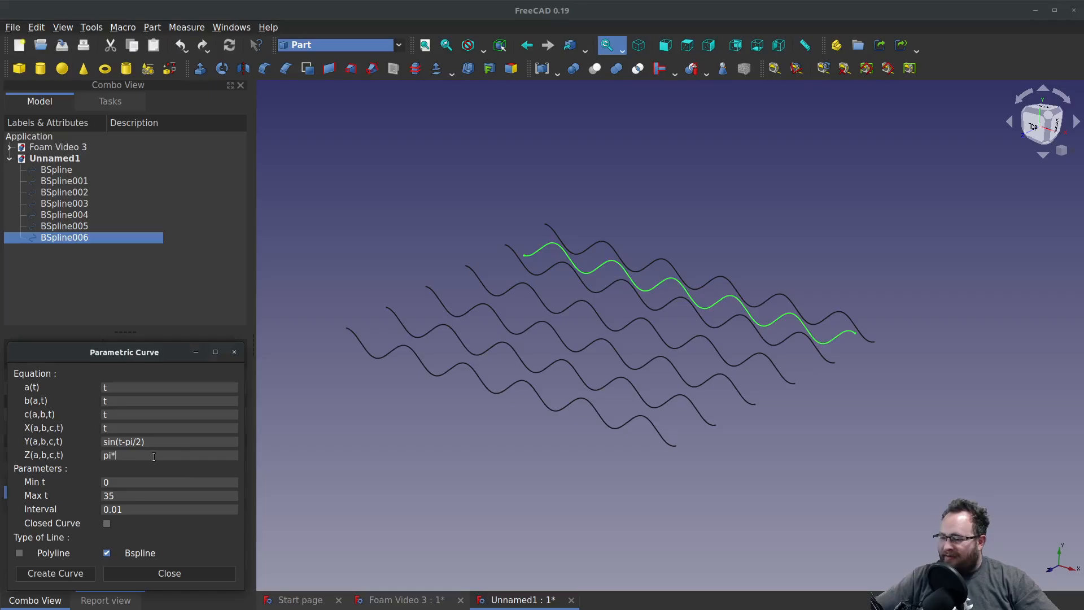
Create the shifted sine waves at Z = pi*3, pi*5, pi*7, pi*9 and pi*11.
{"action": "left_click", "coordinate": [55, 573]}
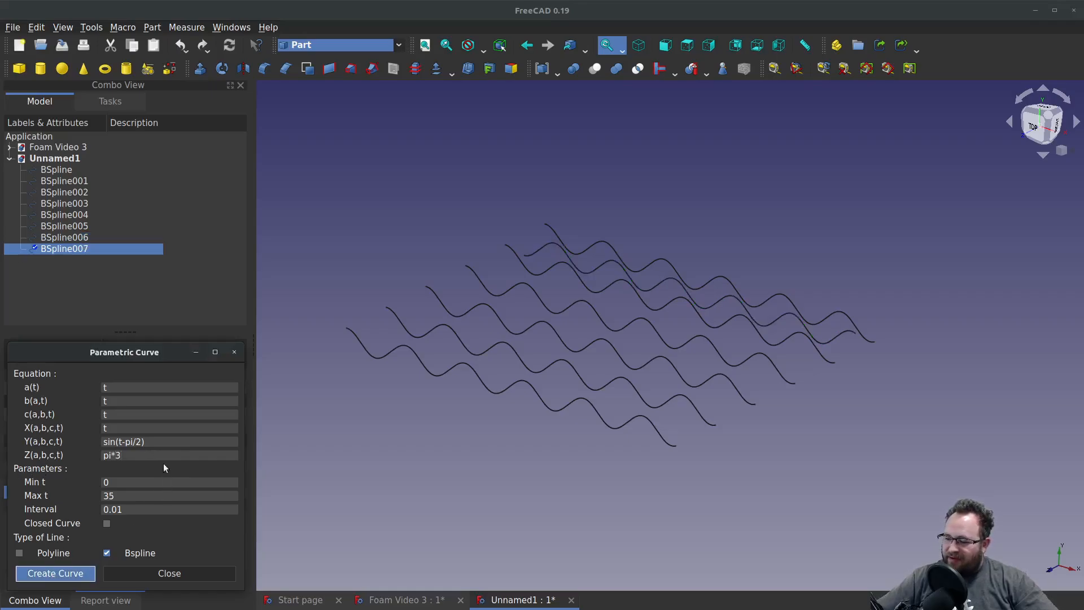
{"action": "type", "text": "pi*5"}
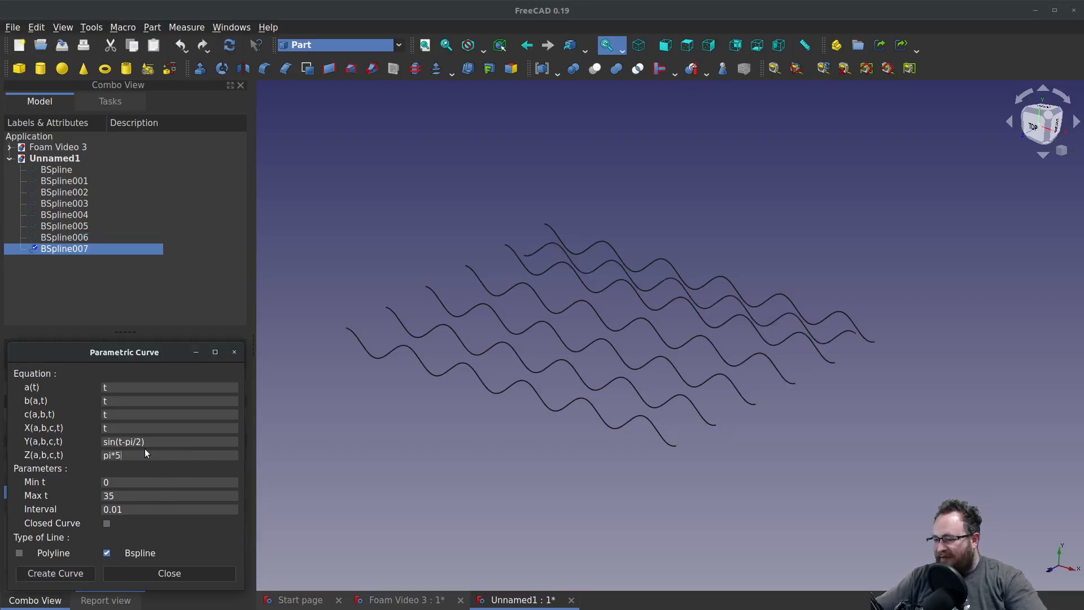
{"action": "left_click", "coordinate": [54, 574]}
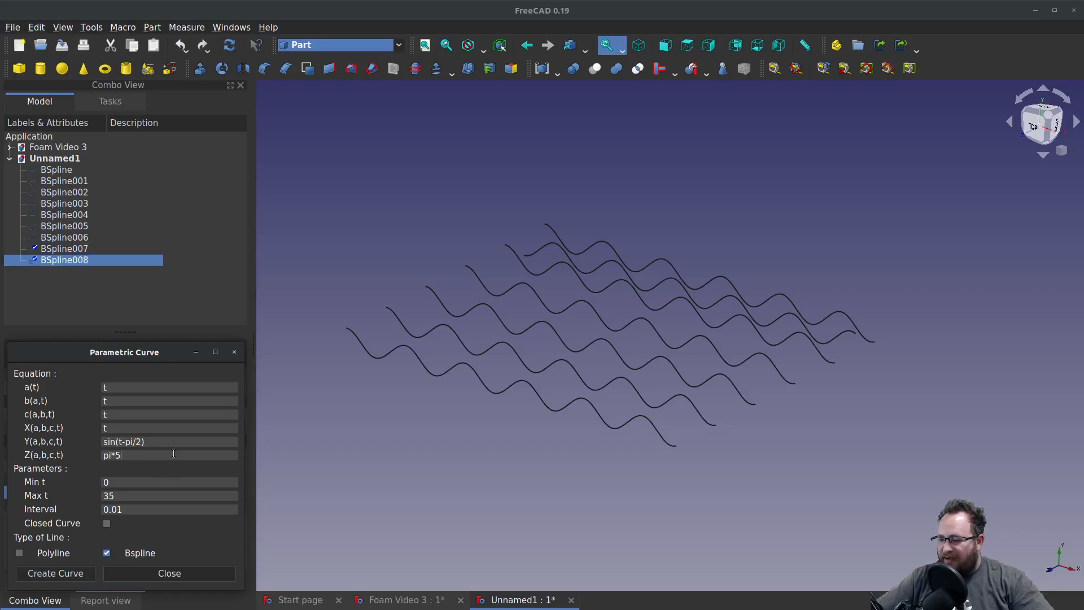
{"action": "type", "text": "pi*7"}
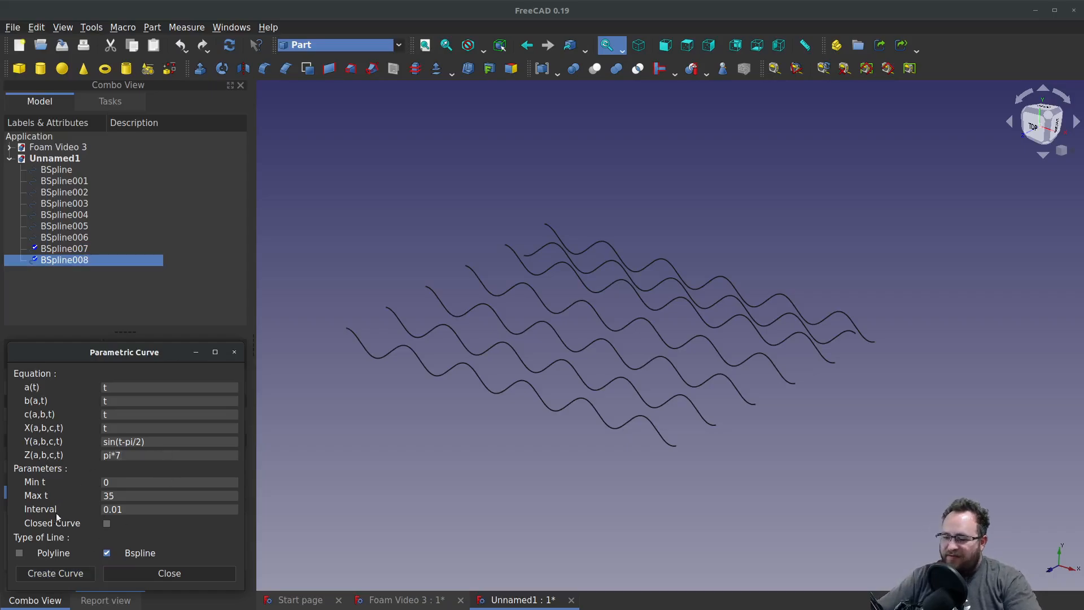
{"action": "left_click", "coordinate": [54, 574]}
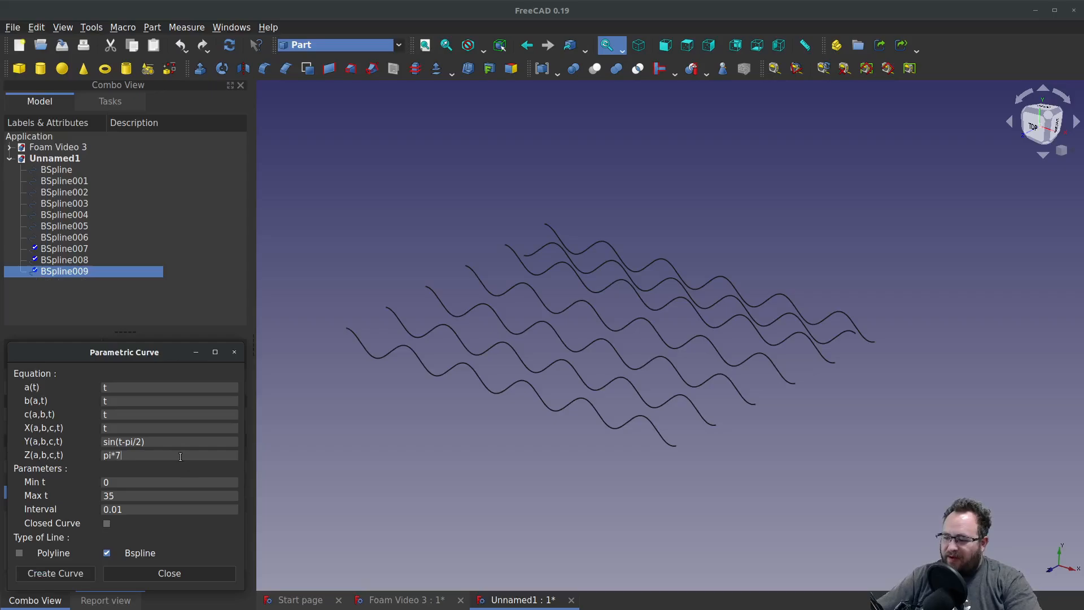
{"action": "type", "text": "pi*9"}
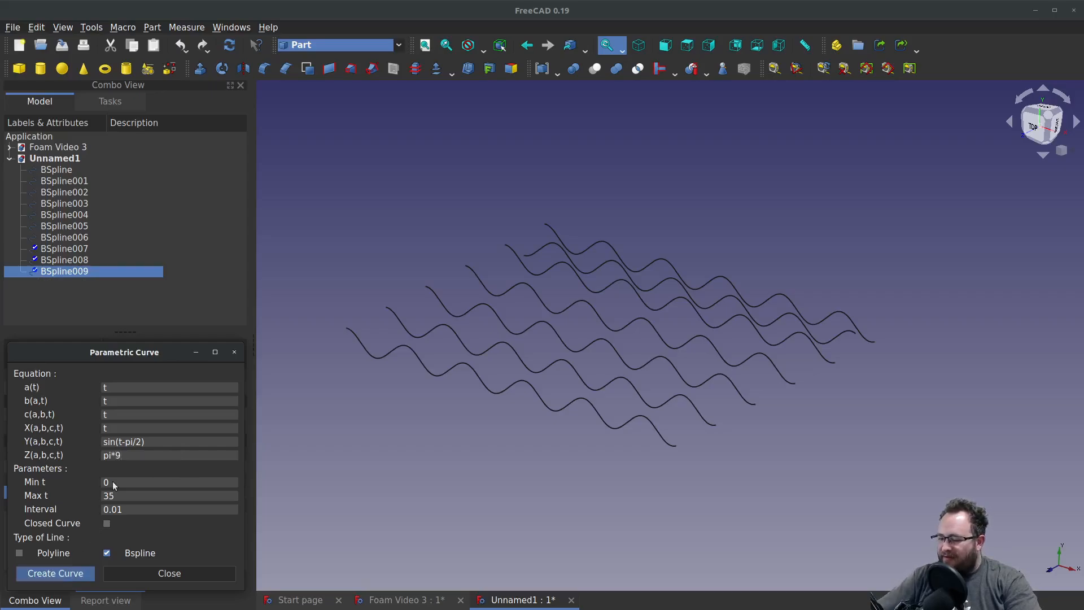
{"action": "left_click", "coordinate": [54, 573]}
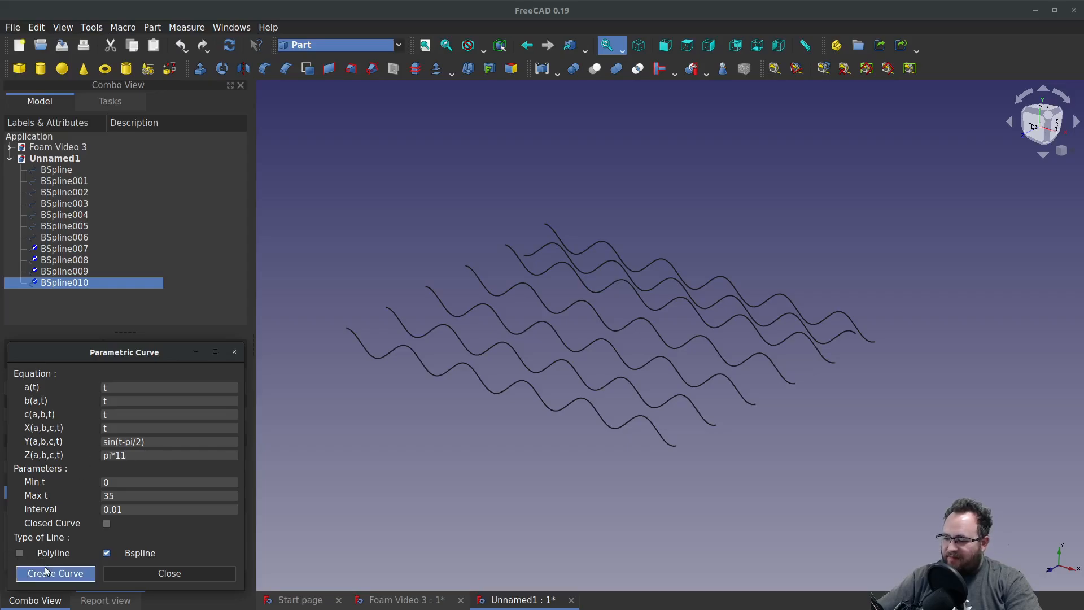
{"action": "left_click", "coordinate": [54, 573]}
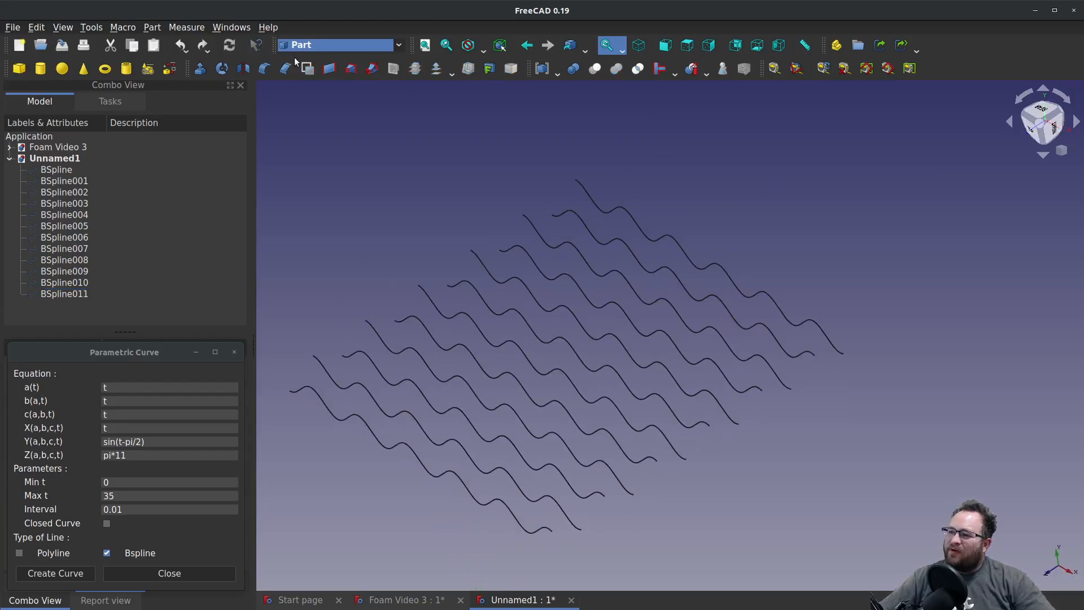
Start a Part Loft with BSpline, BSpline006 and BSpline001 as first profiles.
{"action": "left_click", "coordinate": [350, 67]}
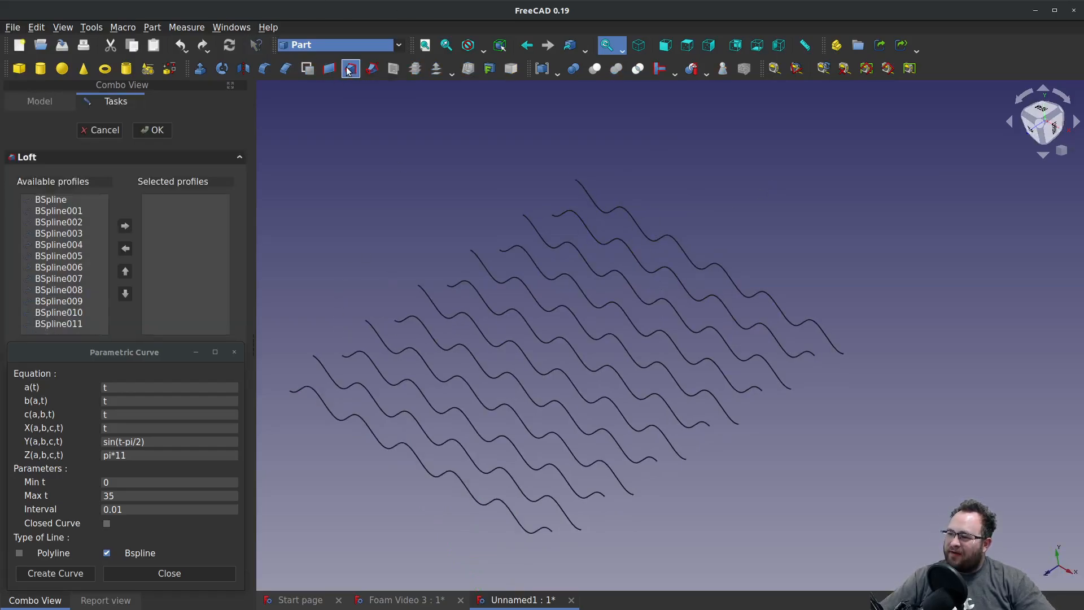
{"action": "left_click", "coordinate": [51, 198]}
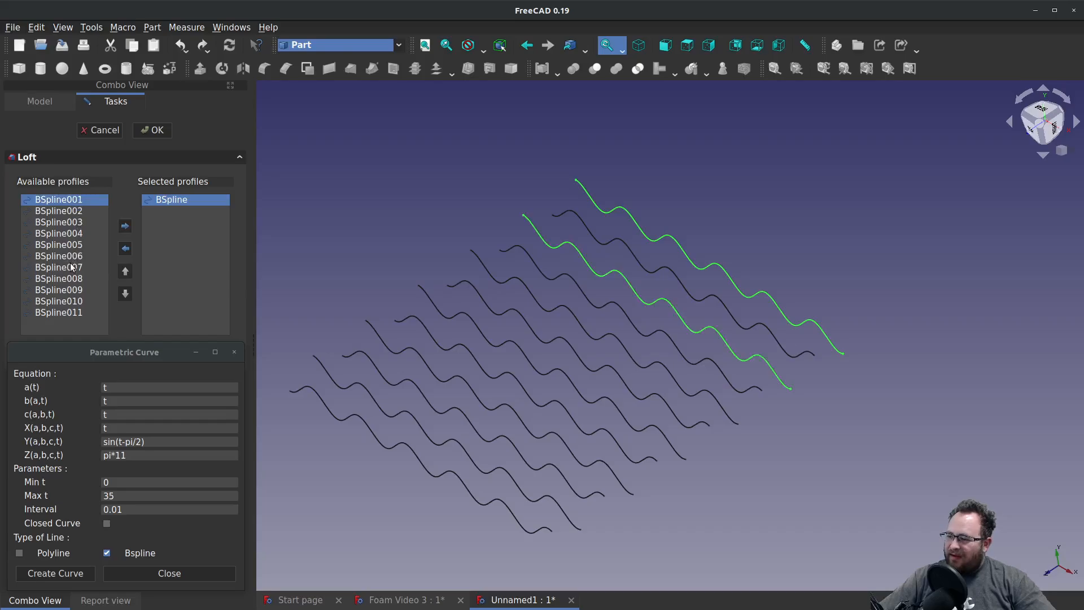
{"action": "left_click", "coordinate": [58, 256]}
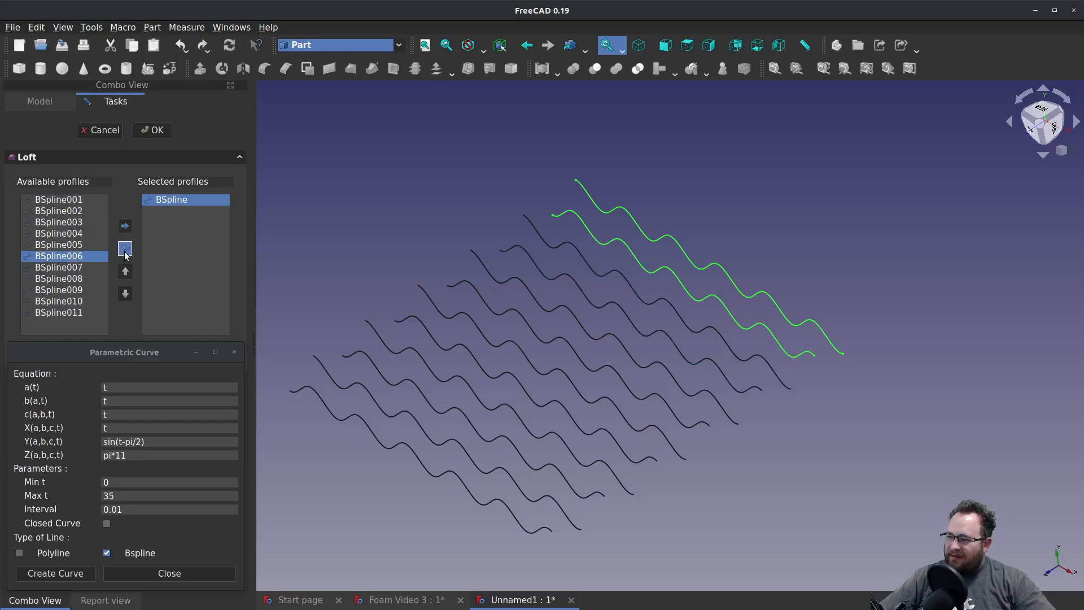
{"action": "left_click", "coordinate": [125, 225]}
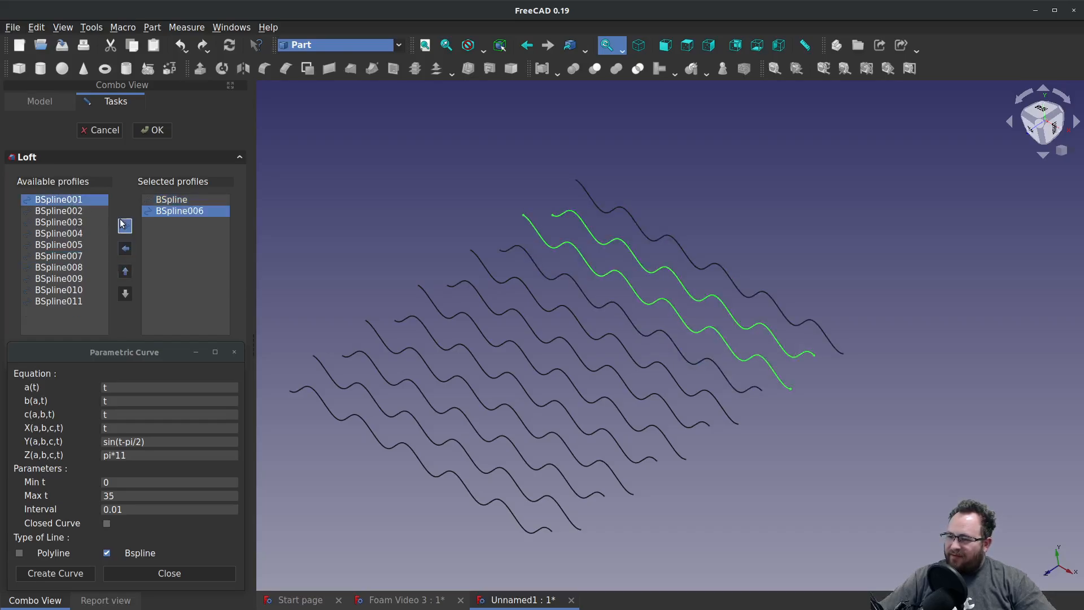
{"action": "left_click", "coordinate": [125, 225]}
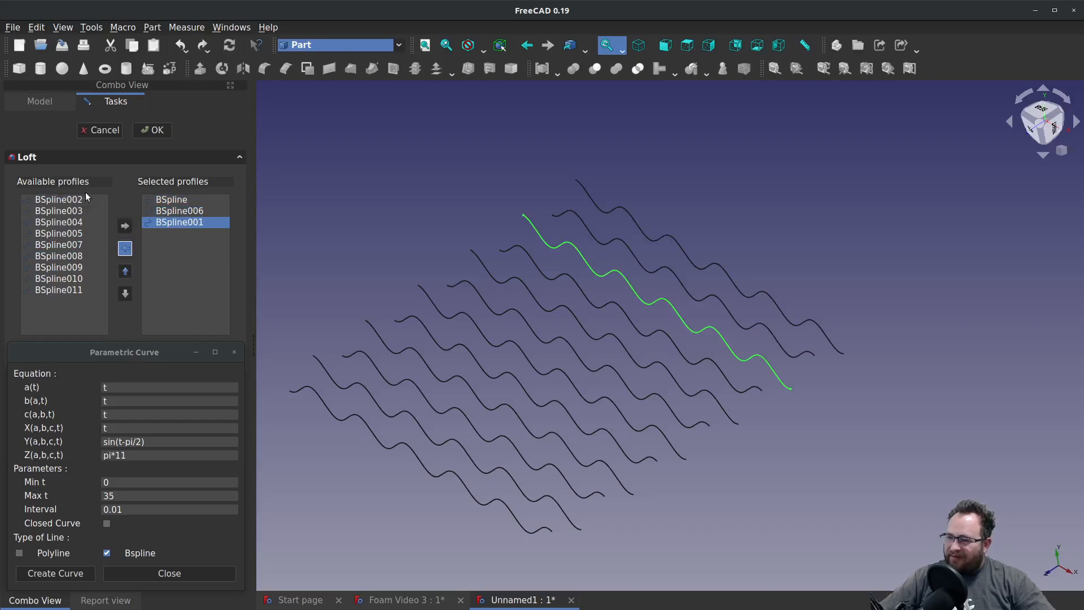
{"action": "mouse_move", "coordinate": [58, 245]}
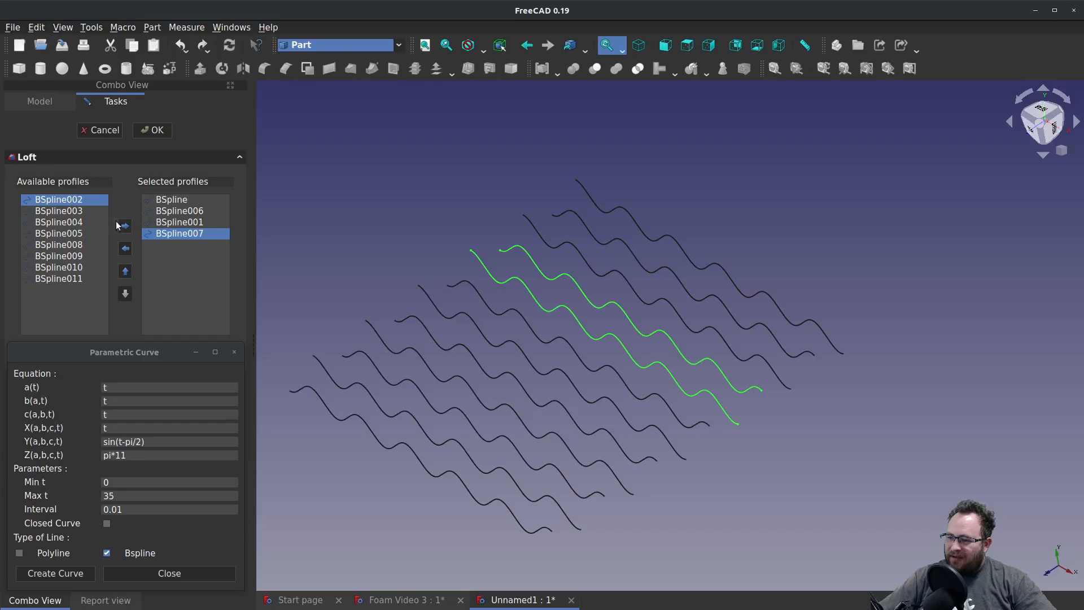
Add the remaining curves alternately through BSpline011 and build the loft.
{"action": "left_click", "coordinate": [124, 226]}
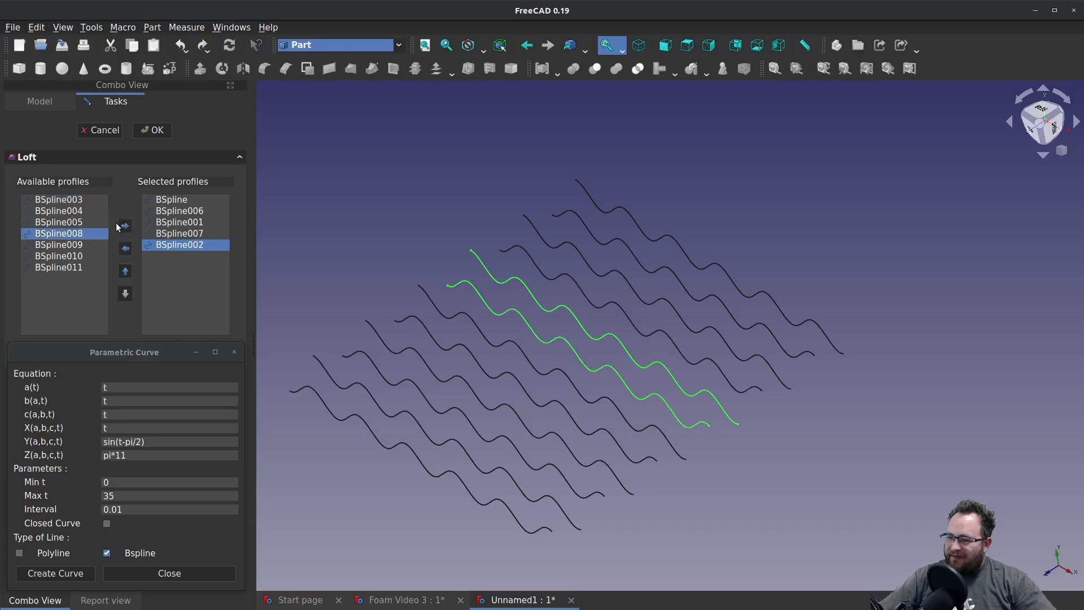
{"action": "left_click", "coordinate": [124, 226]}
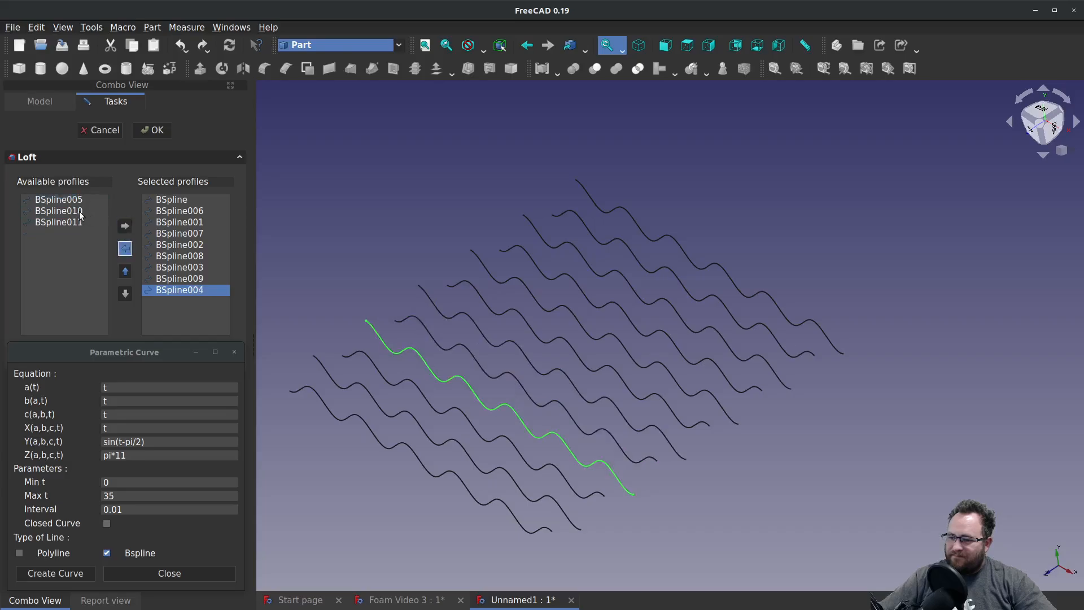
{"action": "left_click", "coordinate": [125, 226]}
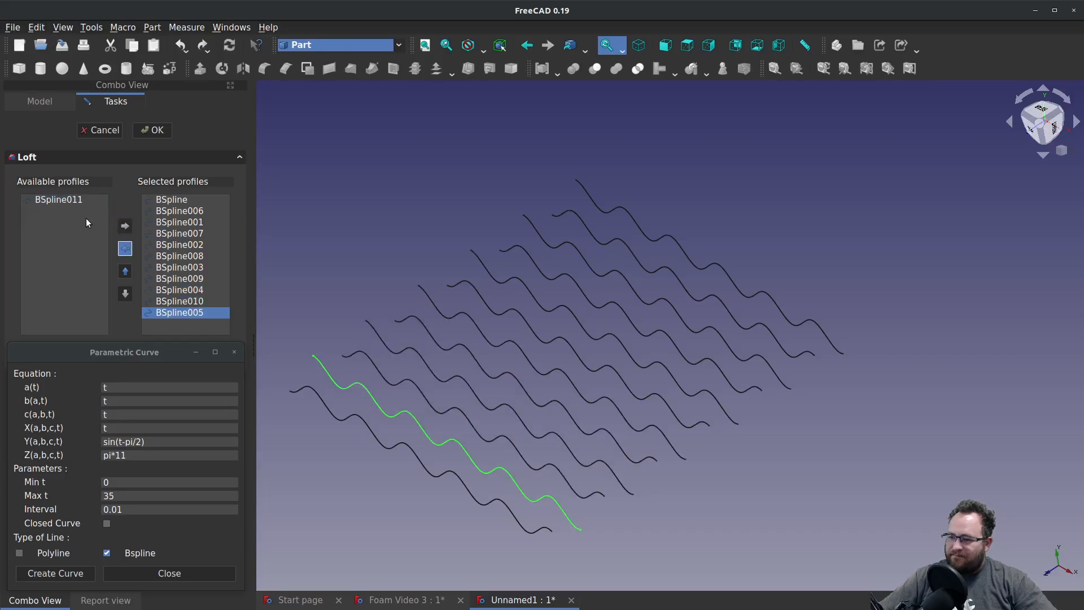
{"action": "left_click", "coordinate": [124, 226]}
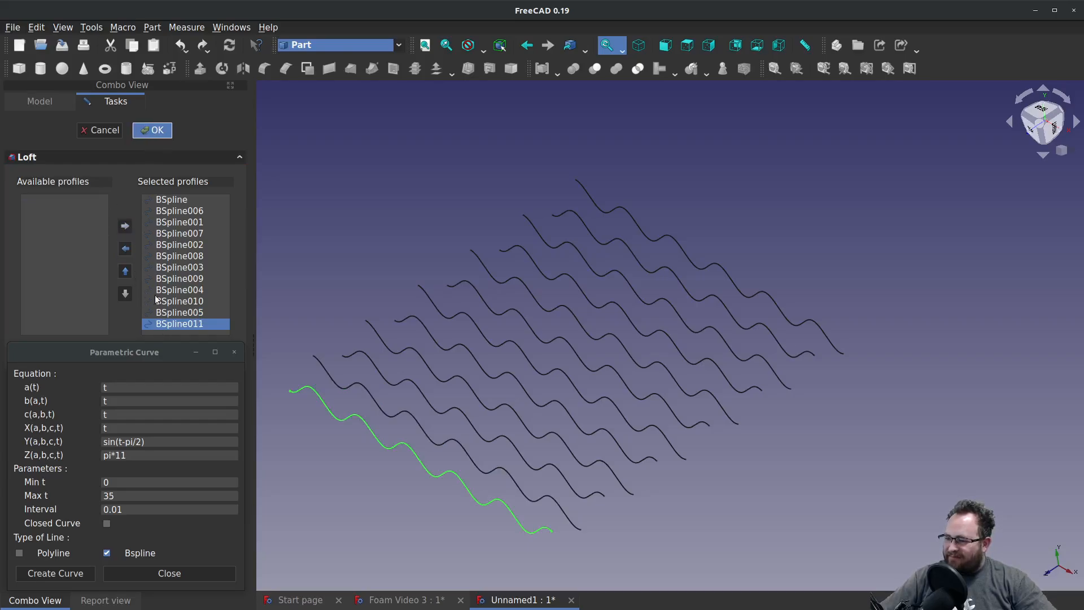
{"action": "mouse_move", "coordinate": [150, 222]}
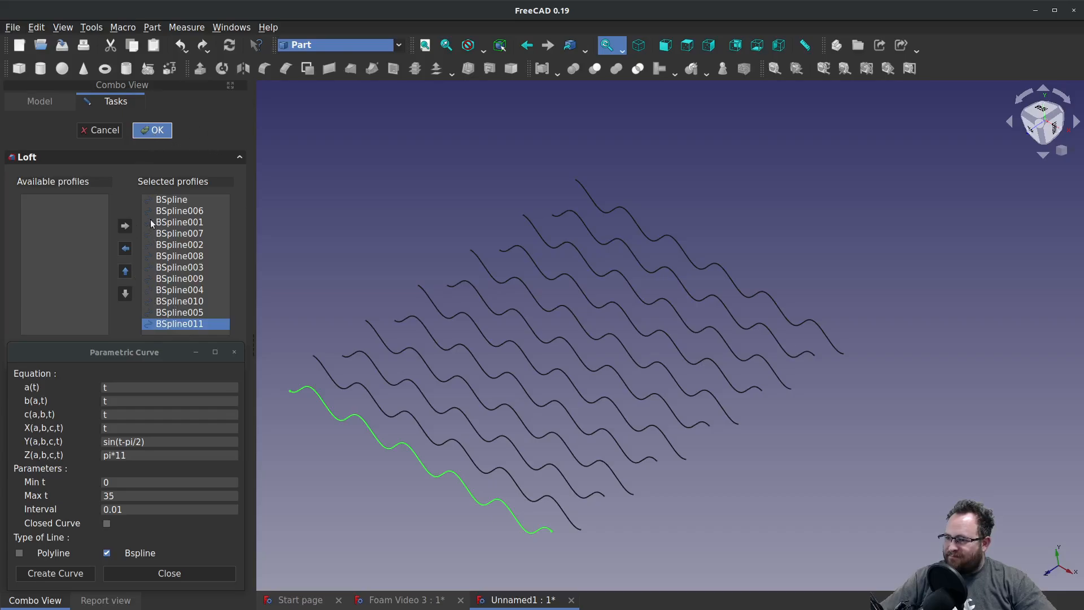
{"action": "left_click", "coordinate": [153, 130]}
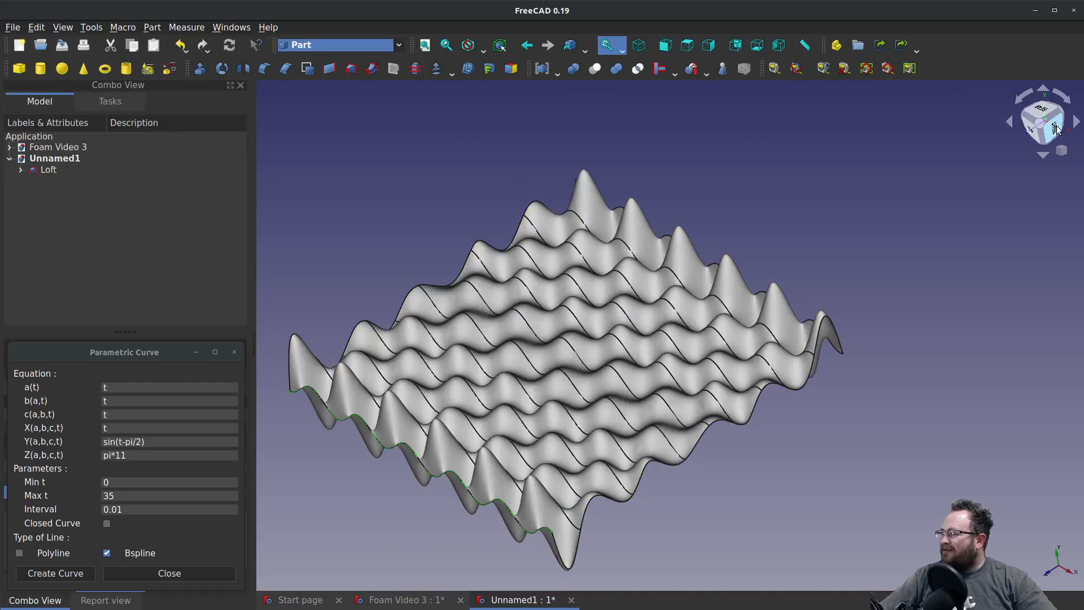
{"action": "left_click", "coordinate": [1057, 128]}
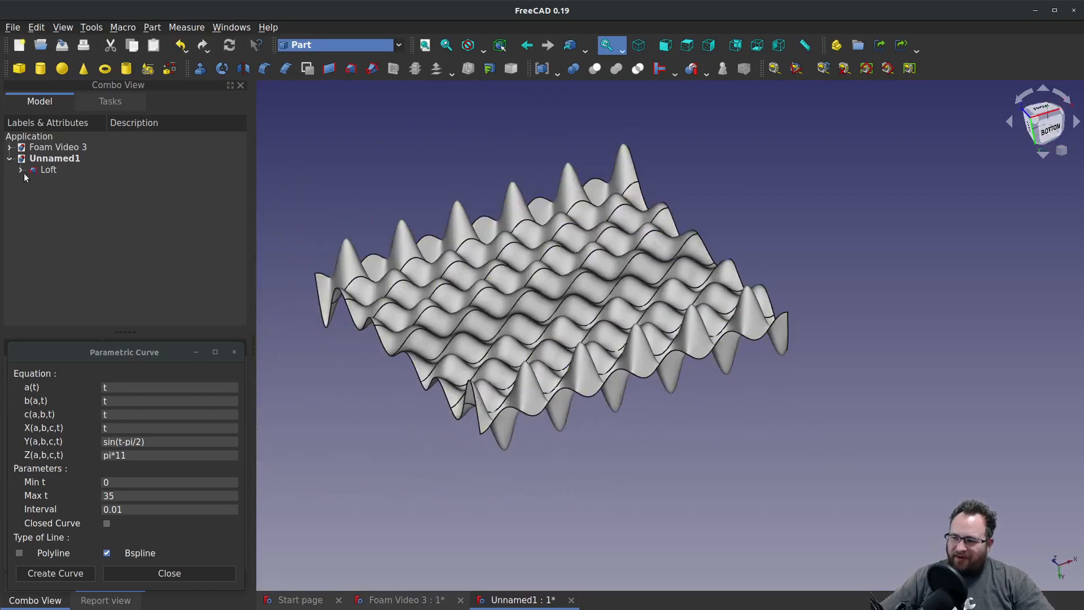
{"action": "left_click", "coordinate": [48, 169]}
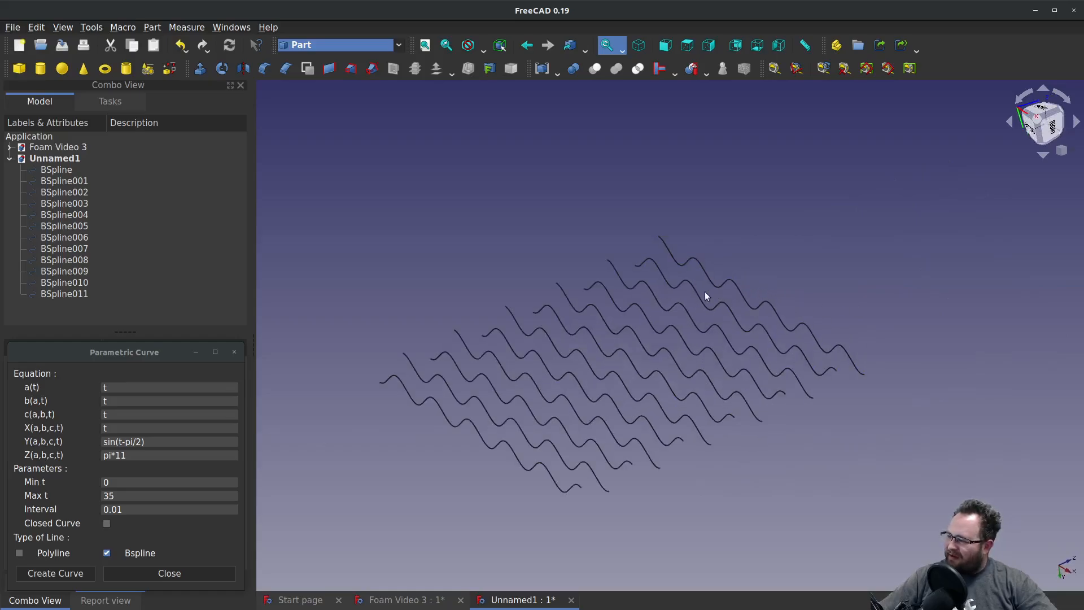
{"action": "mouse_move", "coordinate": [159, 216]}
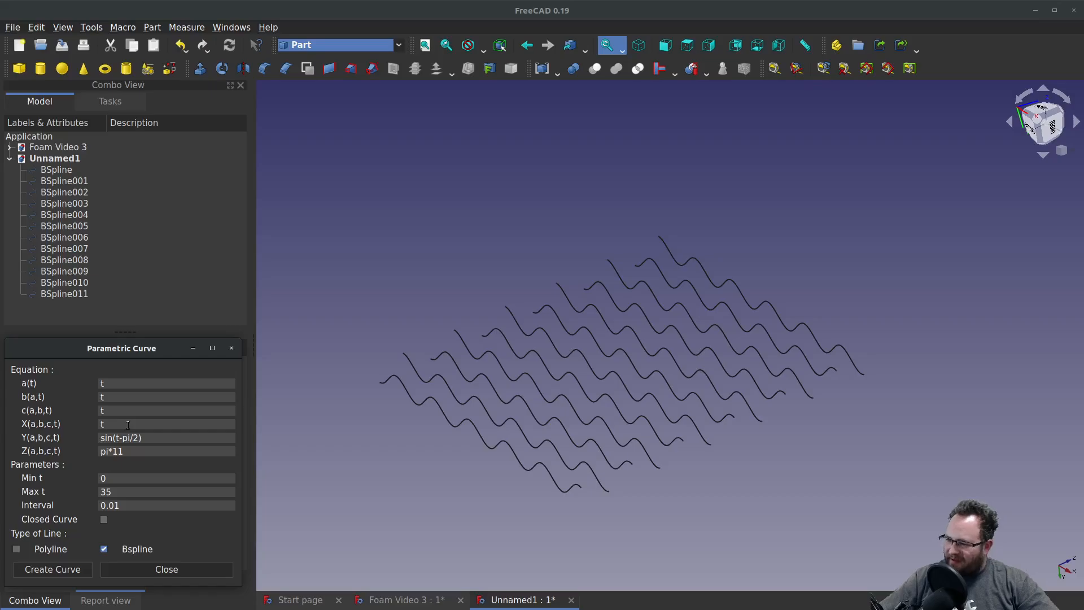
Set Y to 0 and create flat lines at Z = pi/2 and pi+pi/2.
{"action": "triple_click", "coordinate": [121, 438]}
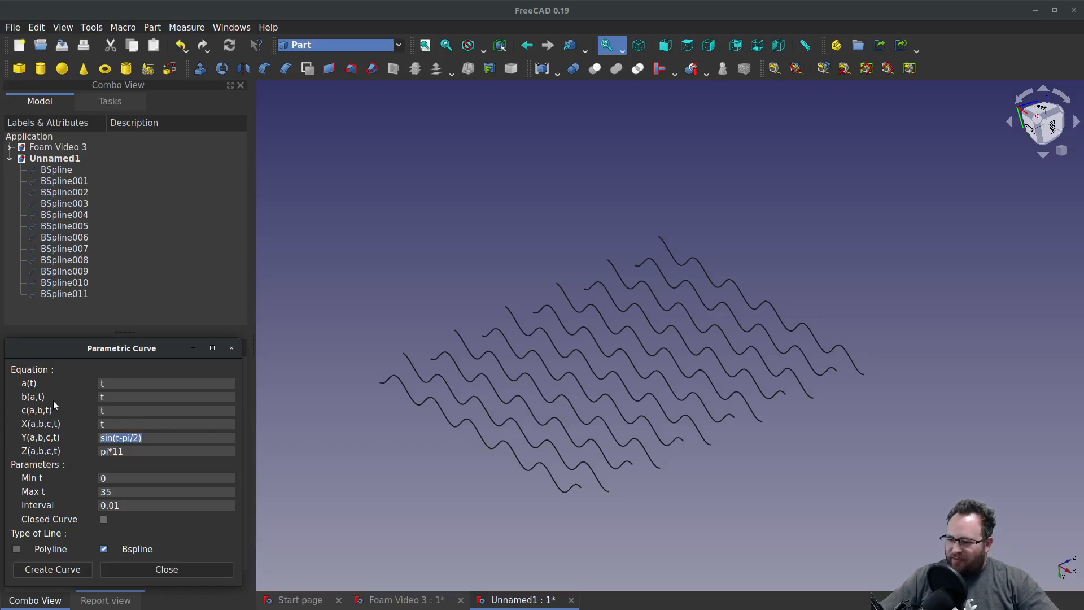
{"action": "type", "text": "0"}
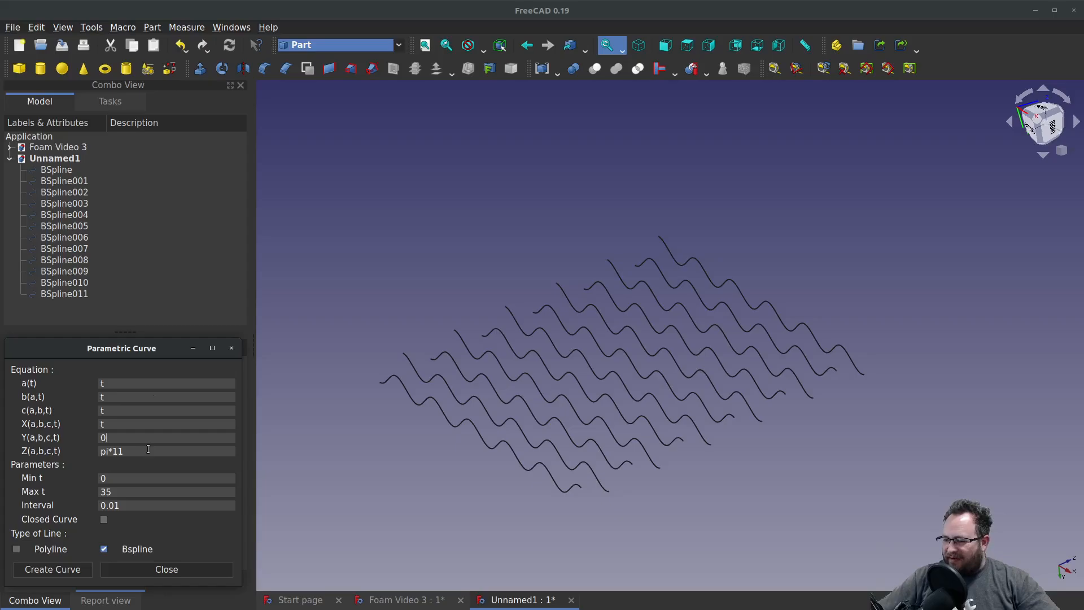
{"action": "triple_click", "coordinate": [112, 450]}
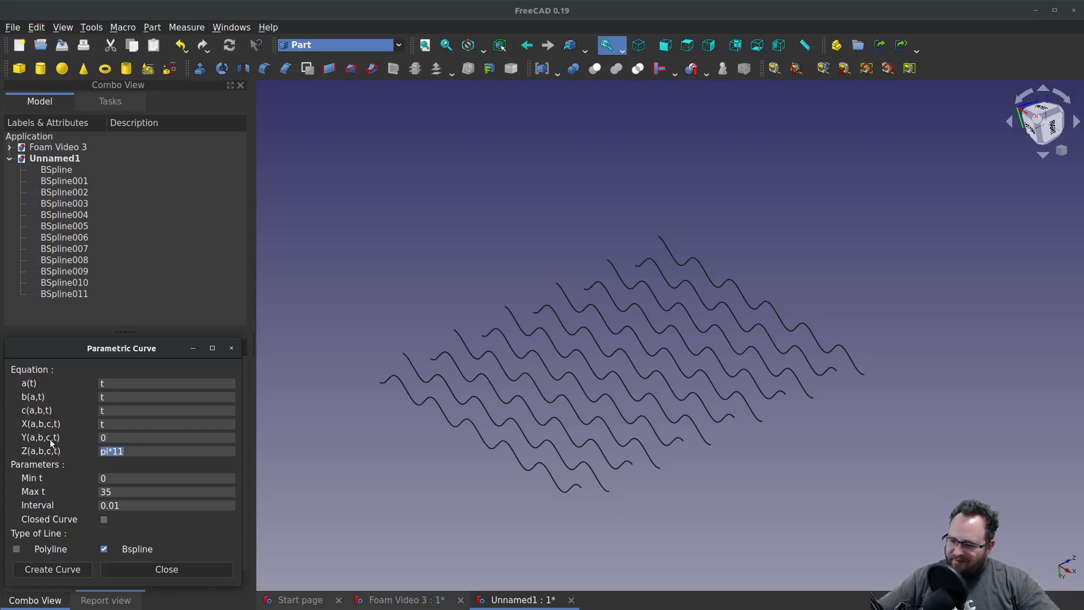
{"action": "type", "text": "pi/2"}
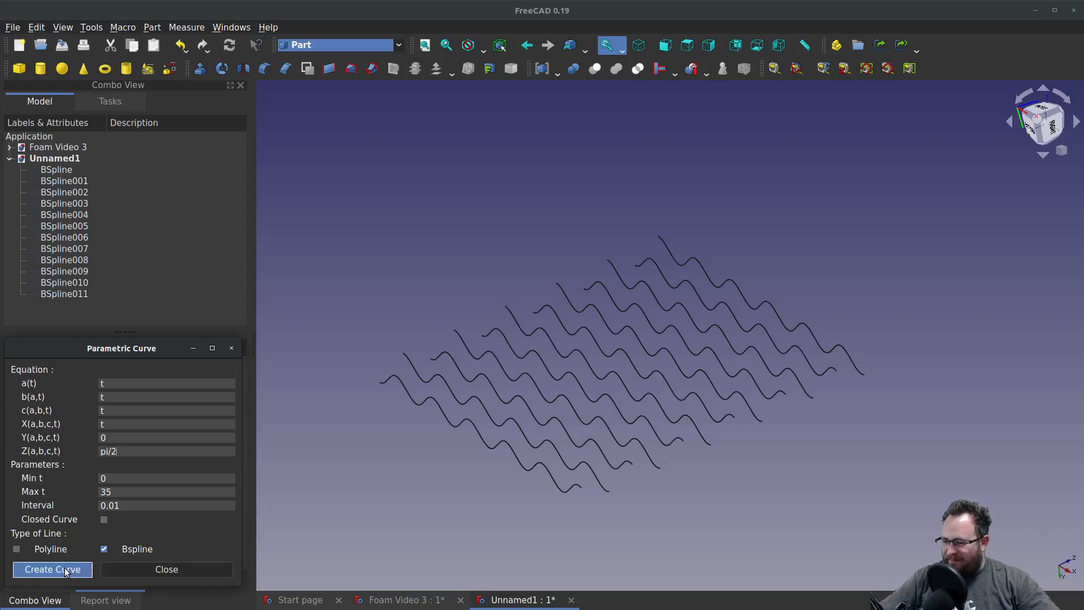
{"action": "left_click", "coordinate": [52, 569]}
{"action": "type", "text": "pi+"}
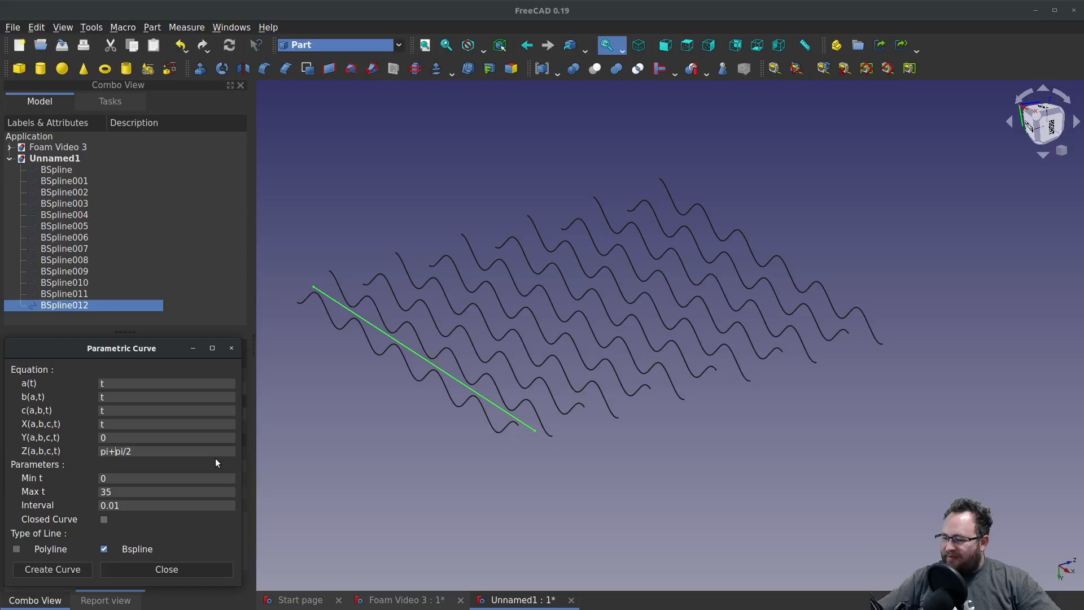
{"action": "left_click", "coordinate": [52, 569]}
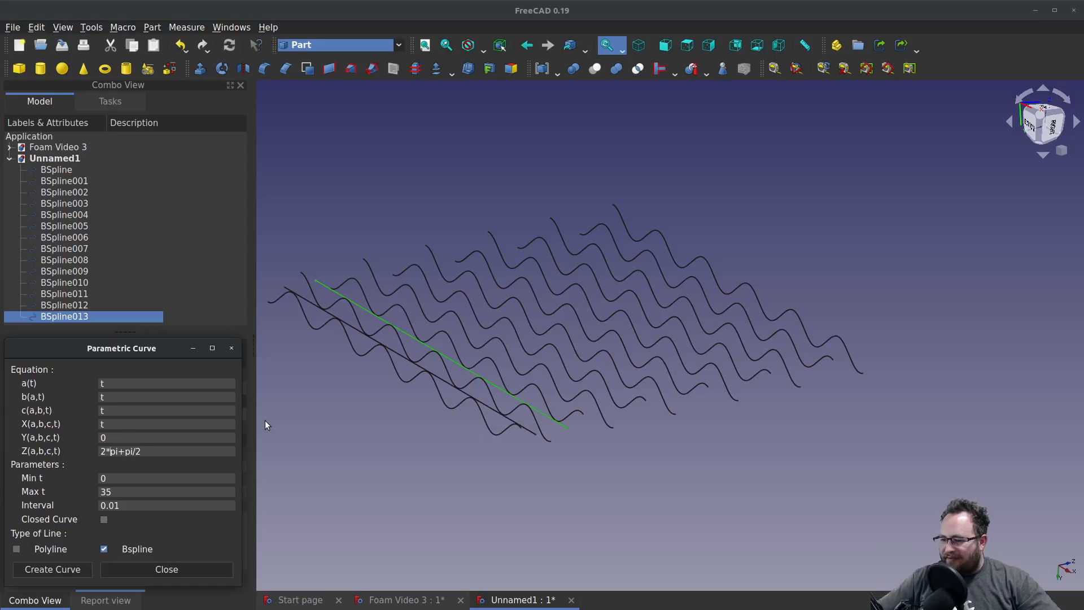
{"action": "mouse_move", "coordinate": [323, 467]}
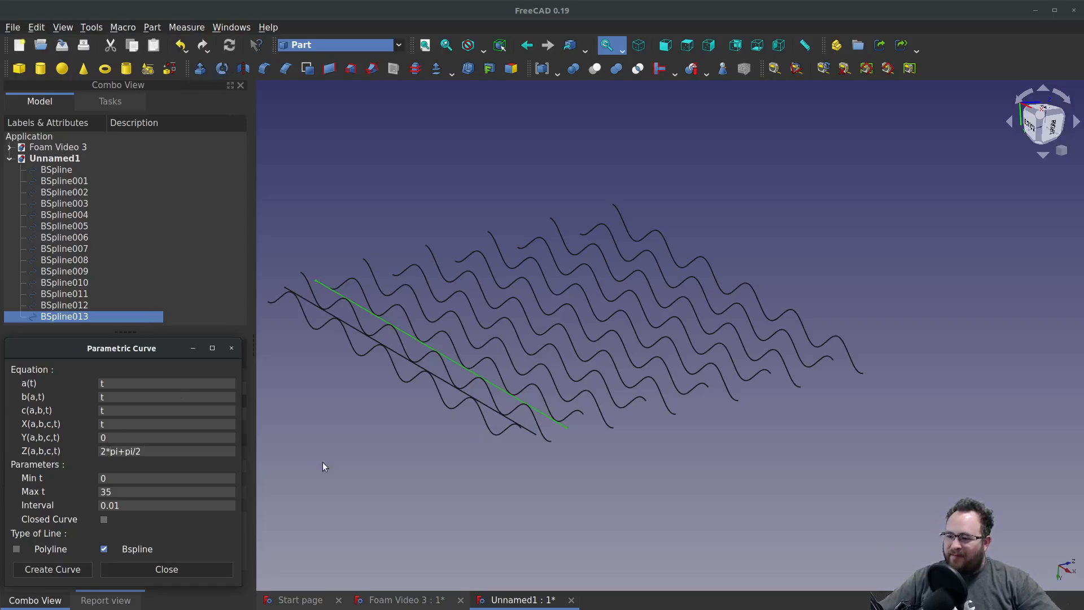
Create the remaining flat lines up to BSpline023 at Z offsets to 11*pi+pi/2.
{"action": "left_click", "coordinate": [52, 569]}
{"action": "type", "text": "3"}
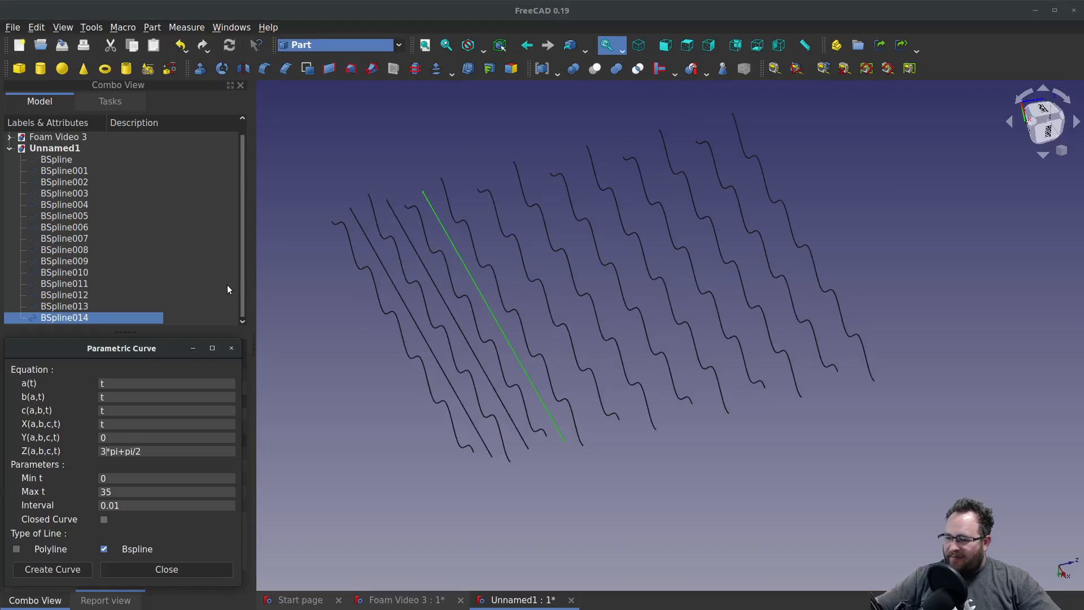
{"action": "left_click", "coordinate": [52, 569]}
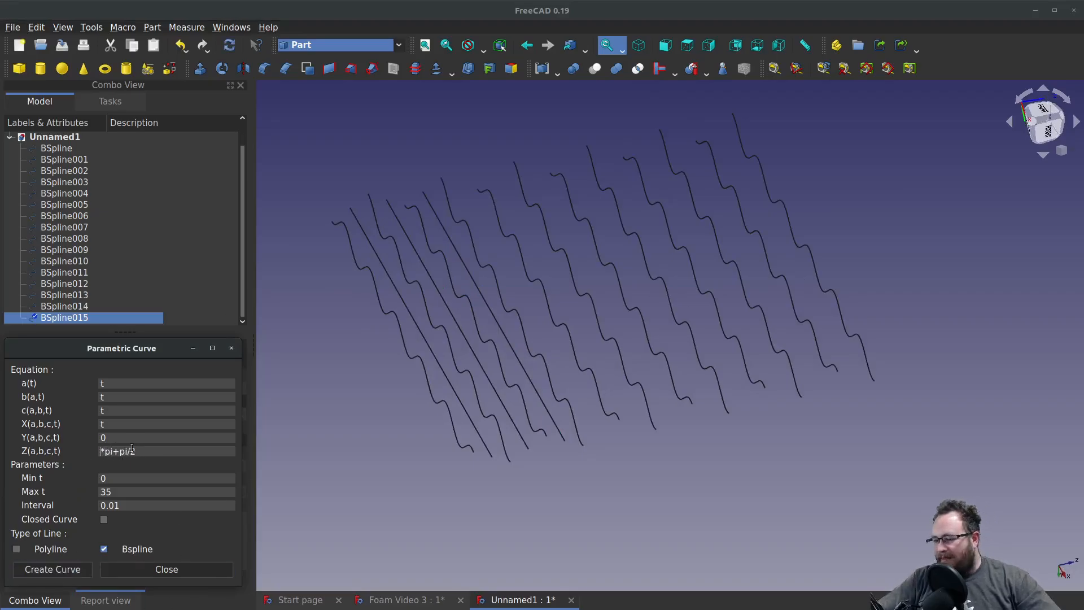
{"action": "left_click", "coordinate": [52, 569]}
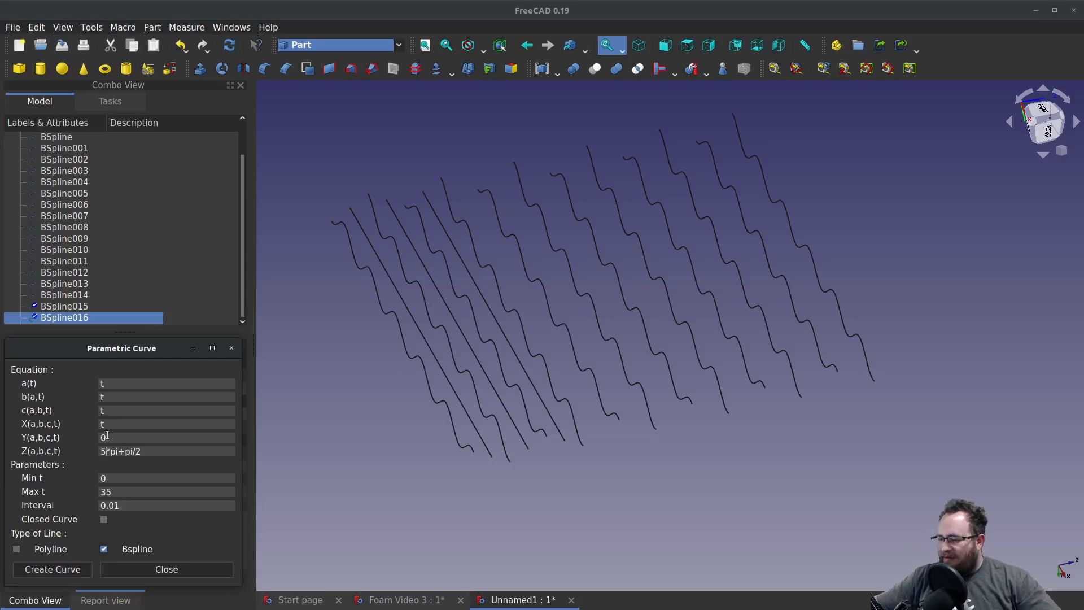
{"action": "left_click", "coordinate": [52, 569]}
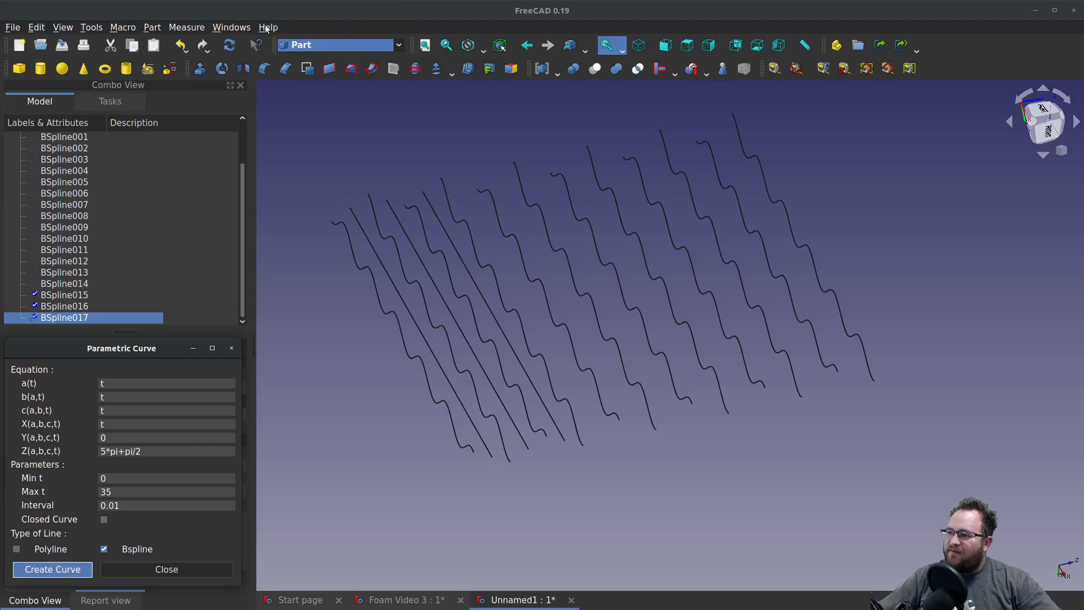
{"action": "left_click", "coordinate": [52, 569]}
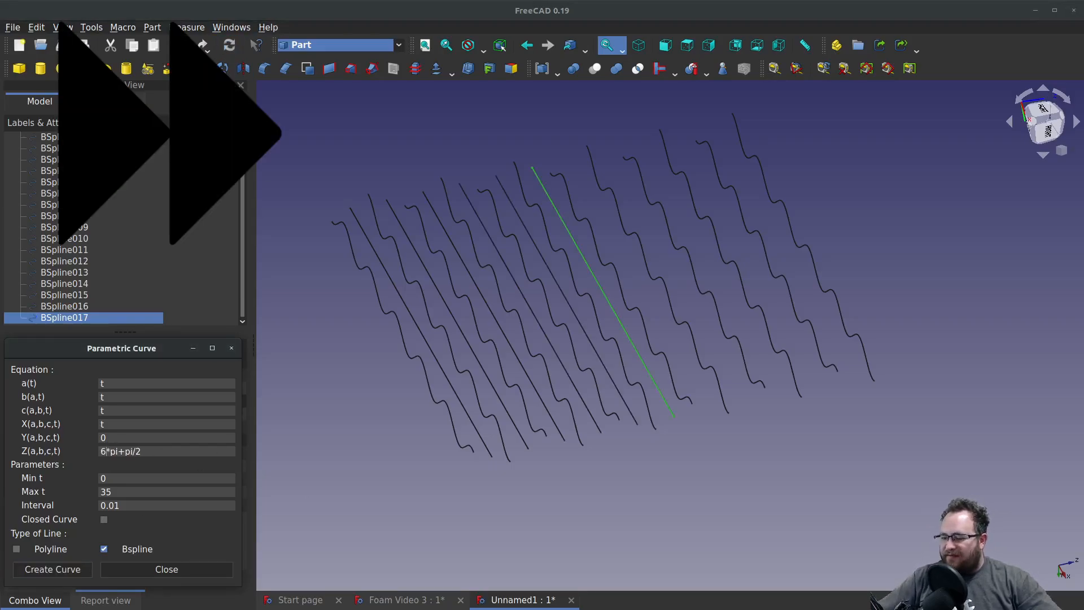
{"action": "left_click", "coordinate": [52, 569]}
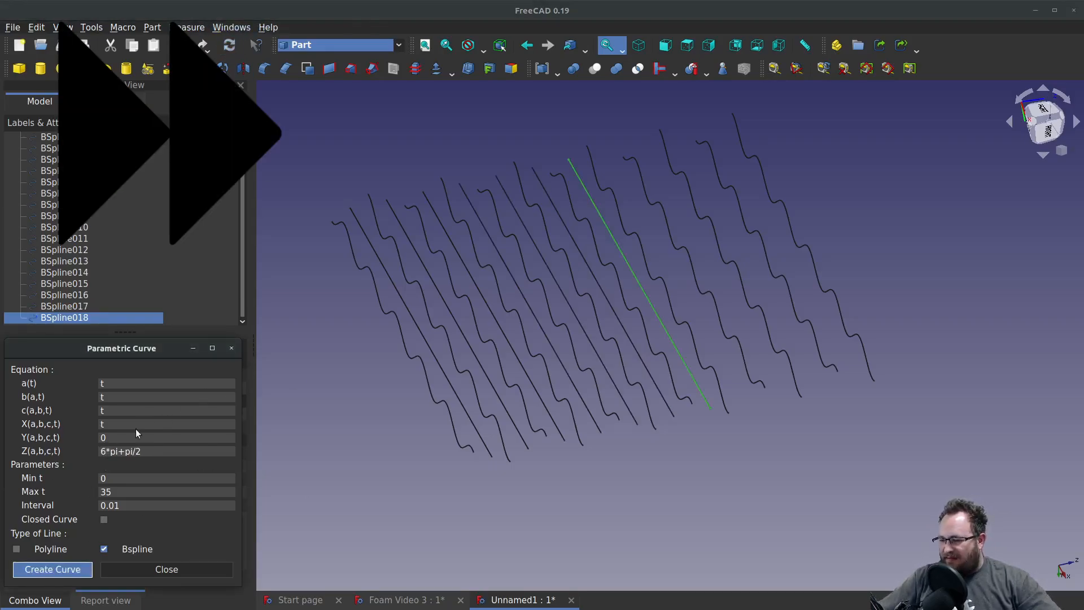
{"action": "left_click", "coordinate": [52, 569]}
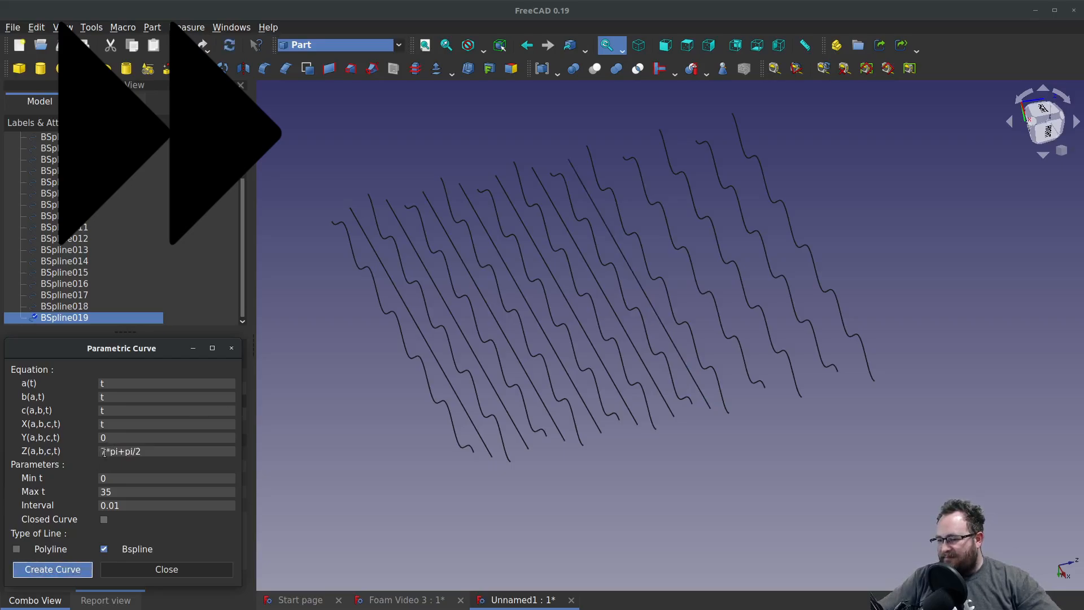
{"action": "left_click", "coordinate": [52, 570]}
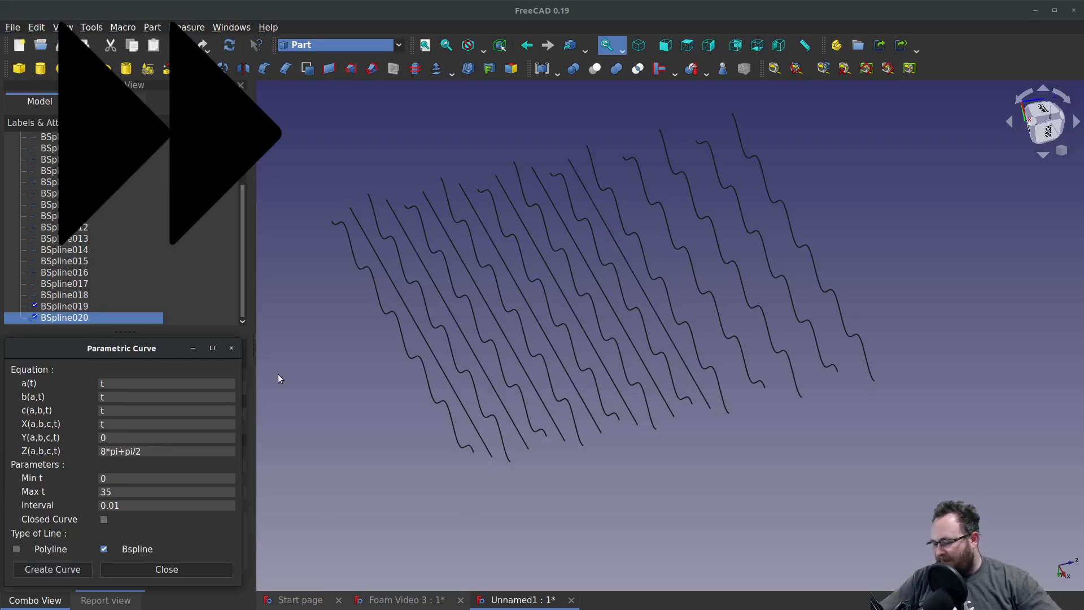
{"action": "left_click", "coordinate": [52, 569]}
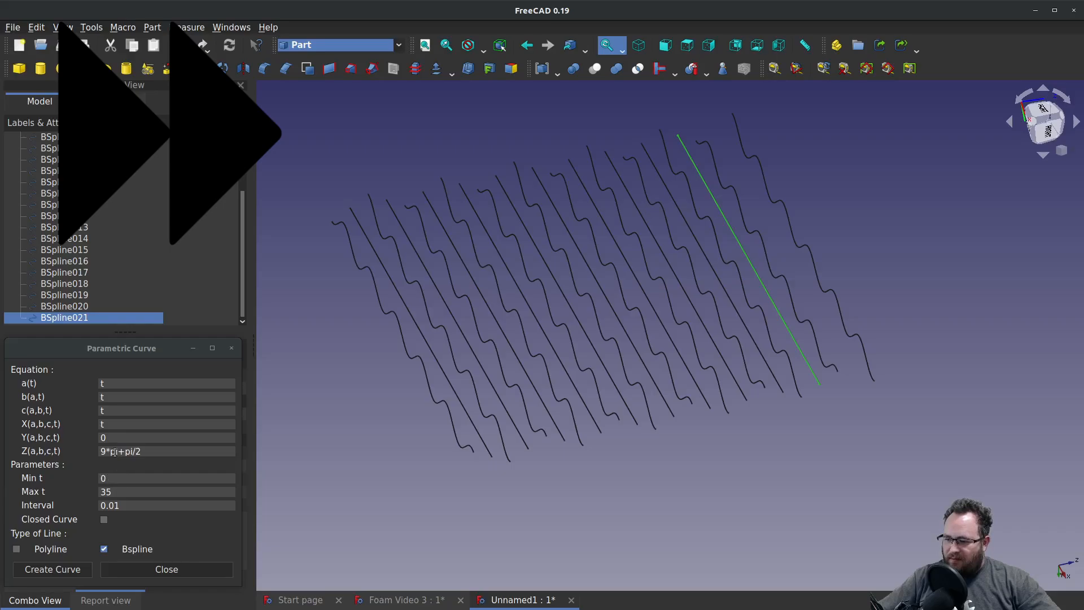
{"action": "left_click", "coordinate": [52, 569]}
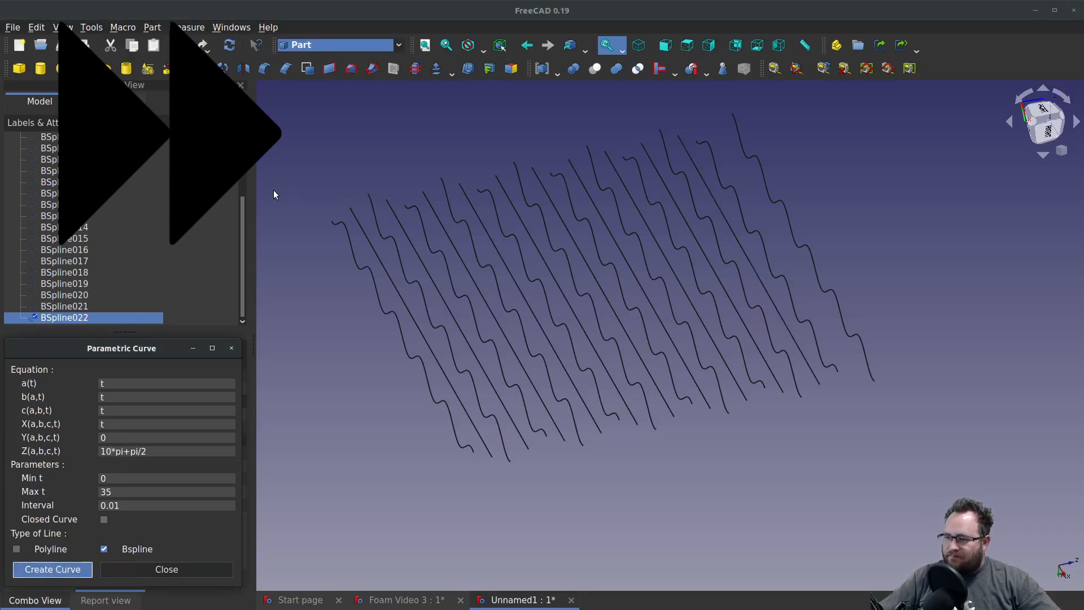
{"action": "left_click", "coordinate": [52, 569]}
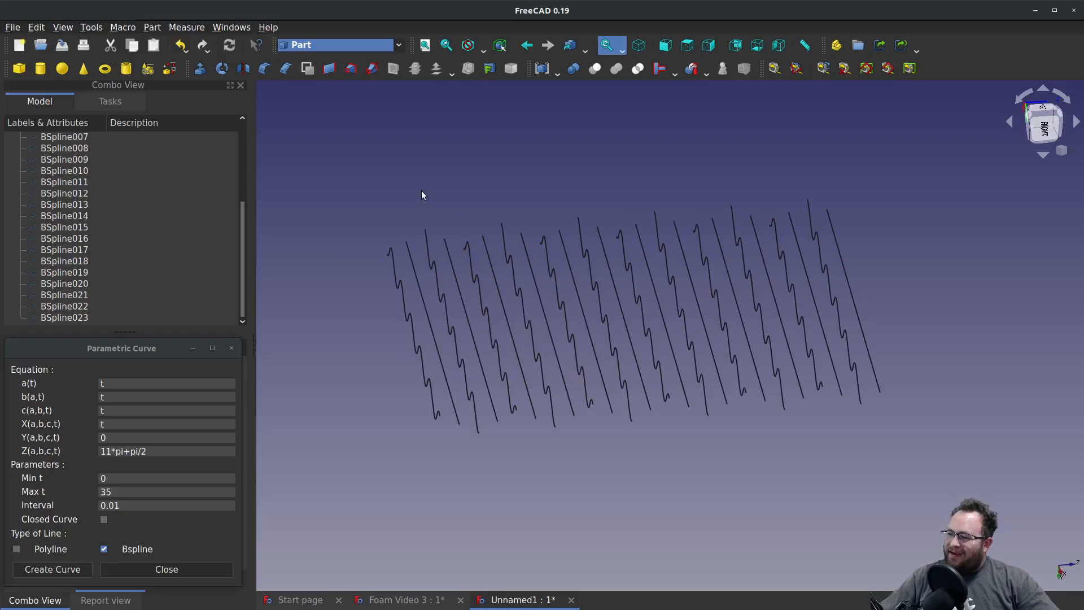
{"action": "mouse_move", "coordinate": [900, 316]}
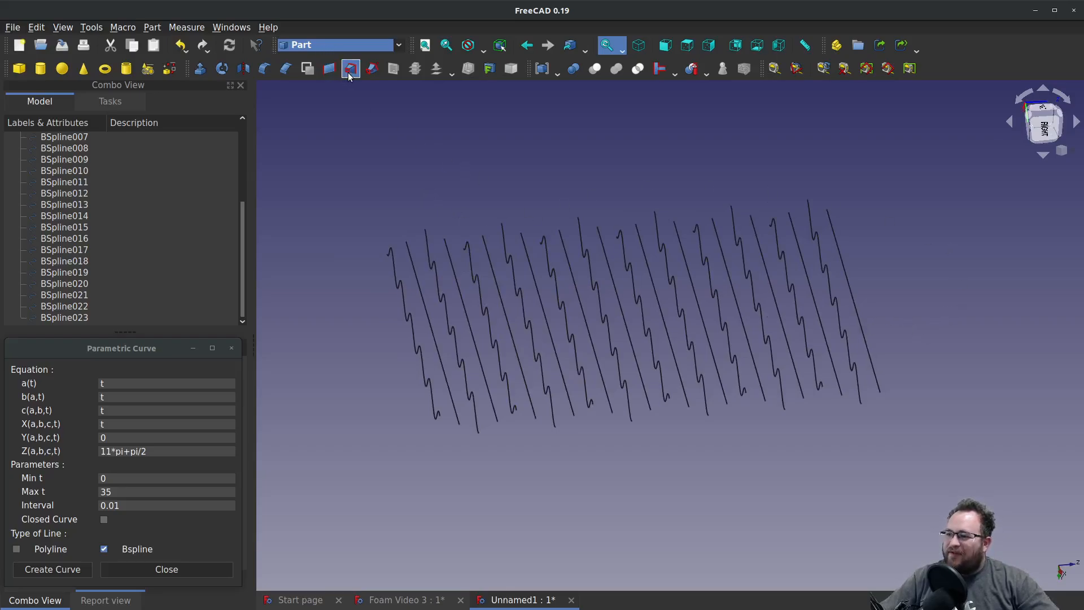
Start a Part Loft with BSpline and BSpline012 as the first profiles.
{"action": "left_click", "coordinate": [351, 68]}
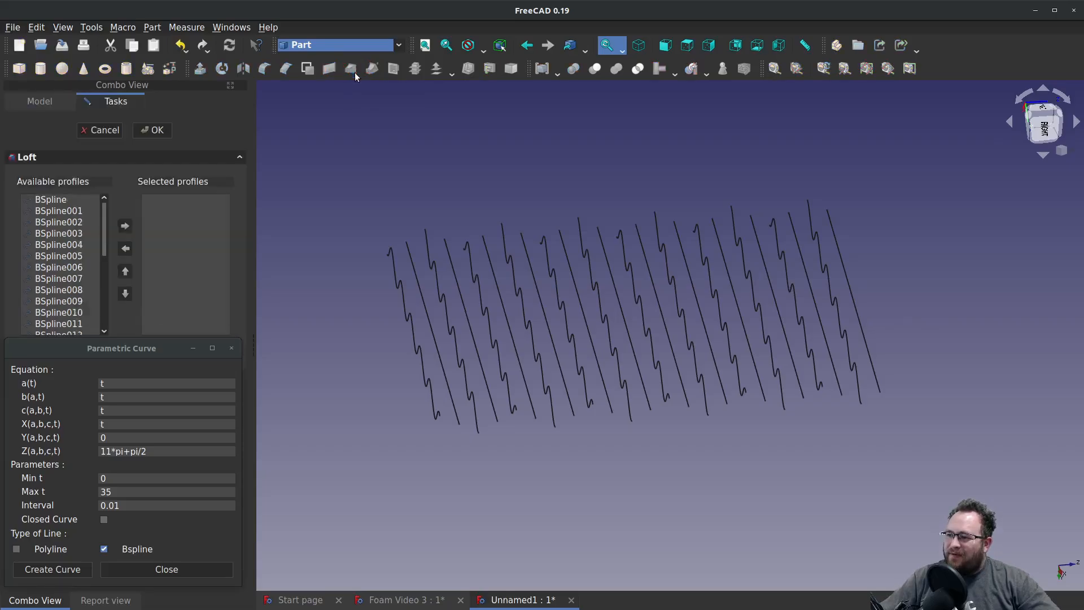
{"action": "left_click", "coordinate": [51, 199]}
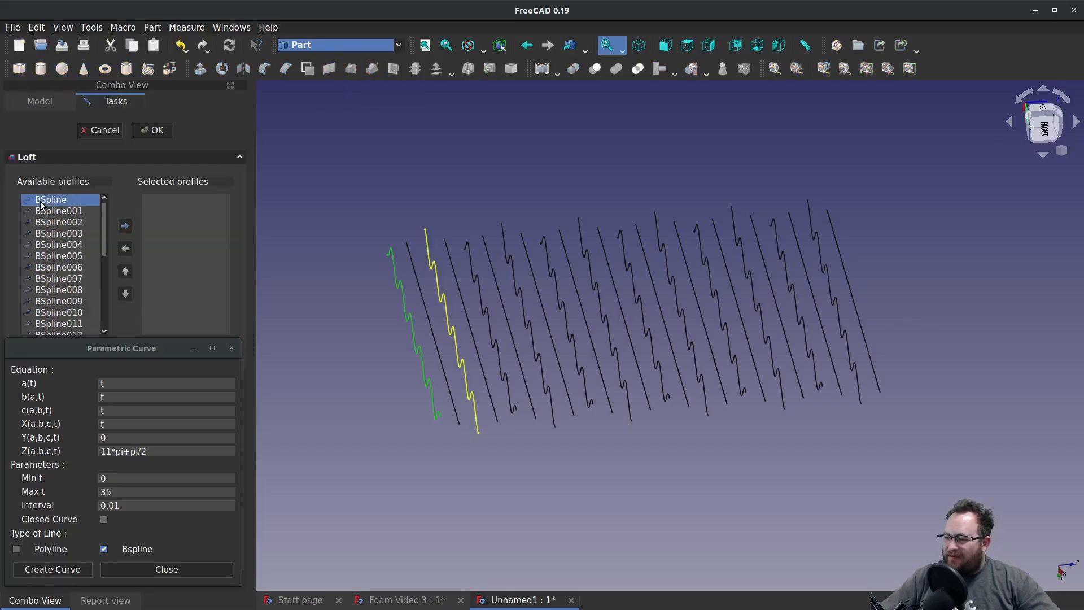
{"action": "left_click", "coordinate": [124, 226]}
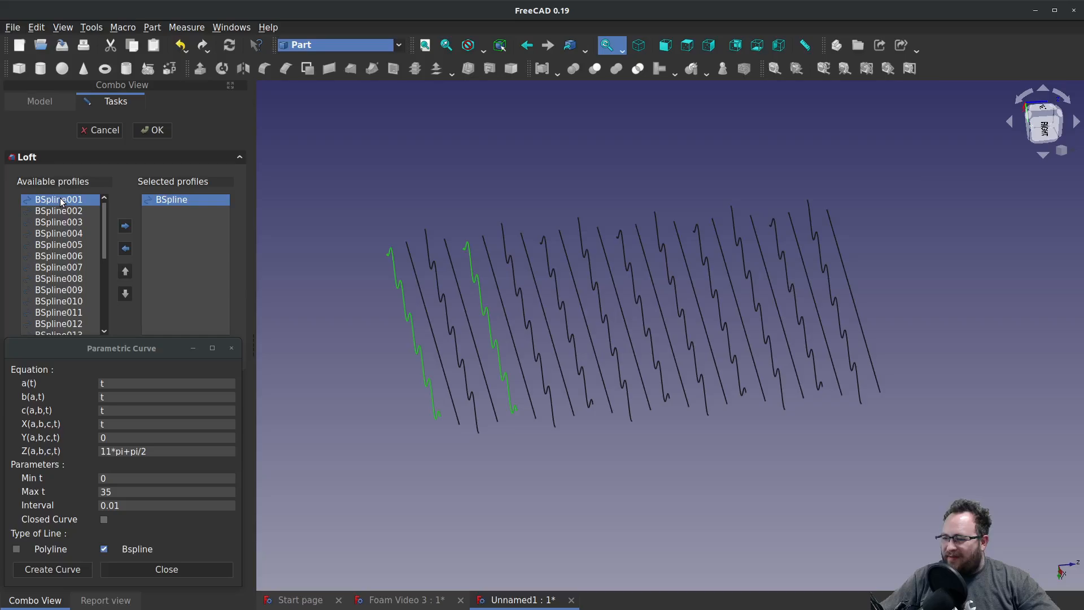
{"action": "left_click", "coordinate": [57, 267]}
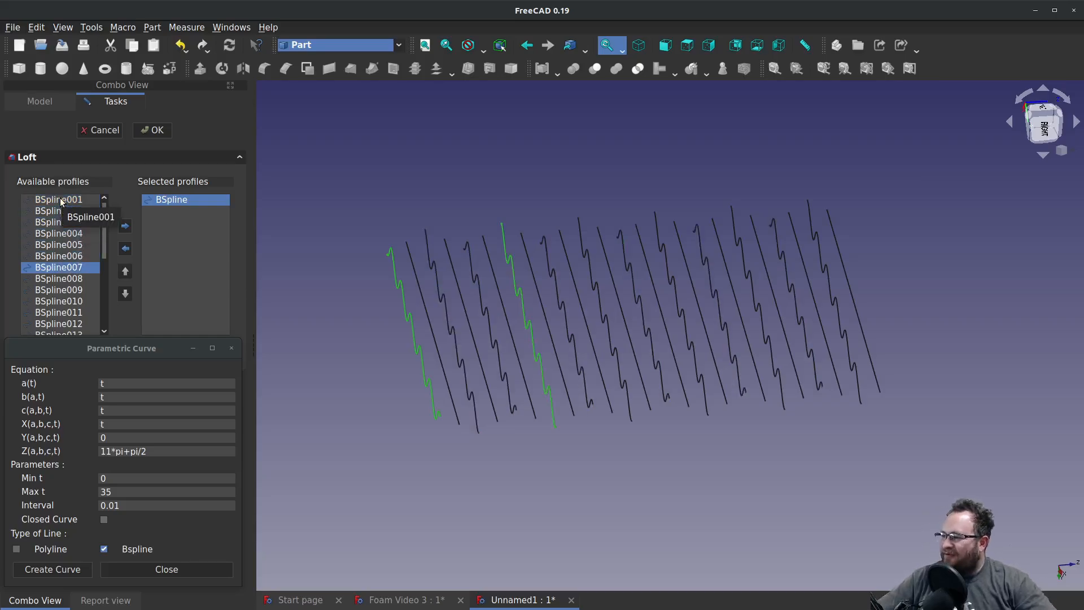
{"action": "left_click", "coordinate": [59, 324]}
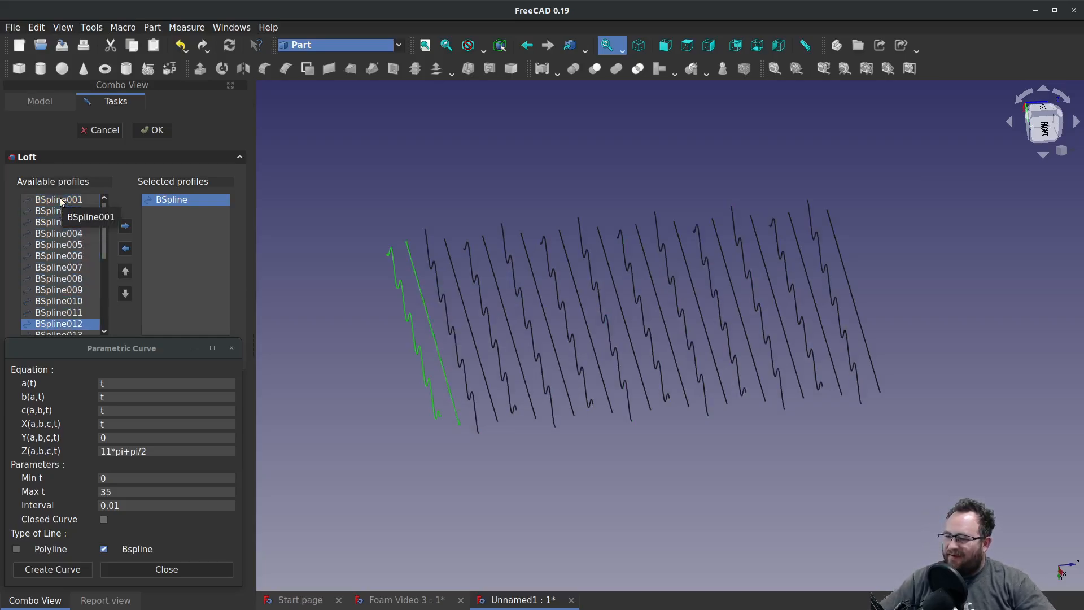
{"action": "left_click", "coordinate": [124, 226]}
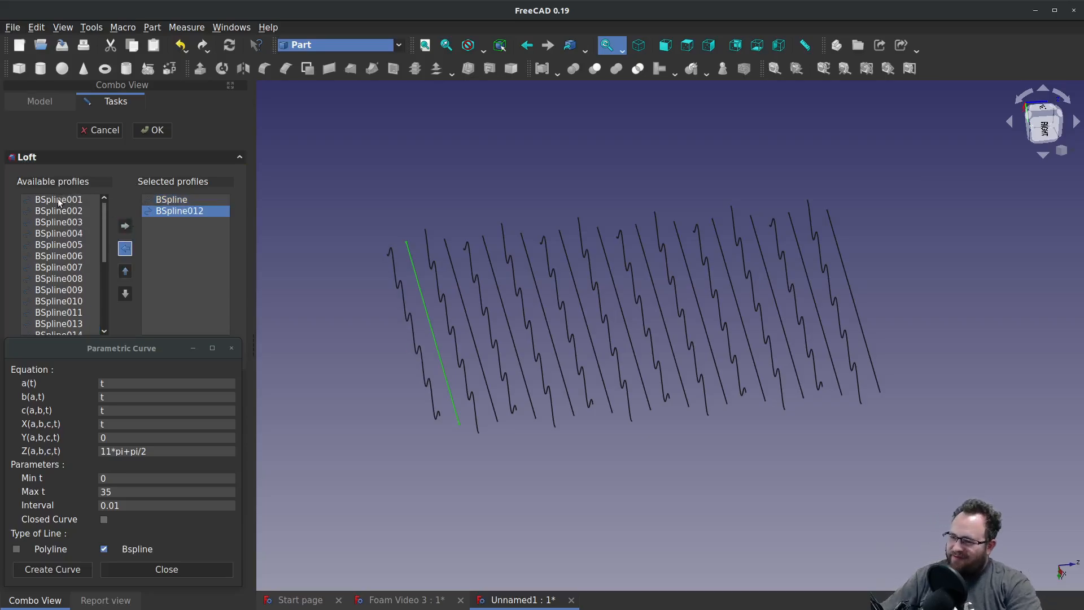
Interleave BSpline006, BSpline013 and the rest, then build the loft surface.
{"action": "left_click", "coordinate": [57, 267]}
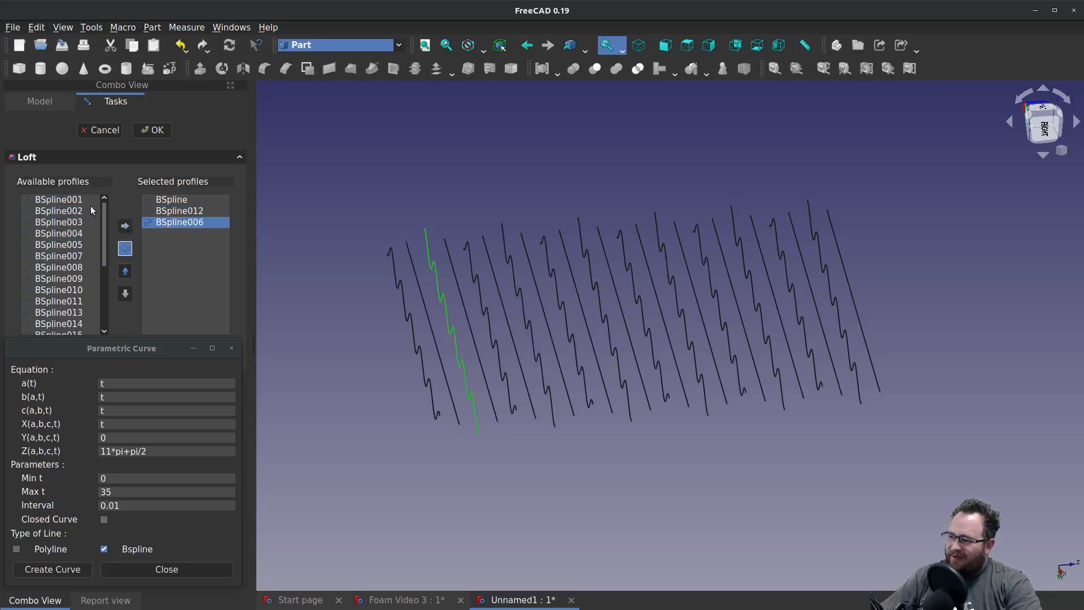
{"action": "left_click", "coordinate": [58, 198]}
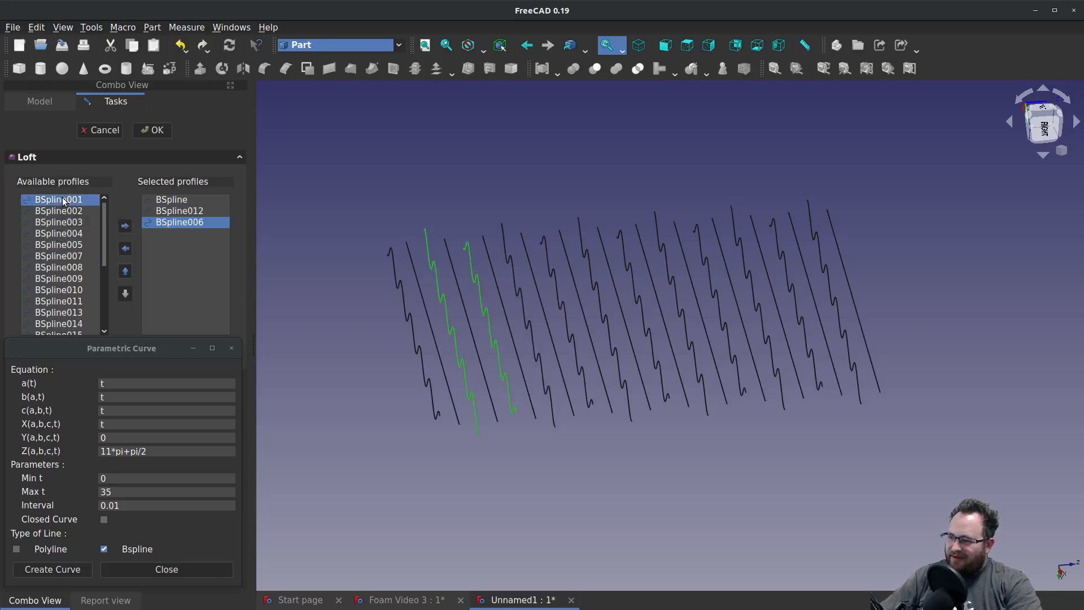
{"action": "left_click", "coordinate": [58, 312]}
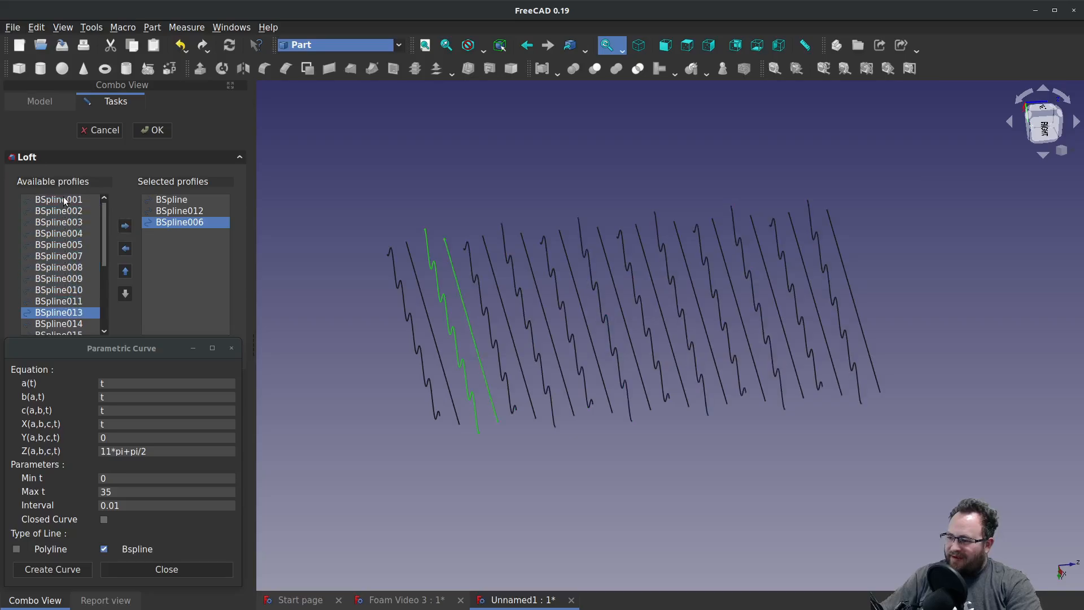
{"action": "left_click", "coordinate": [125, 226]}
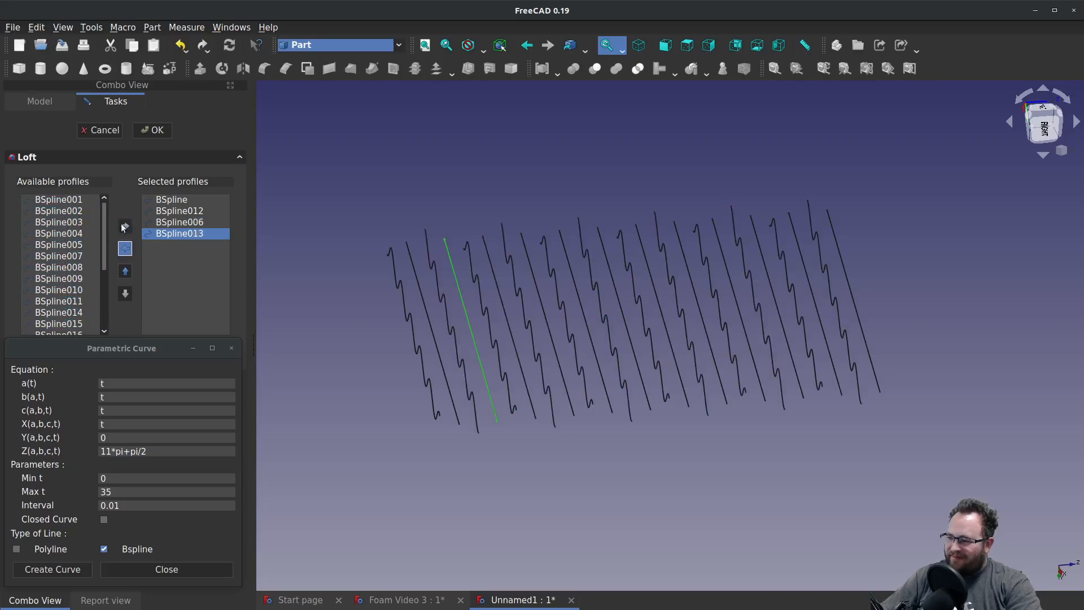
{"action": "left_click", "coordinate": [58, 199]}
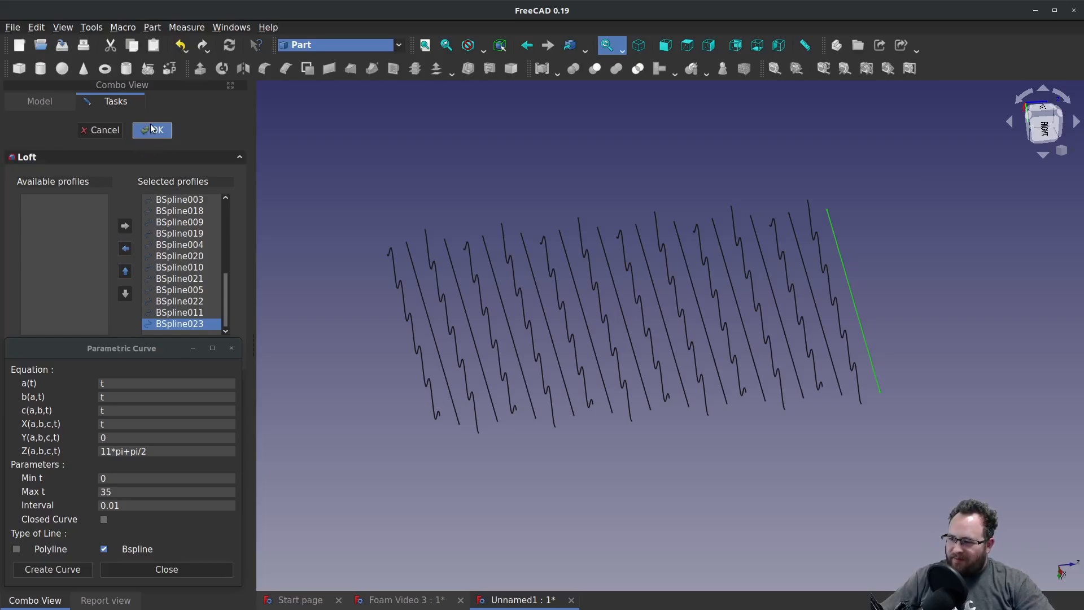
{"action": "mouse_move", "coordinate": [192, 347]}
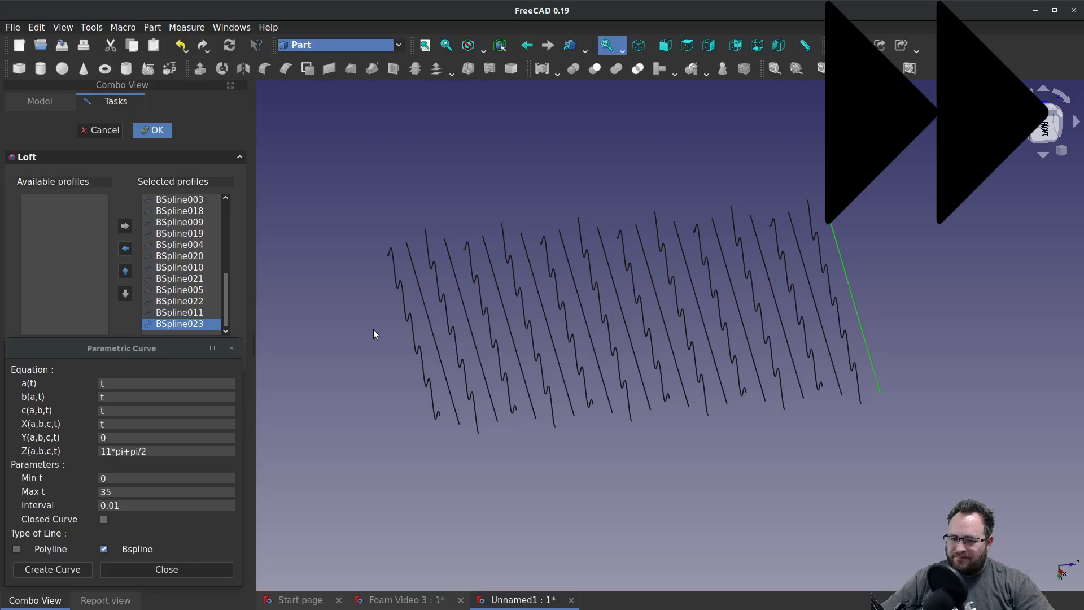
{"action": "left_click", "coordinate": [153, 130]}
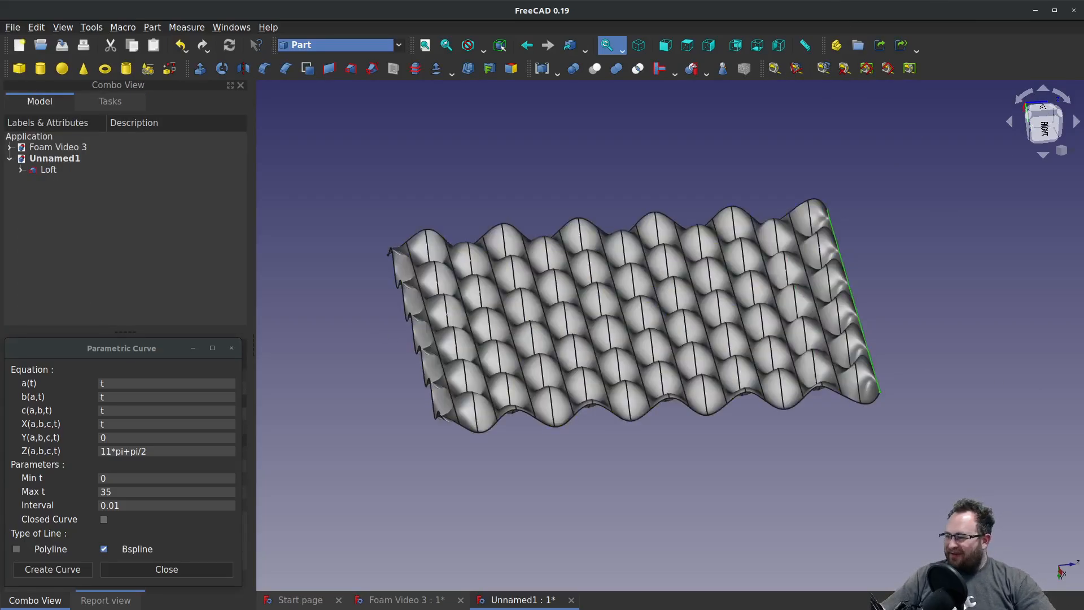
Inspect the loft from another angle and start a new Sketcher sketch.
{"action": "left_click", "coordinate": [1042, 122]}
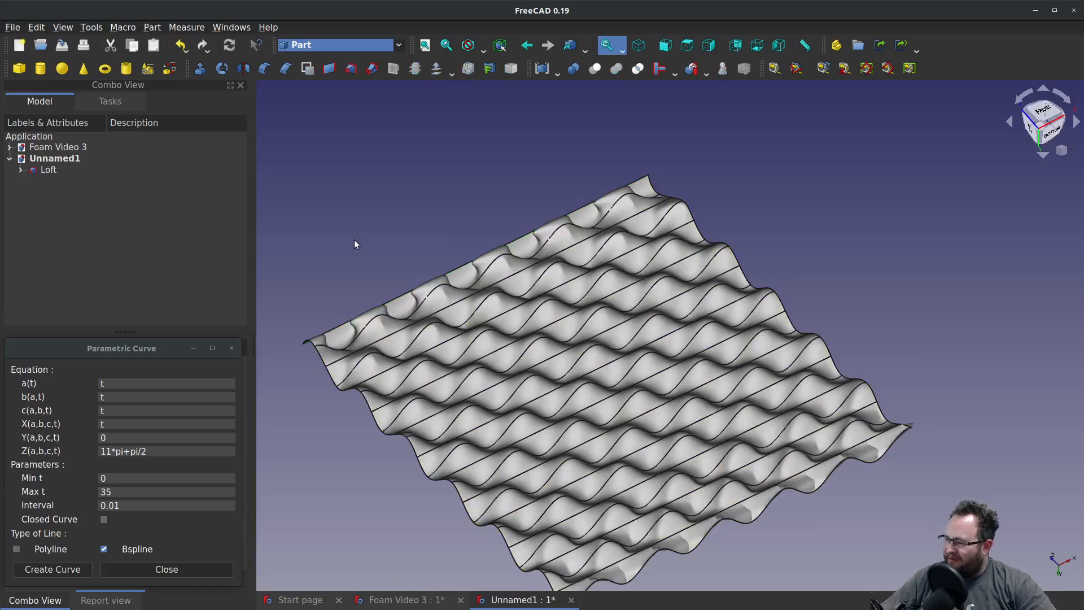
{"action": "mouse_move", "coordinate": [287, 240]}
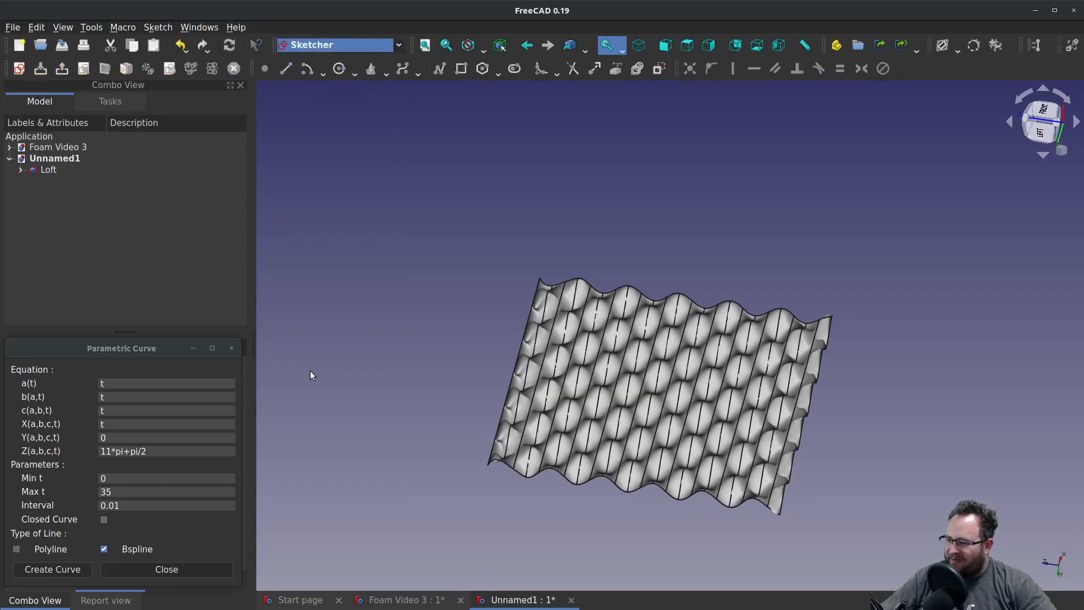
{"action": "left_click", "coordinate": [19, 68]}
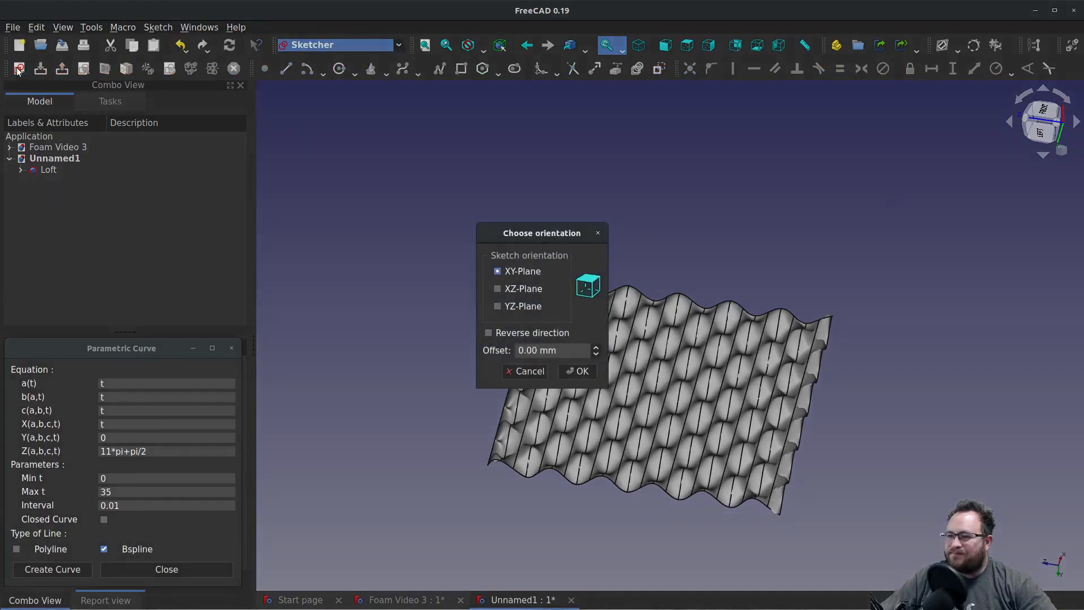
Place the sketch on the XZ plane and draw a rectangle over the loft.
{"action": "left_click", "coordinate": [497, 288]}
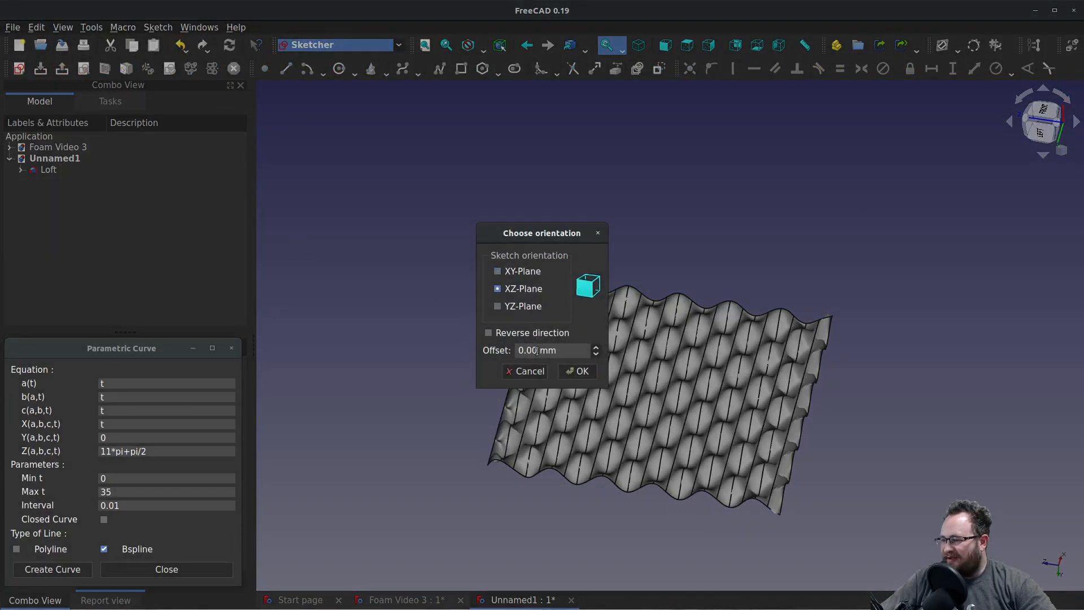
{"action": "left_click", "coordinate": [581, 372]}
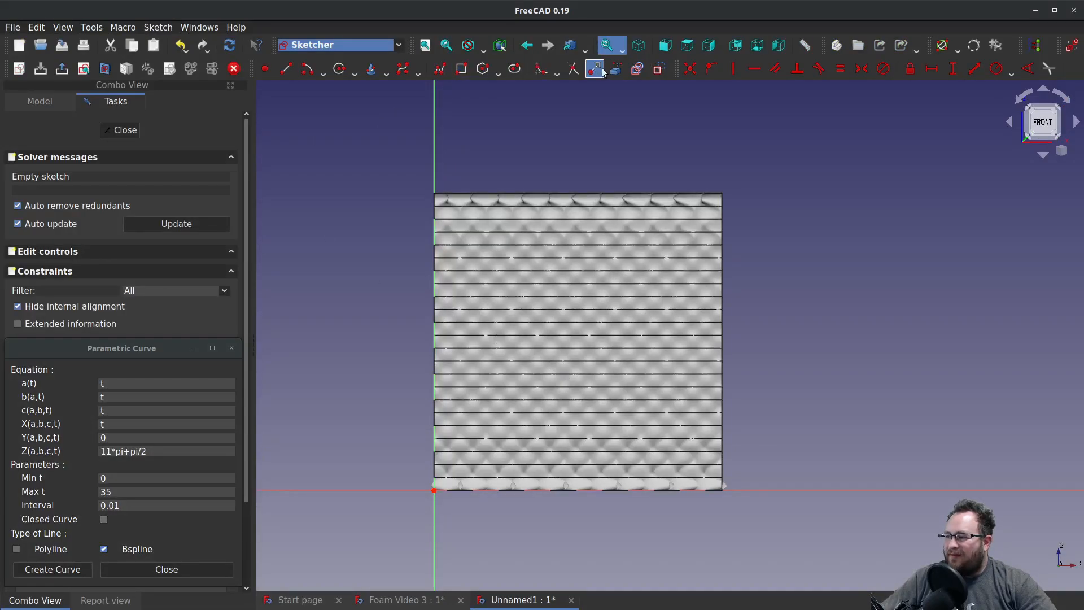
{"action": "left_click", "coordinate": [594, 69]}
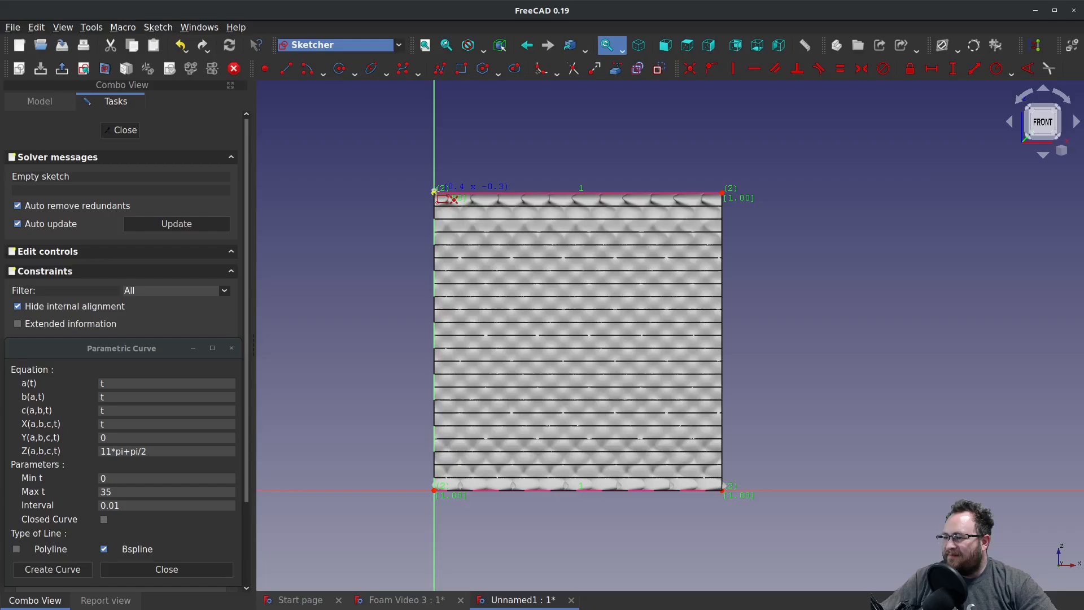
Constrain the rectangle just inside the loft edges and close the sketch.
{"action": "left_click", "coordinate": [461, 69]}
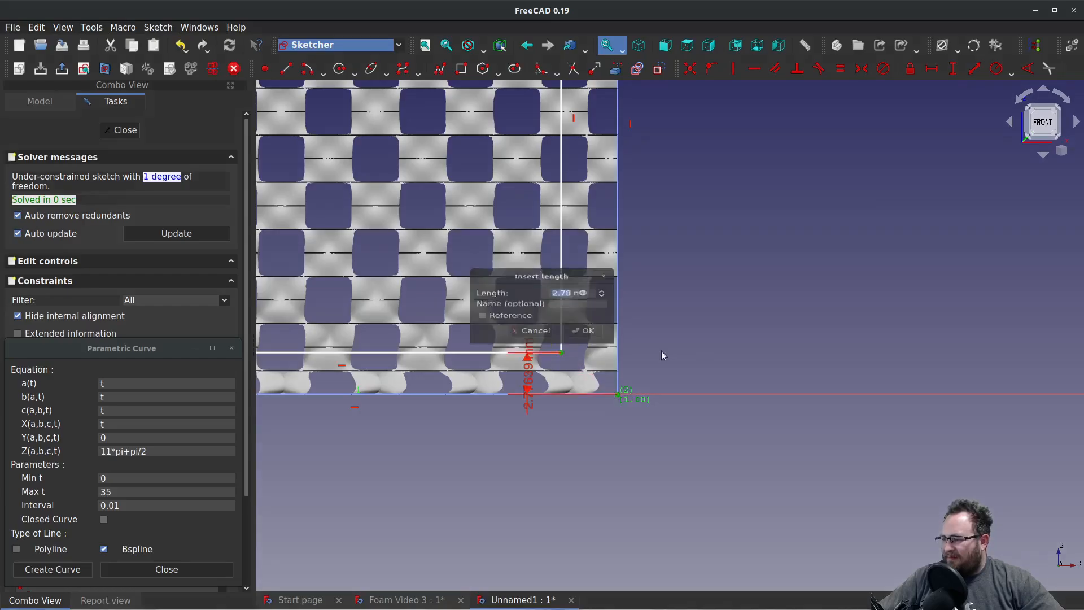
{"action": "left_click", "coordinate": [583, 331]}
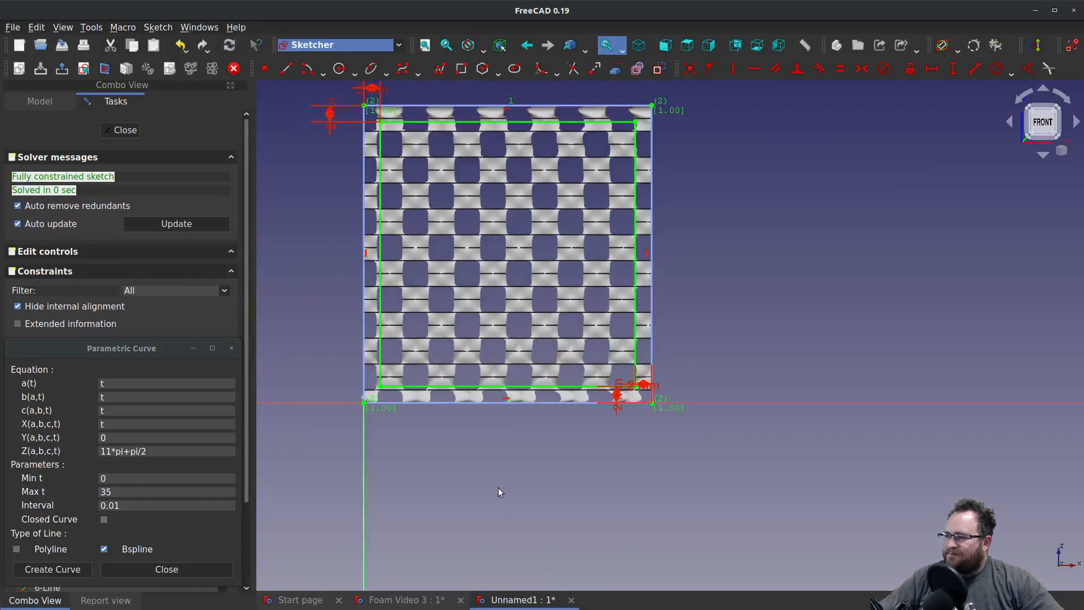
{"action": "left_click", "coordinate": [124, 130]}
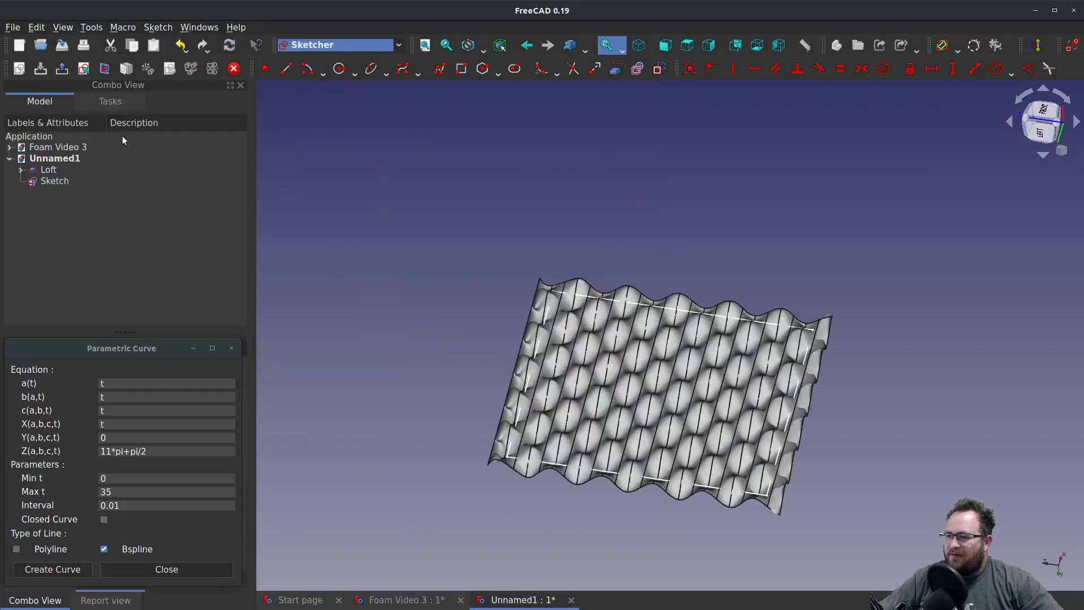
Extrude the rectangle sketch 10 mm along its normal with Symmetric enabled, using the Part workbench.
{"action": "left_click", "coordinate": [54, 180]}
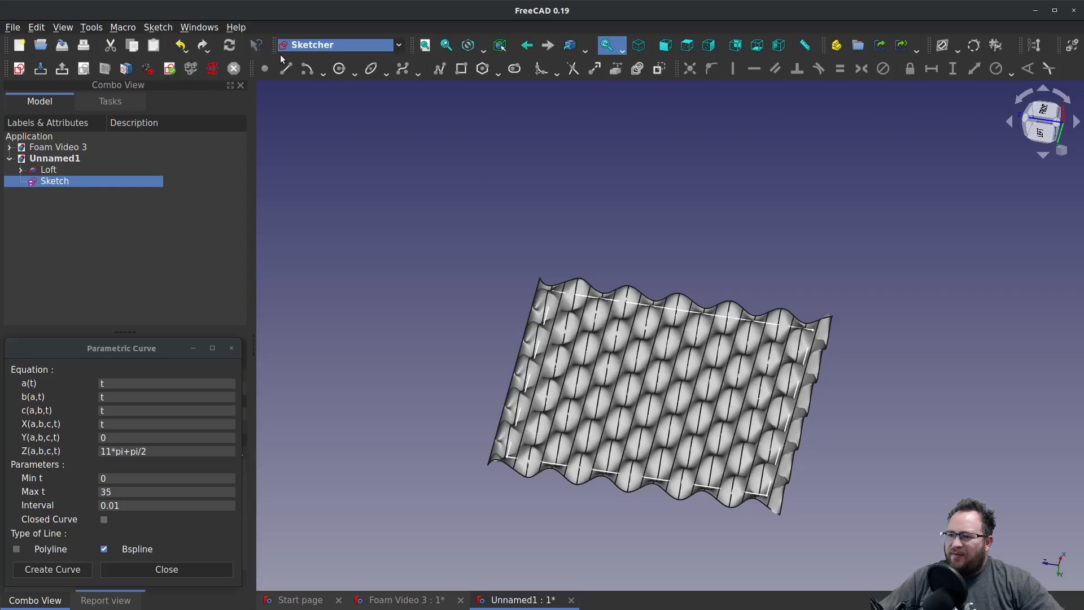
{"action": "left_click", "coordinate": [339, 44]}
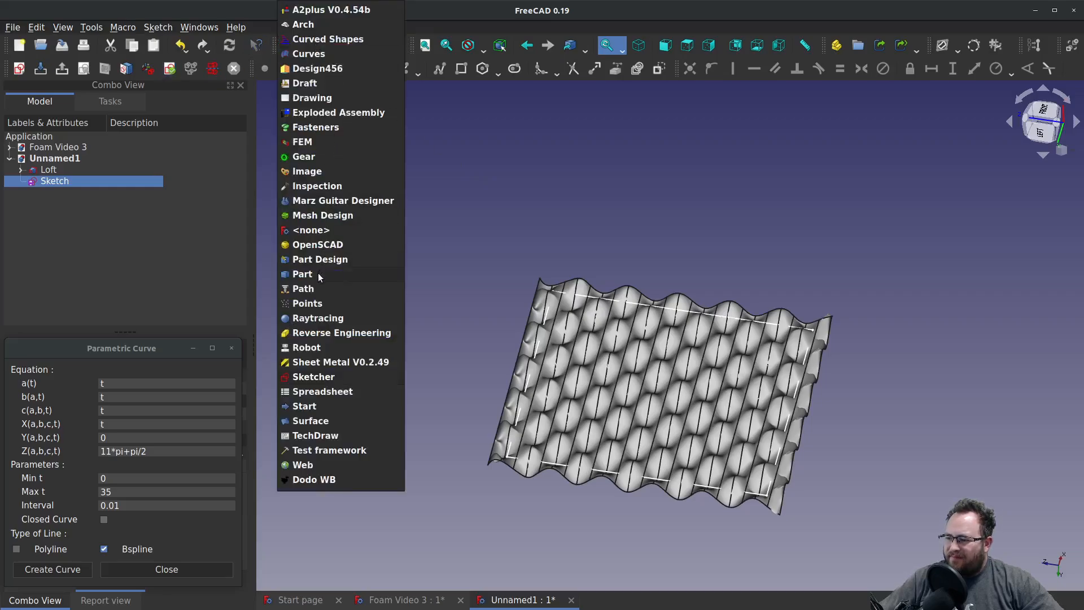
{"action": "left_click", "coordinate": [302, 274]}
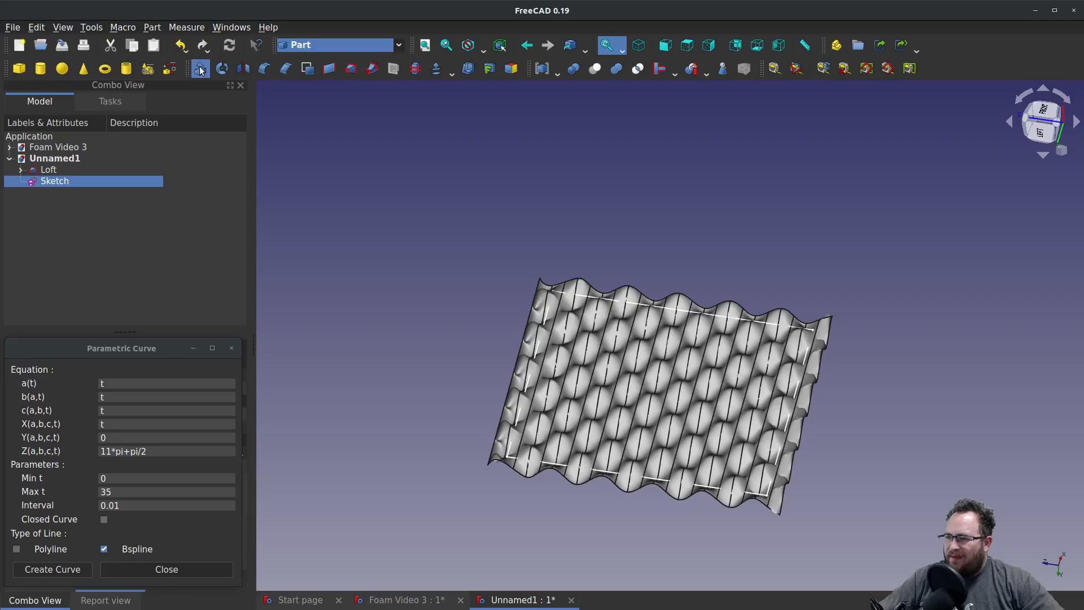
{"action": "left_click", "coordinate": [200, 69]}
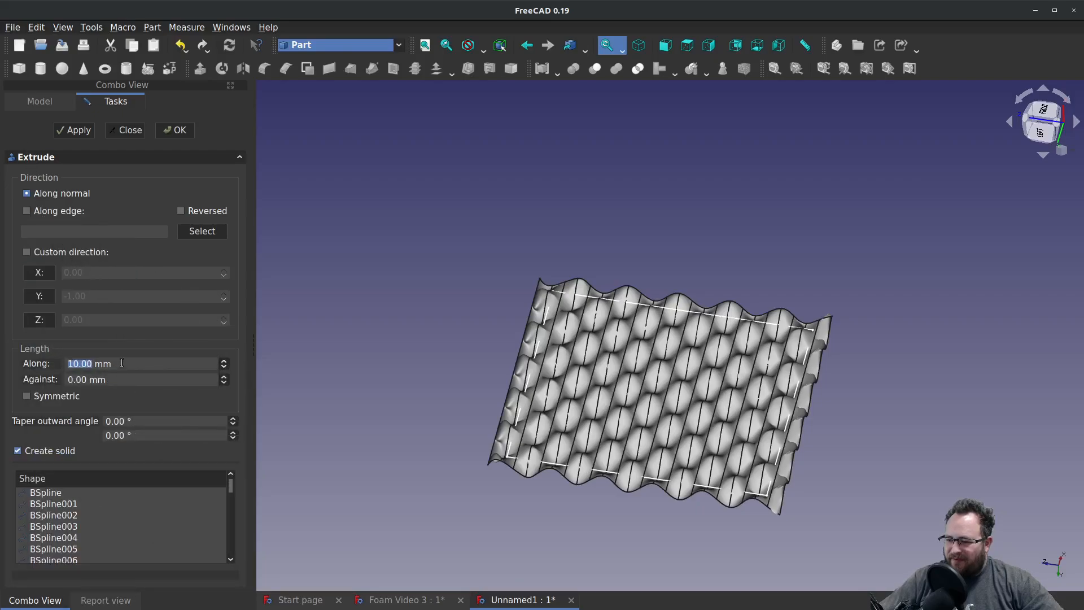
{"action": "left_click", "coordinate": [27, 395]}
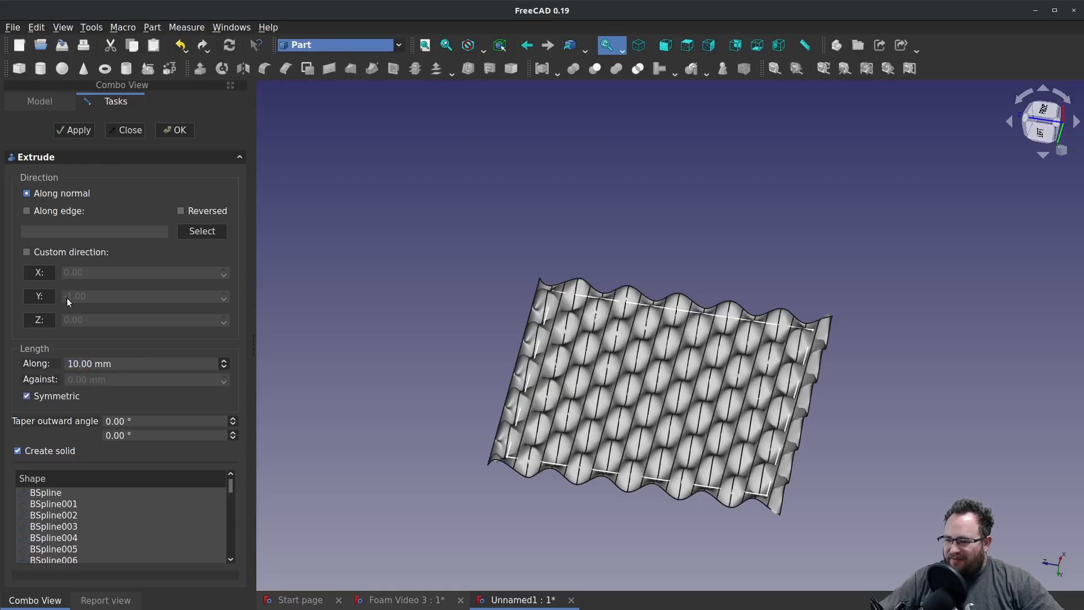
{"action": "left_click", "coordinate": [174, 130]}
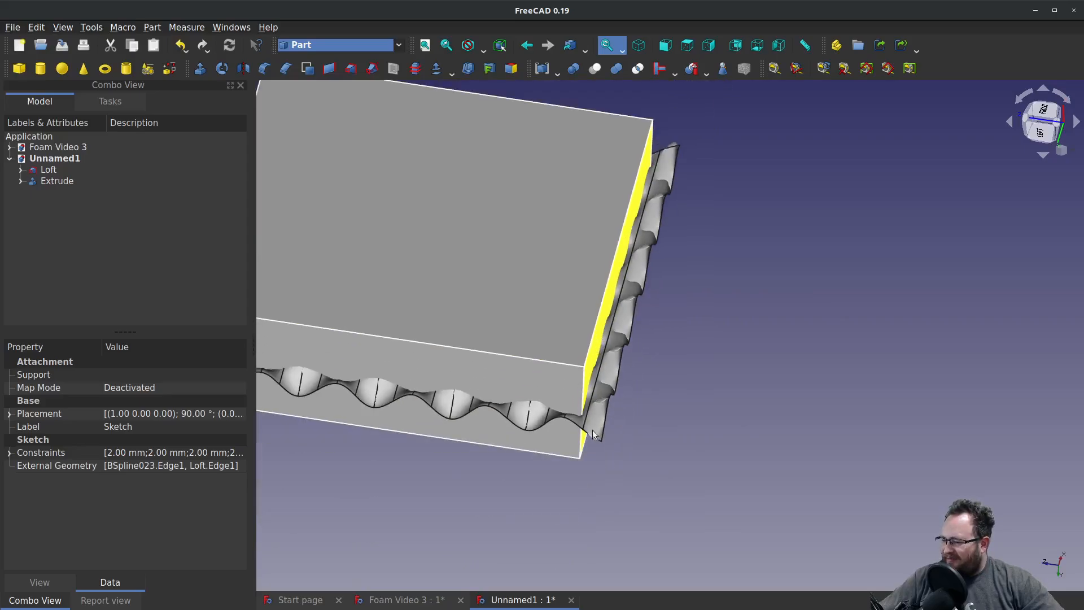
Fit the view and select the Extrude block together with the Loft surface for slicing.
{"action": "left_click", "coordinate": [664, 45]}
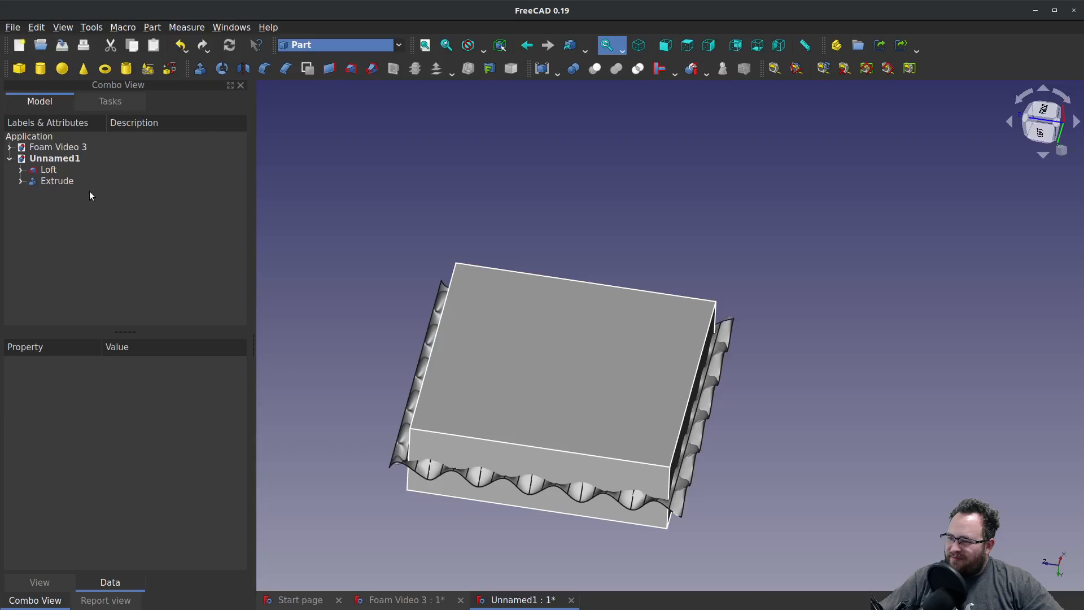
{"action": "left_click", "coordinate": [57, 181]}
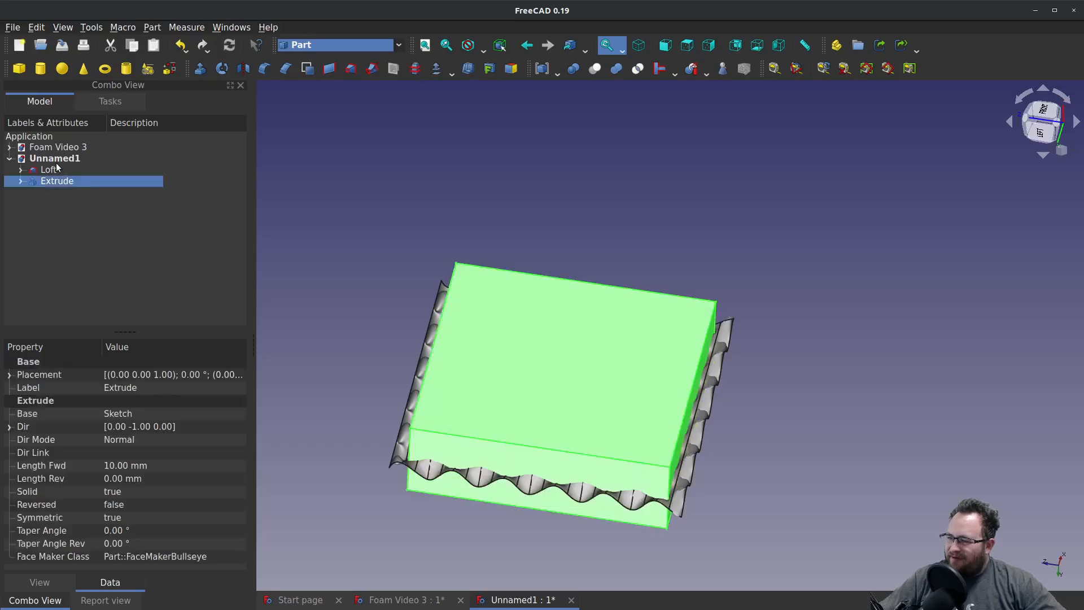
{"action": "left_click", "coordinate": [48, 170]}
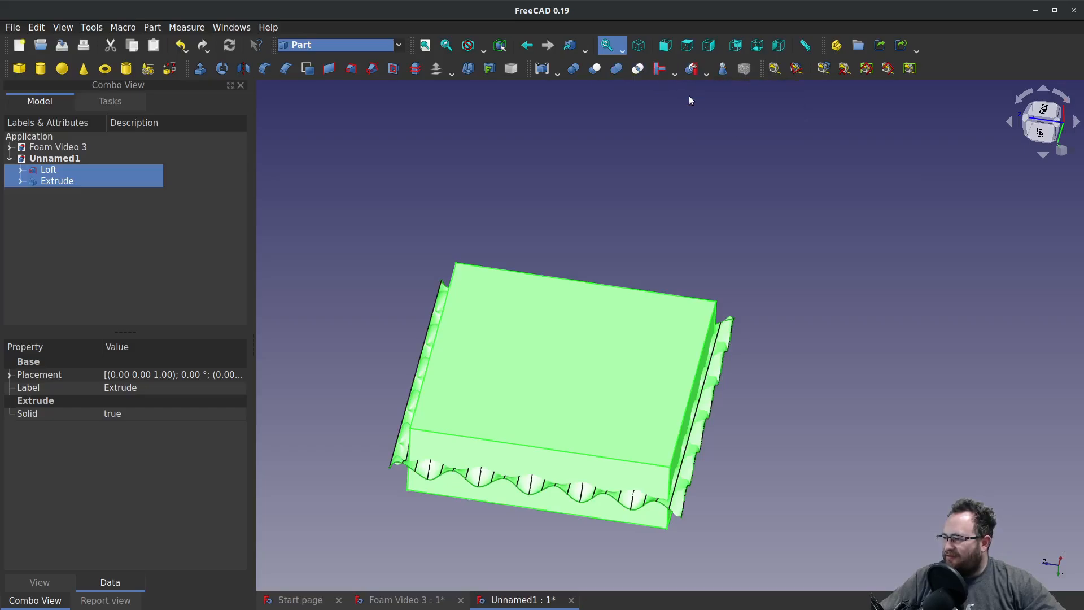
{"action": "mouse_move", "coordinate": [379, 214]}
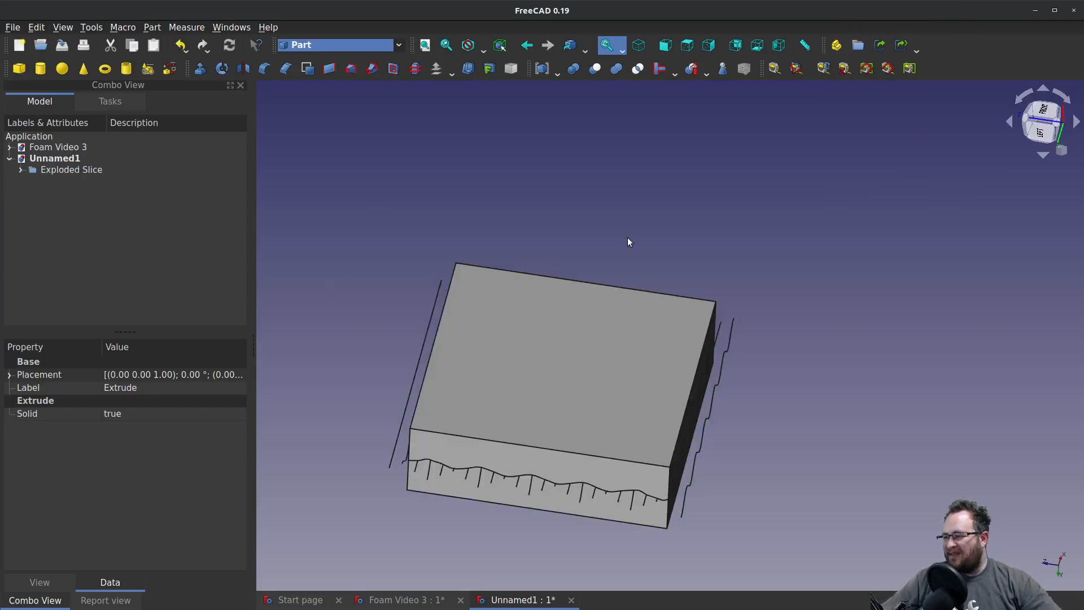
Delete the upper piece Slice.1 from the Exploded Slice group and expand Slice.0.
{"action": "left_click", "coordinate": [22, 169]}
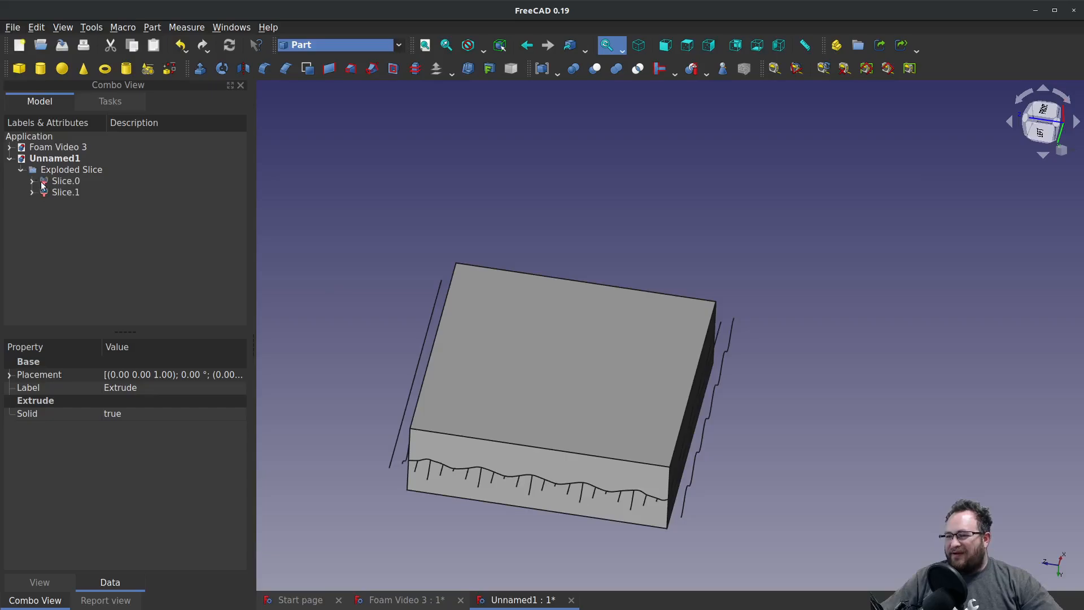
{"action": "left_click", "coordinate": [66, 192]}
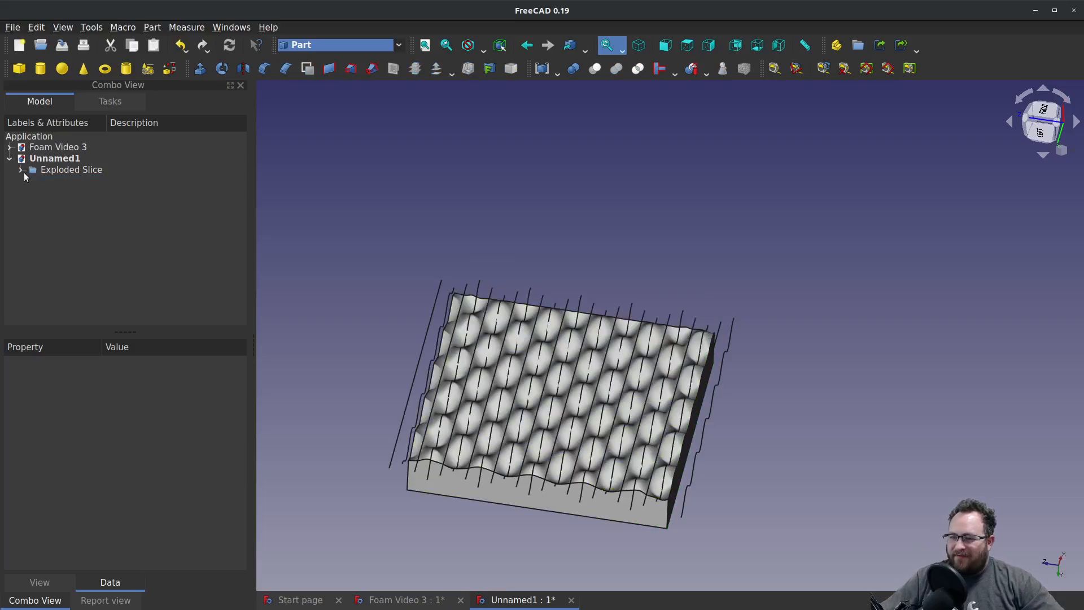
{"action": "left_click", "coordinate": [22, 169]}
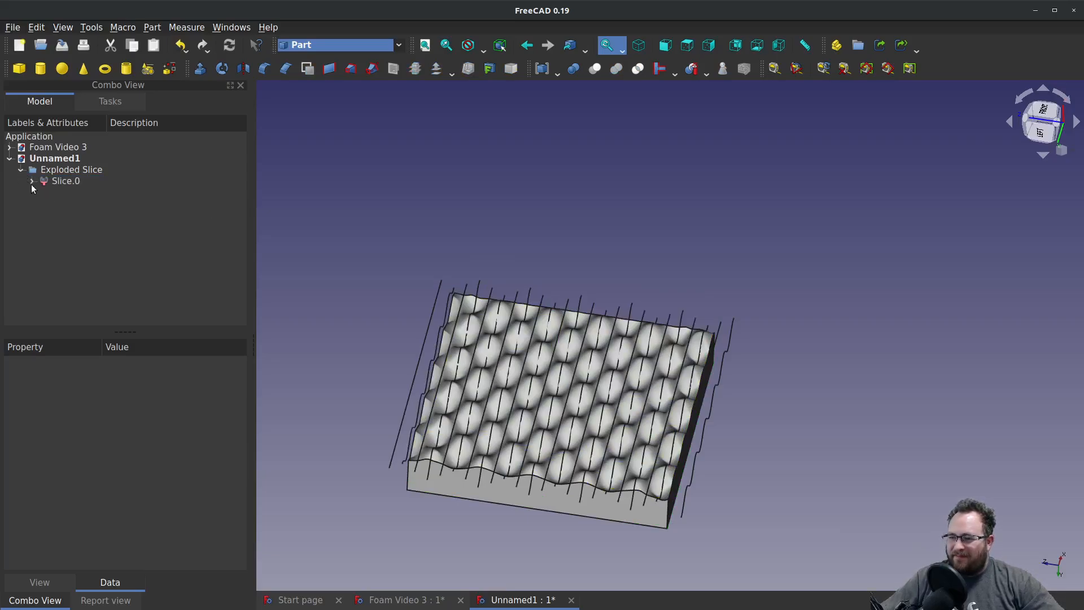
{"action": "left_click", "coordinate": [32, 181]}
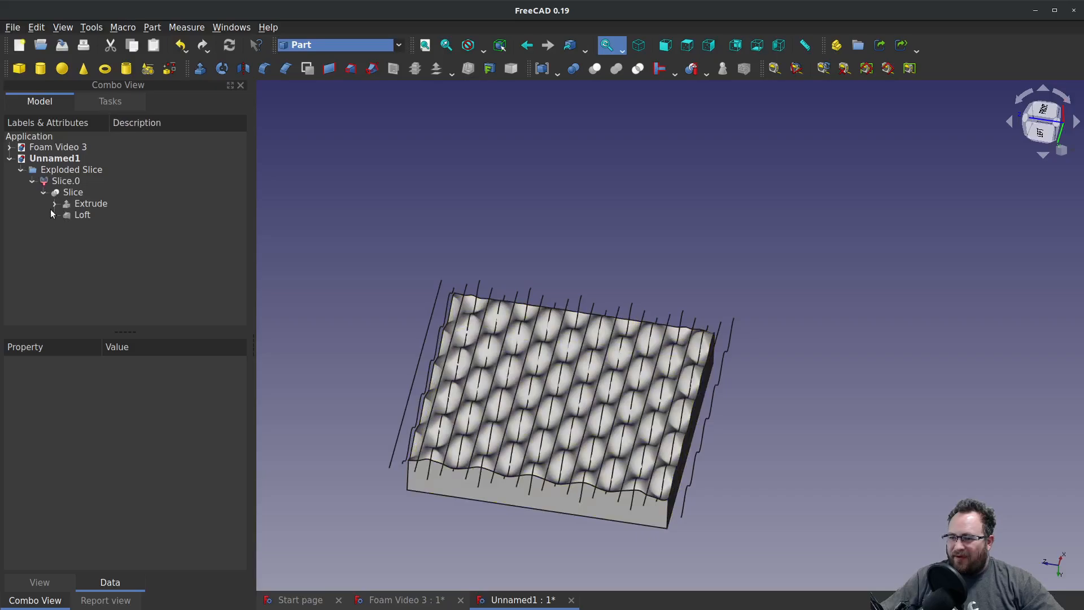
Inspect the Loft and its BSpline sections inside Slice.0 while orbiting the view.
{"action": "left_click", "coordinate": [81, 215]}
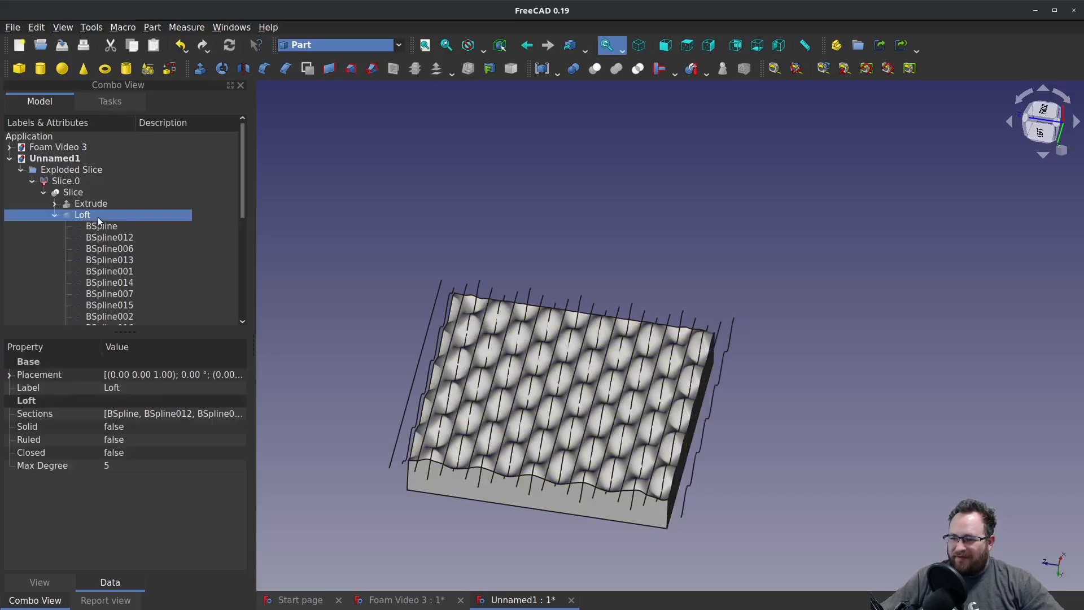
{"action": "left_click", "coordinate": [101, 226]}
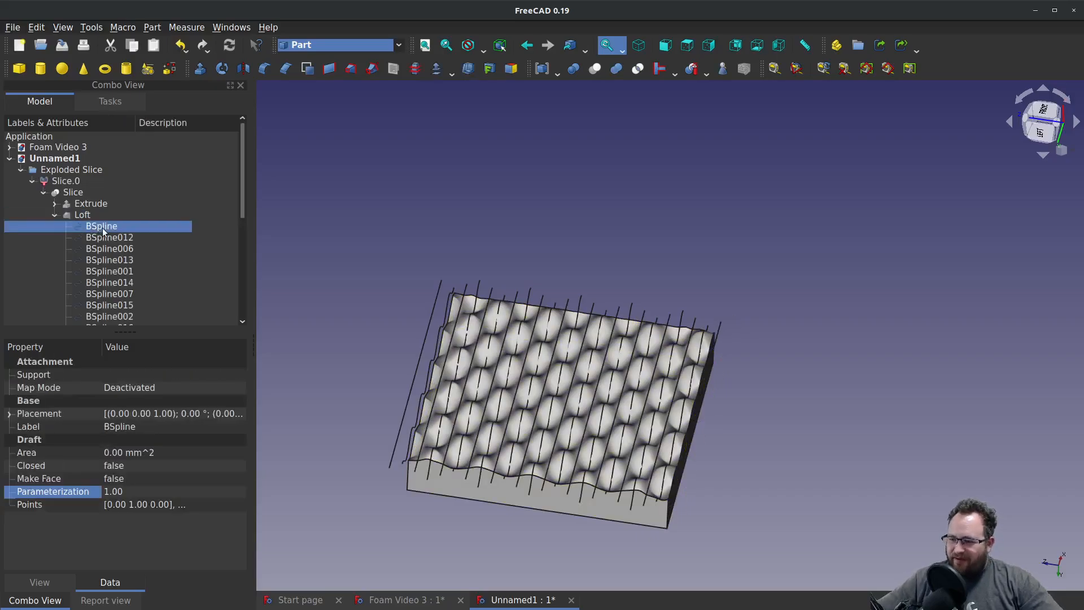
{"action": "left_click", "coordinate": [108, 317]}
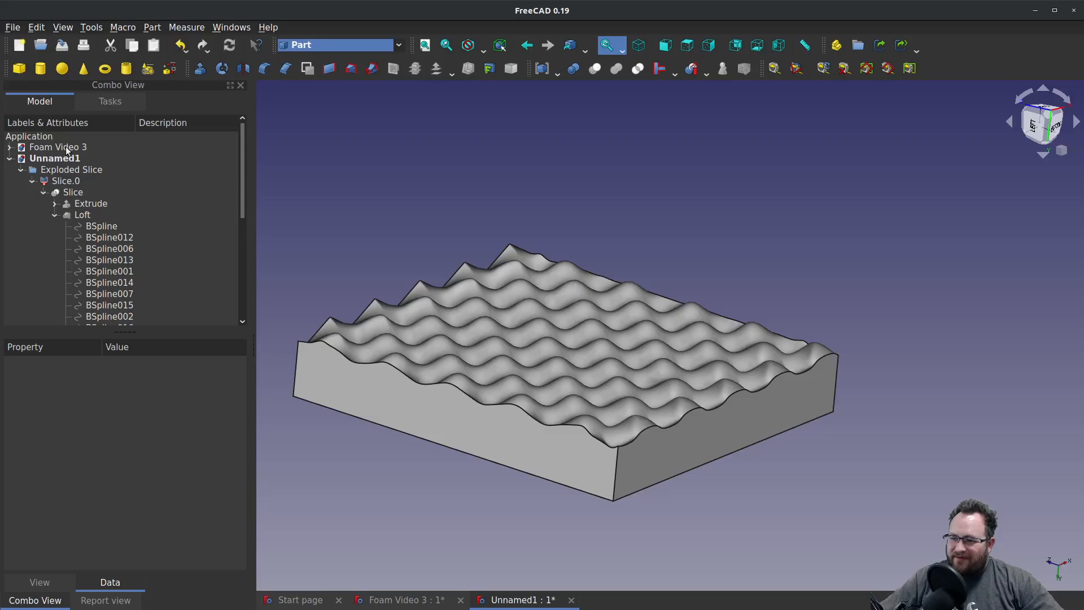
Save the document as Foam Video One and answer the Exploded Slice delete-content prompt.
{"action": "left_click", "coordinate": [11, 28]}
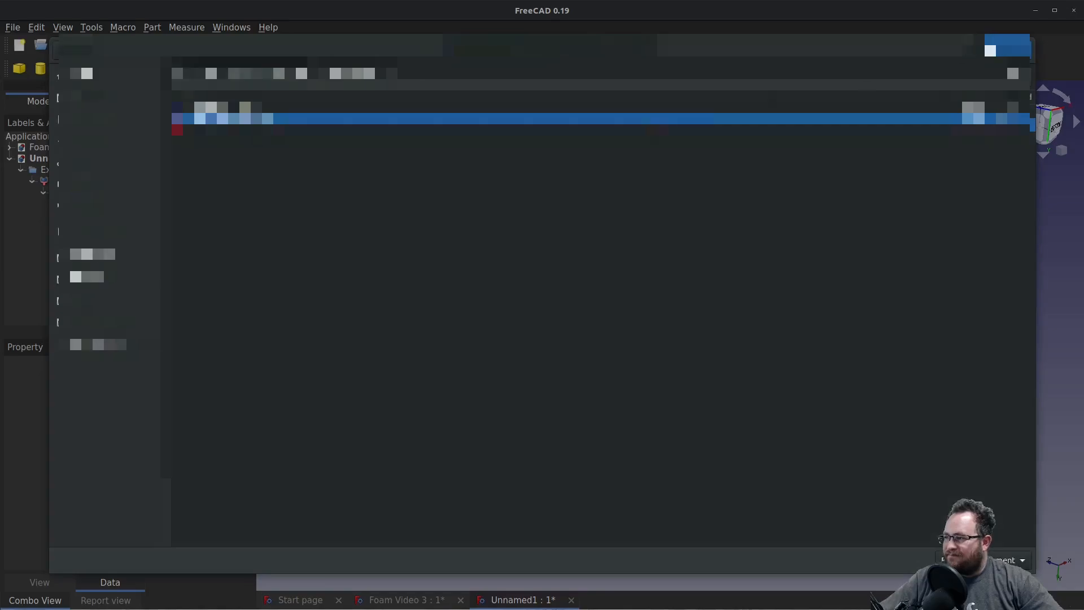
{"action": "left_click", "coordinate": [530, 600]}
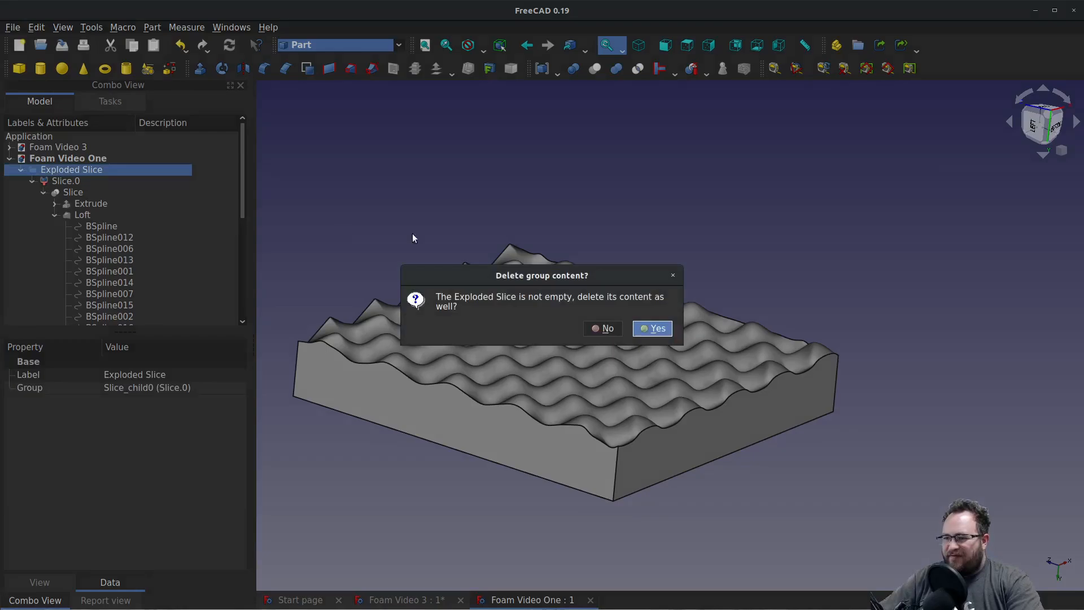
{"action": "left_click", "coordinate": [651, 327]}
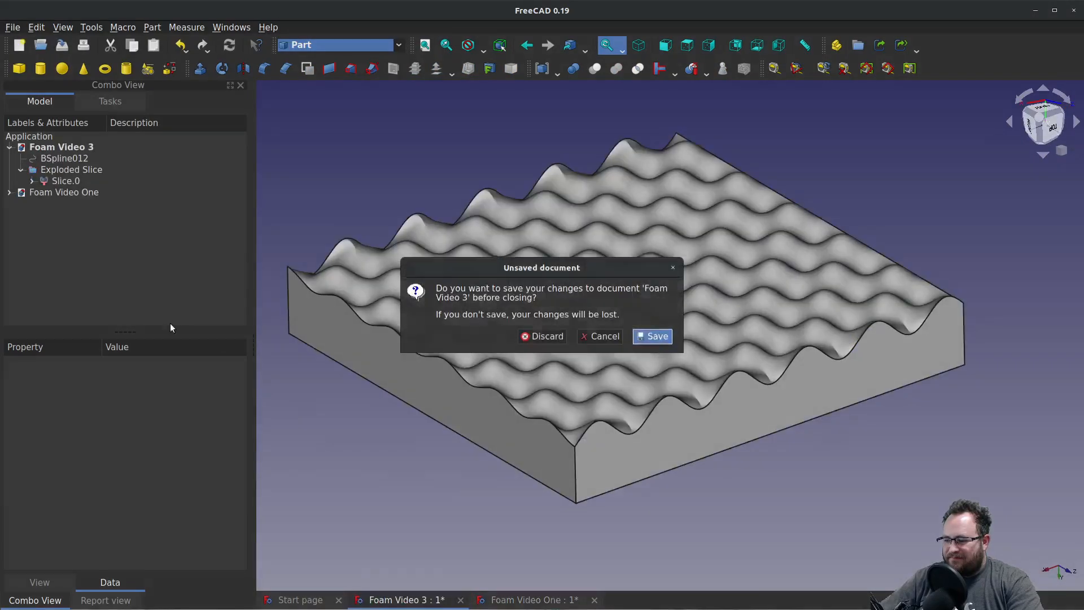
Close Foam Video 3 and delete the Extrude so only the wavy Loft surface remains.
{"action": "left_click", "coordinate": [542, 337]}
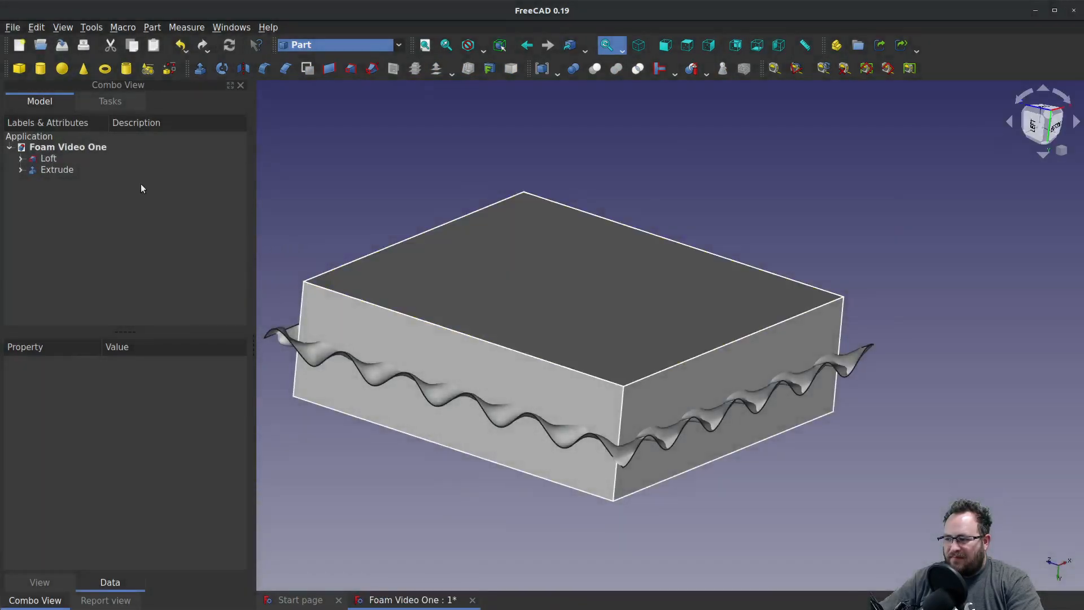
{"action": "left_click", "coordinate": [48, 158]}
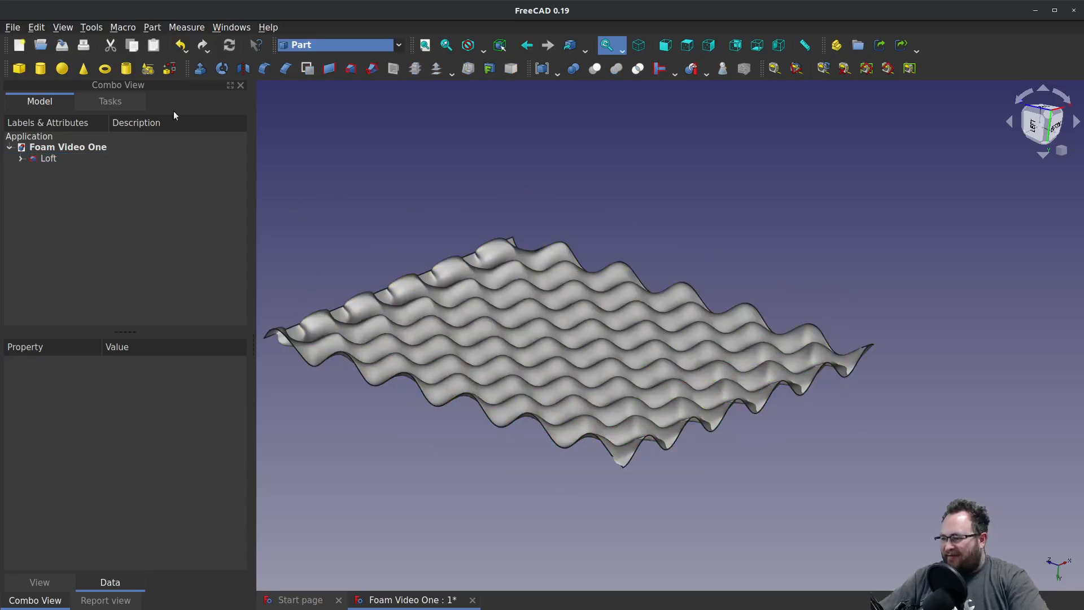
Start a new Sketcher sketch on the XZ plane in Foam Video One.
{"action": "left_click", "coordinate": [339, 45]}
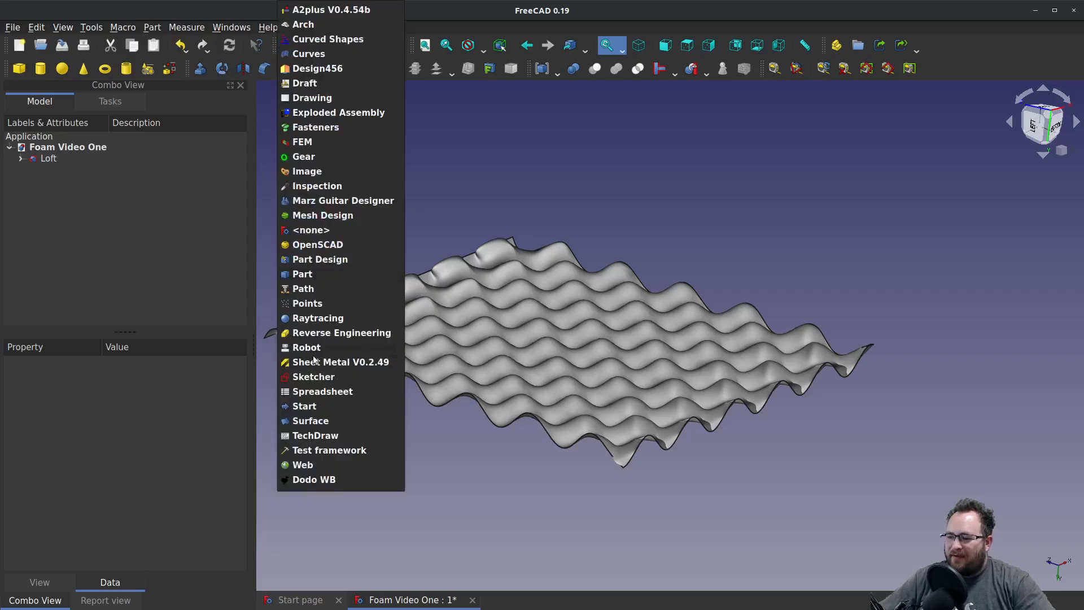
{"action": "left_click", "coordinate": [312, 376]}
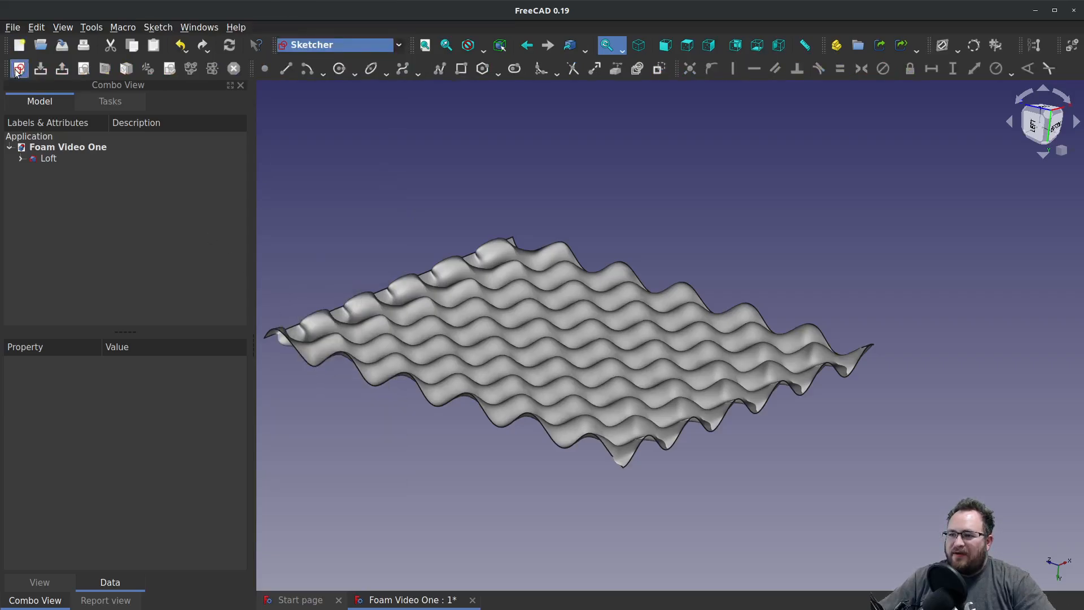
{"action": "left_click", "coordinate": [19, 68]}
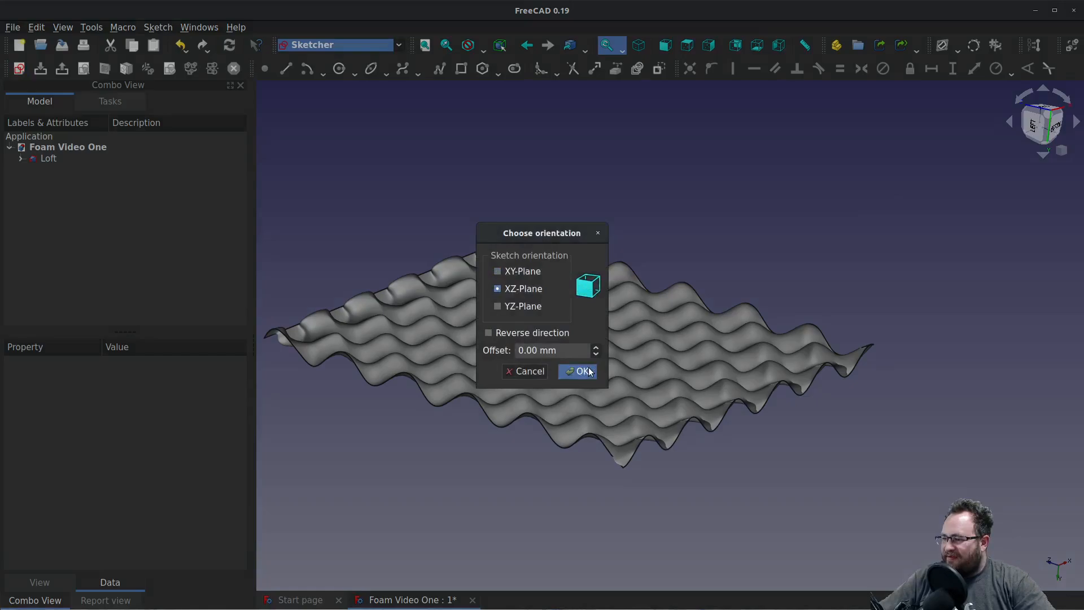
{"action": "left_click", "coordinate": [580, 372]}
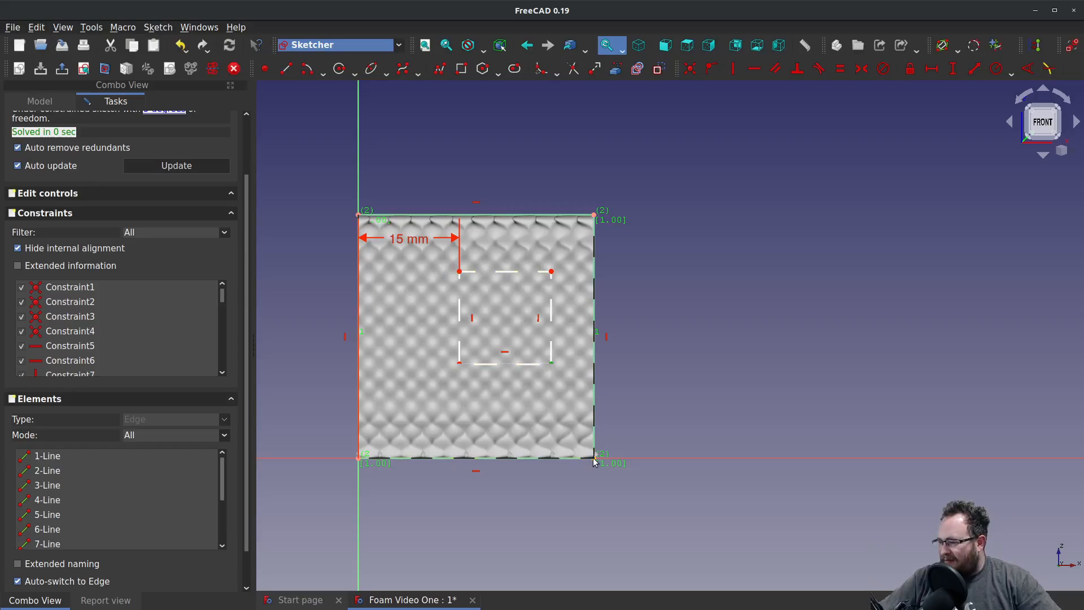
Constrain the small square with 15 mm distances from the patch edges.
{"action": "left_click", "coordinate": [596, 462]}
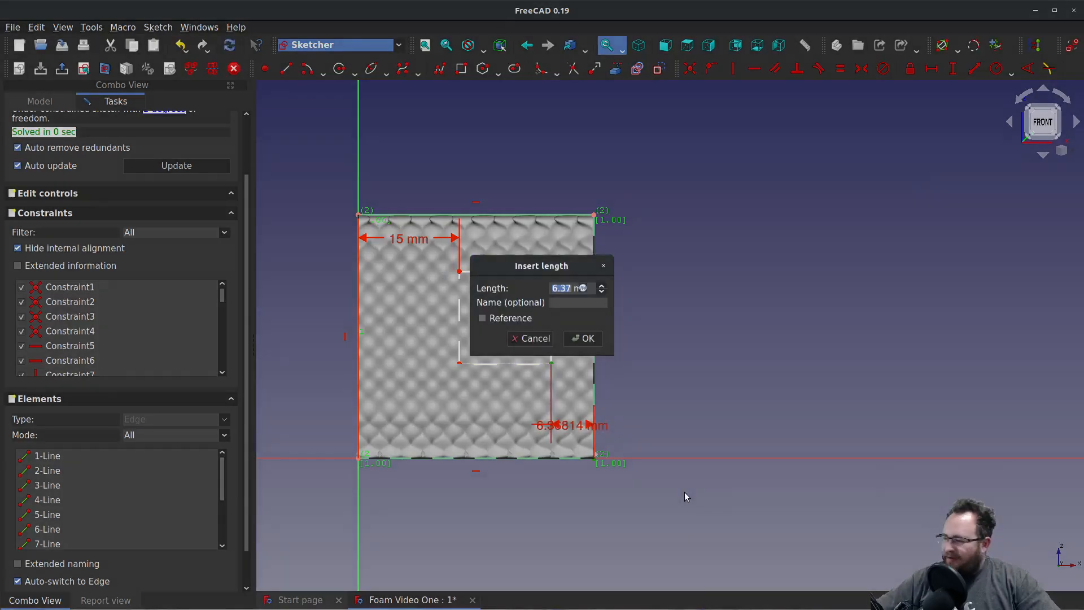
{"action": "left_click", "coordinate": [583, 338]}
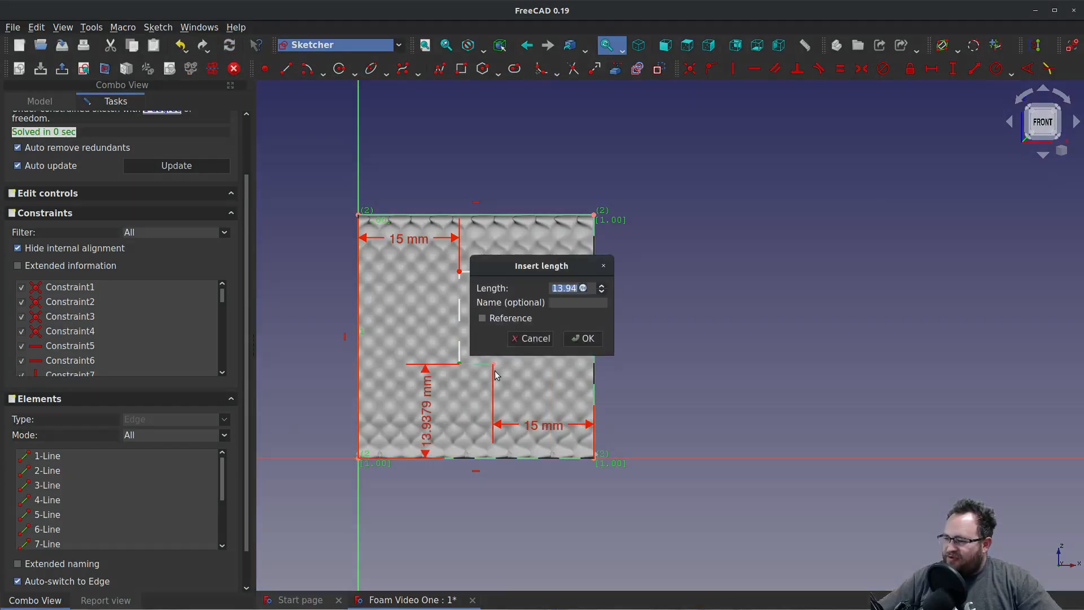
{"action": "left_click", "coordinate": [583, 337]}
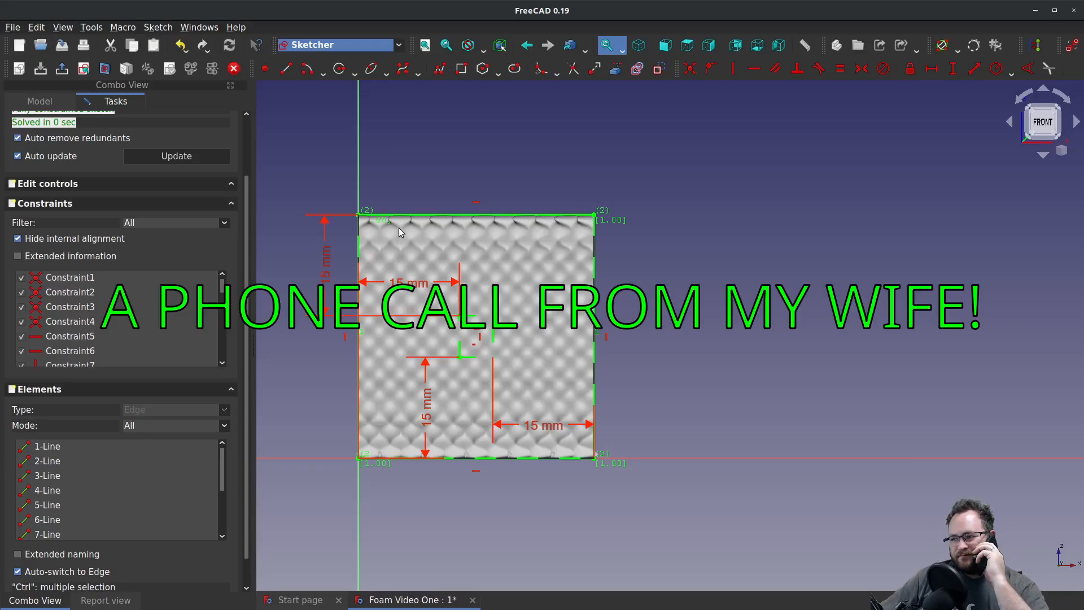
{"action": "mouse_move", "coordinate": [384, 222]}
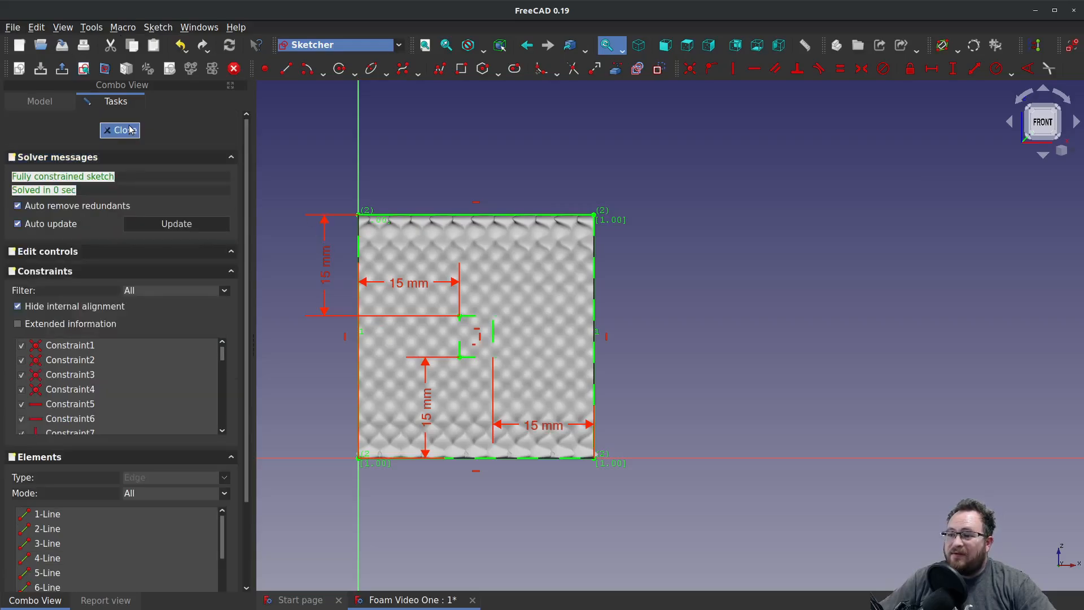
Close the sketch and extrude it 10 mm symmetrically into a block with a square hole.
{"action": "left_click", "coordinate": [120, 129]}
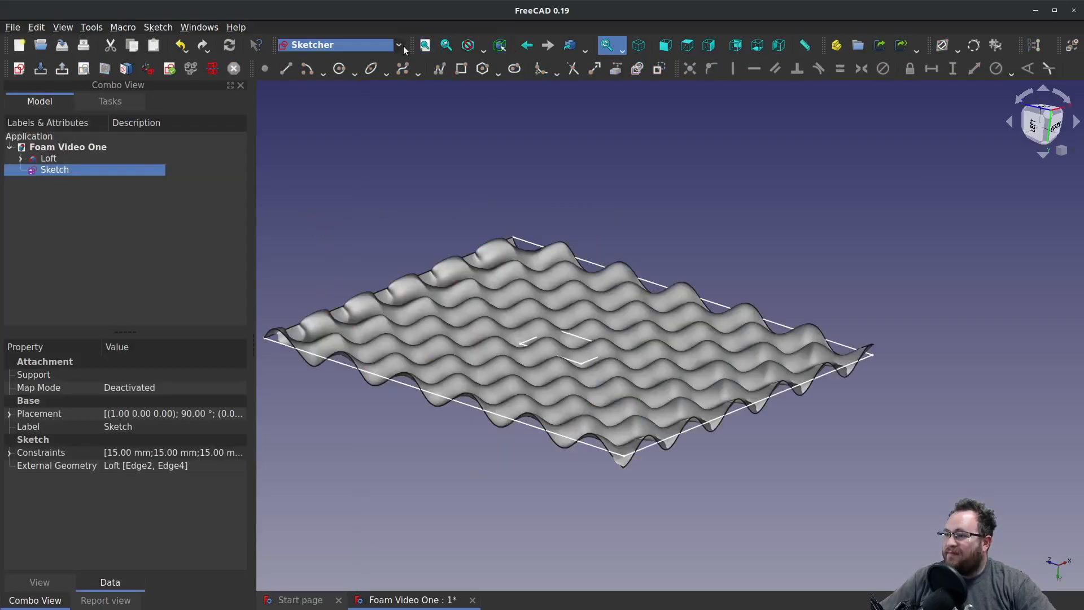
{"action": "left_click", "coordinate": [337, 44]}
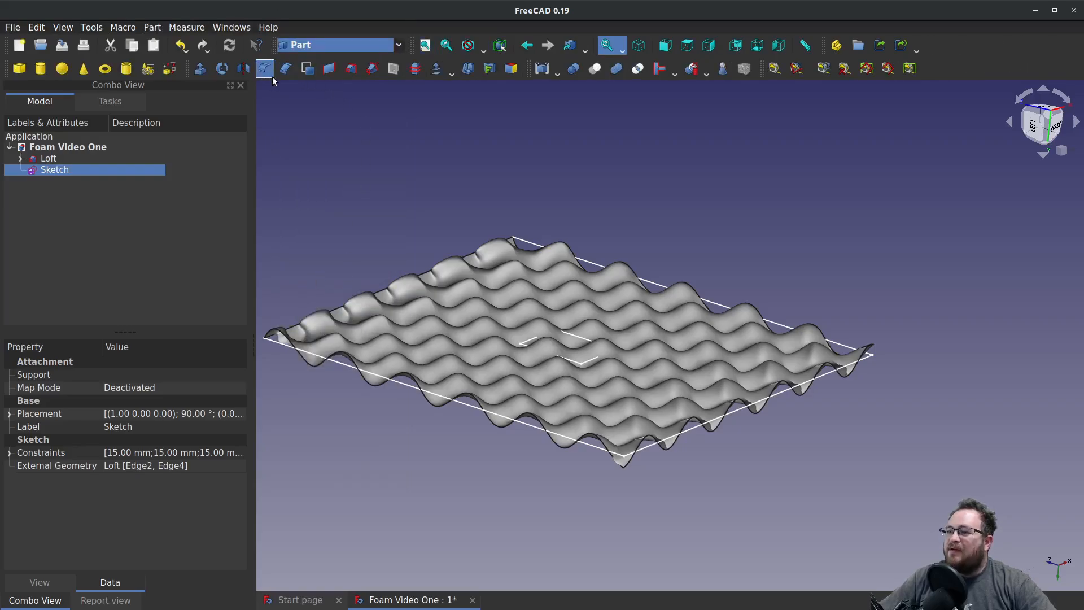
{"action": "left_click", "coordinate": [263, 68]}
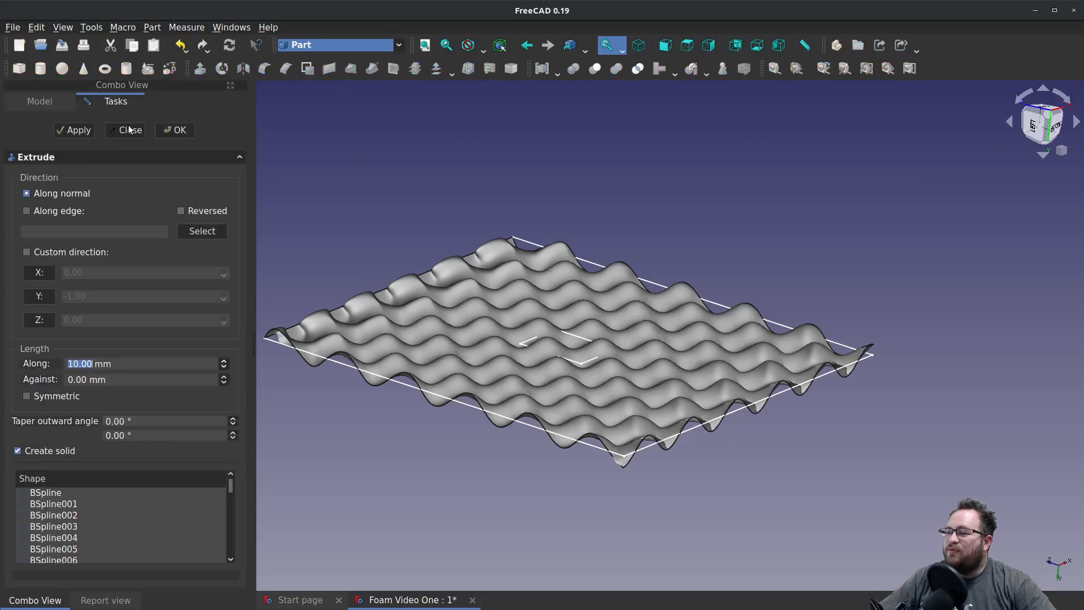
{"action": "left_click", "coordinate": [26, 395]}
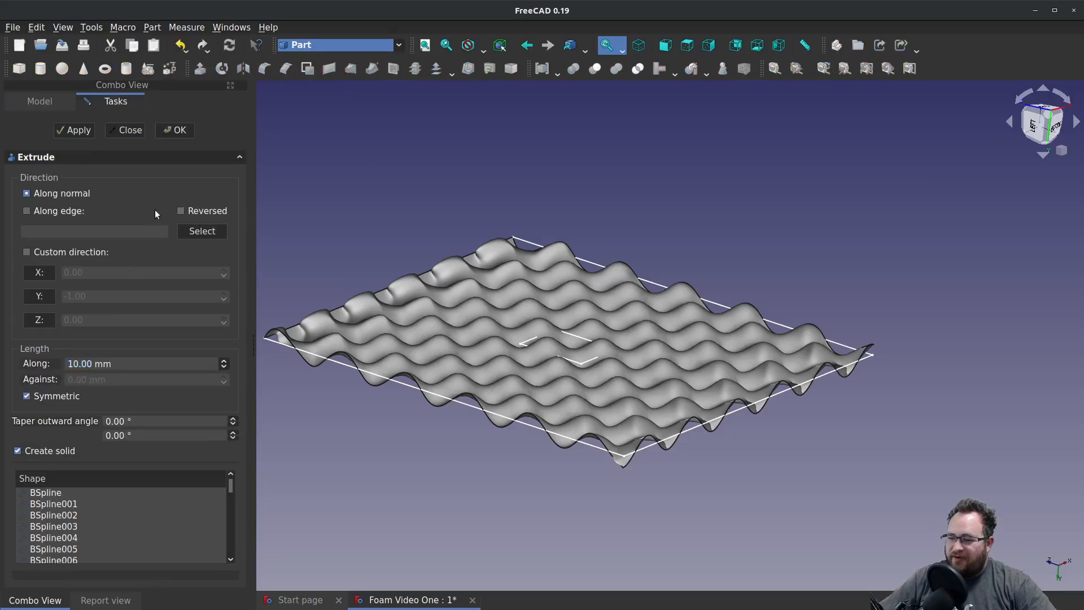
{"action": "left_click", "coordinate": [178, 130]}
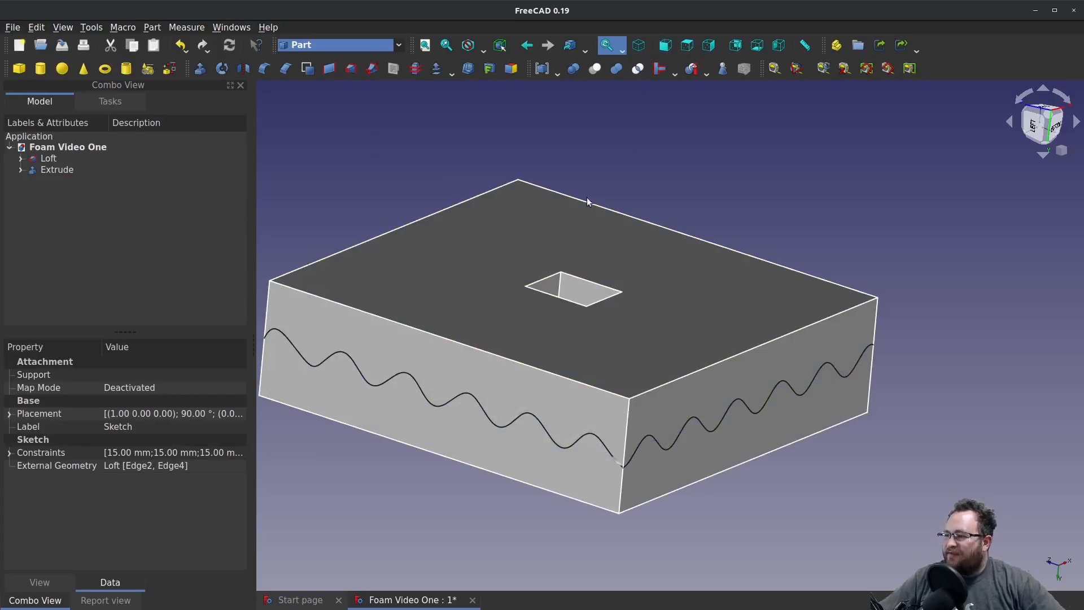
{"action": "left_click", "coordinate": [57, 170]}
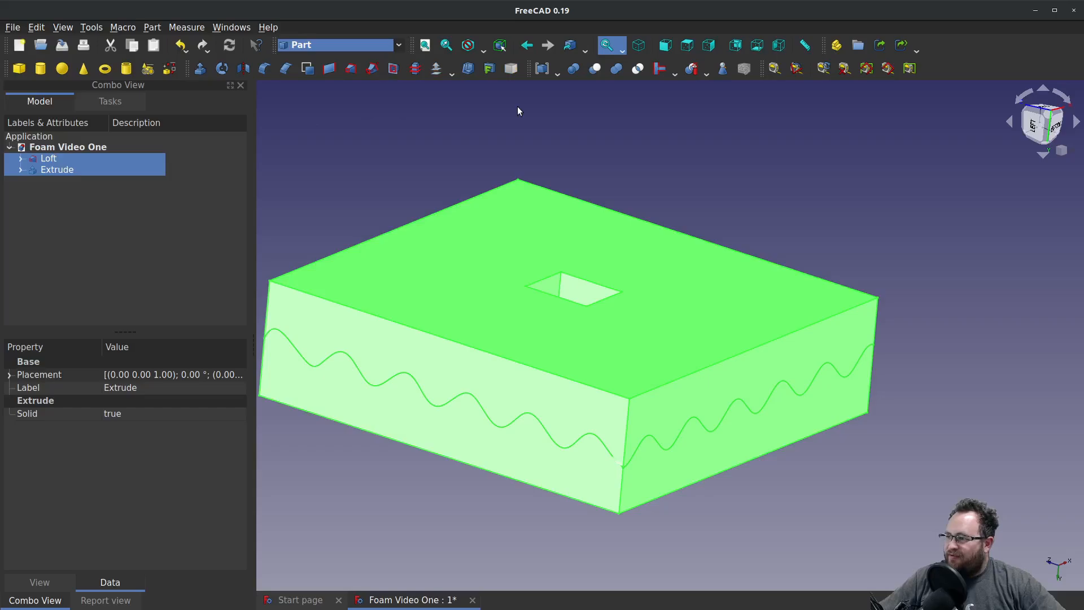
{"action": "mouse_move", "coordinate": [579, 94]}
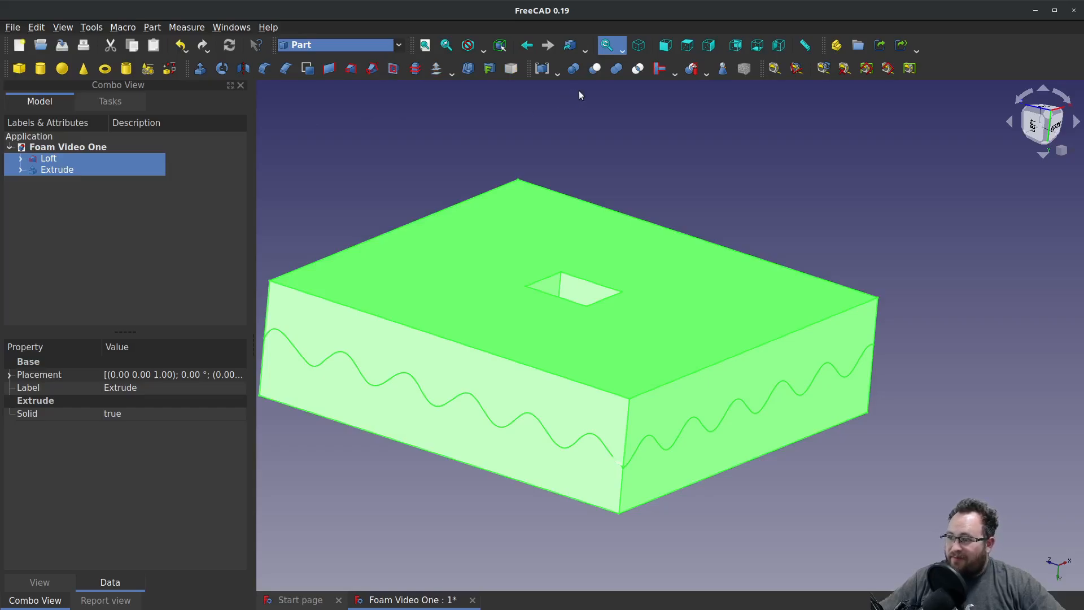
{"action": "mouse_move", "coordinate": [593, 68]}
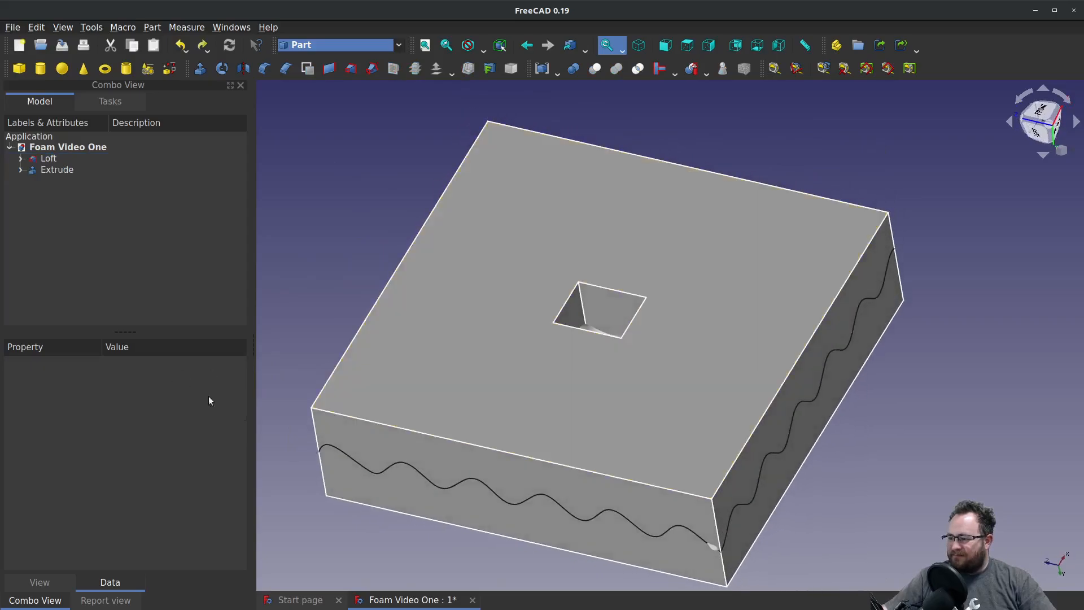
{"action": "left_click", "coordinate": [299, 600]}
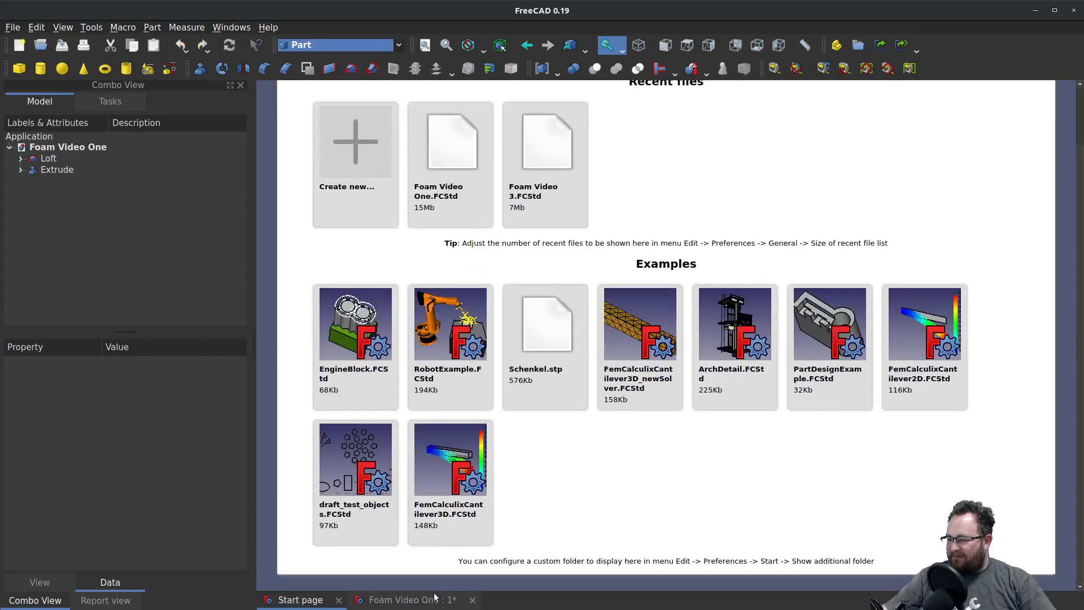
{"action": "left_click", "coordinate": [410, 600]}
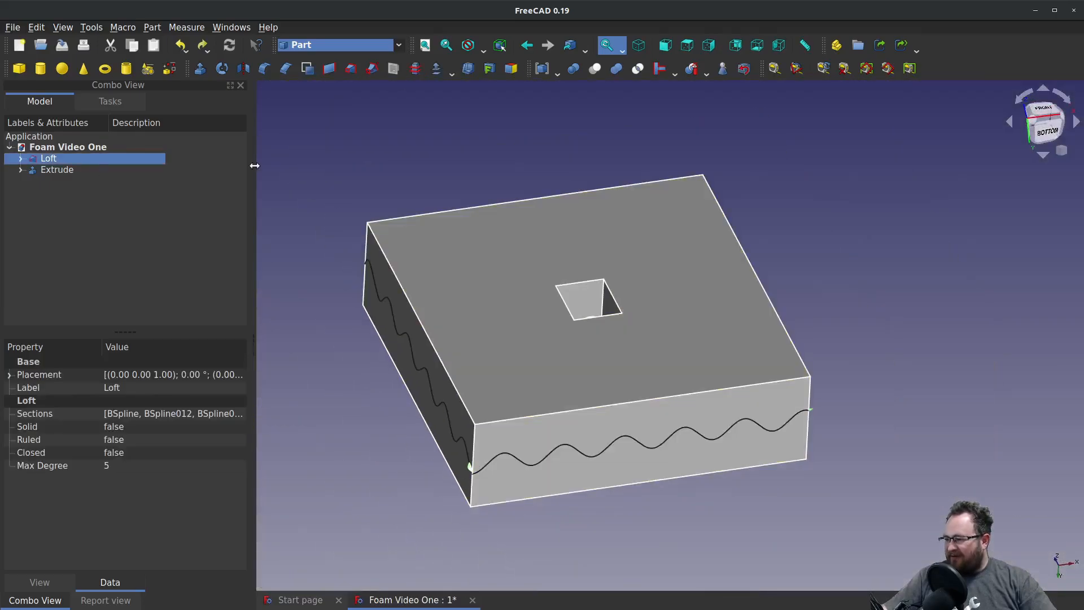
{"action": "left_click", "coordinate": [56, 169]}
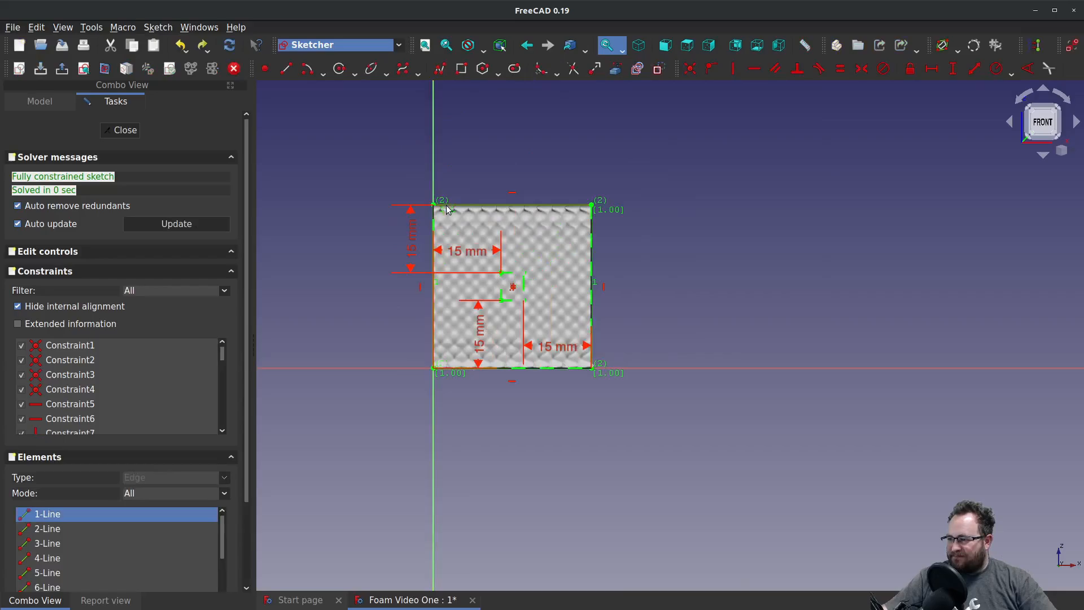
{"action": "left_click", "coordinate": [47, 558]}
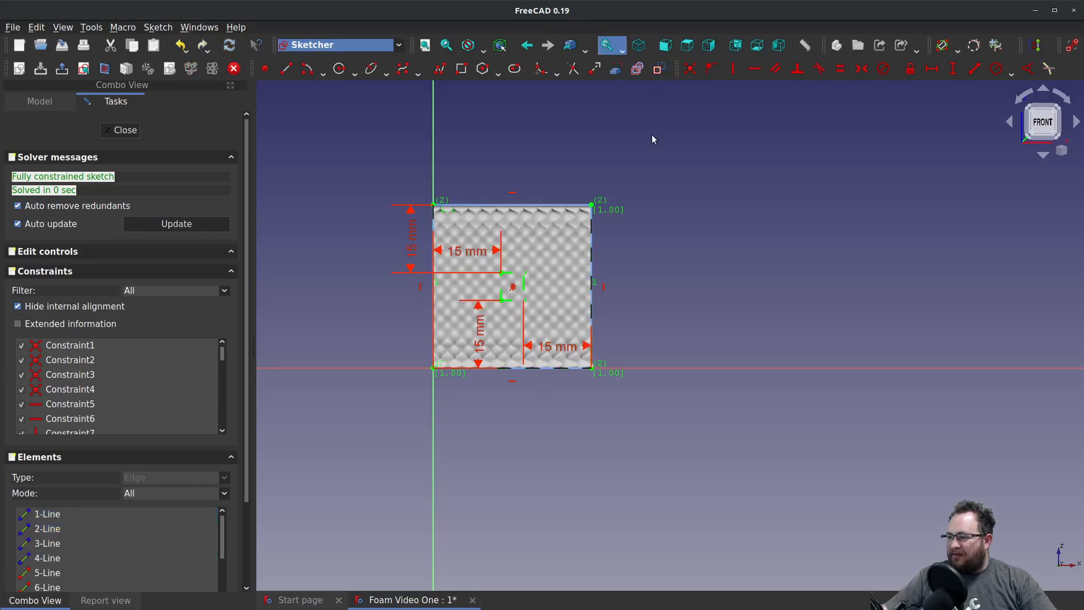
{"action": "mouse_move", "coordinate": [427, 125]}
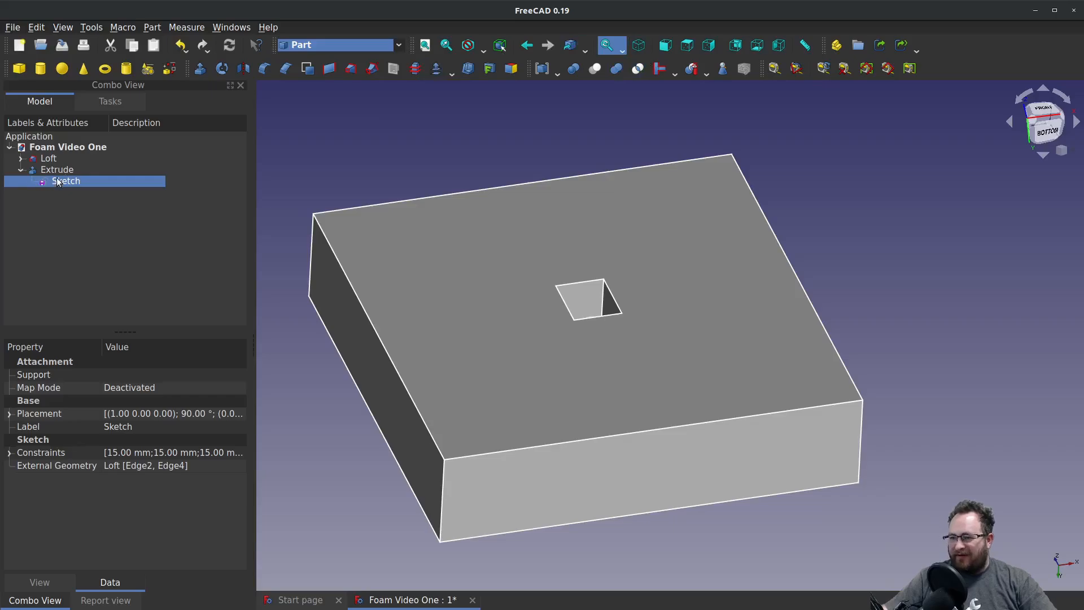
Boolean-cut the Loft by the holed Extrude block, leaving the small wavy patch.
{"action": "left_click", "coordinate": [56, 169]}
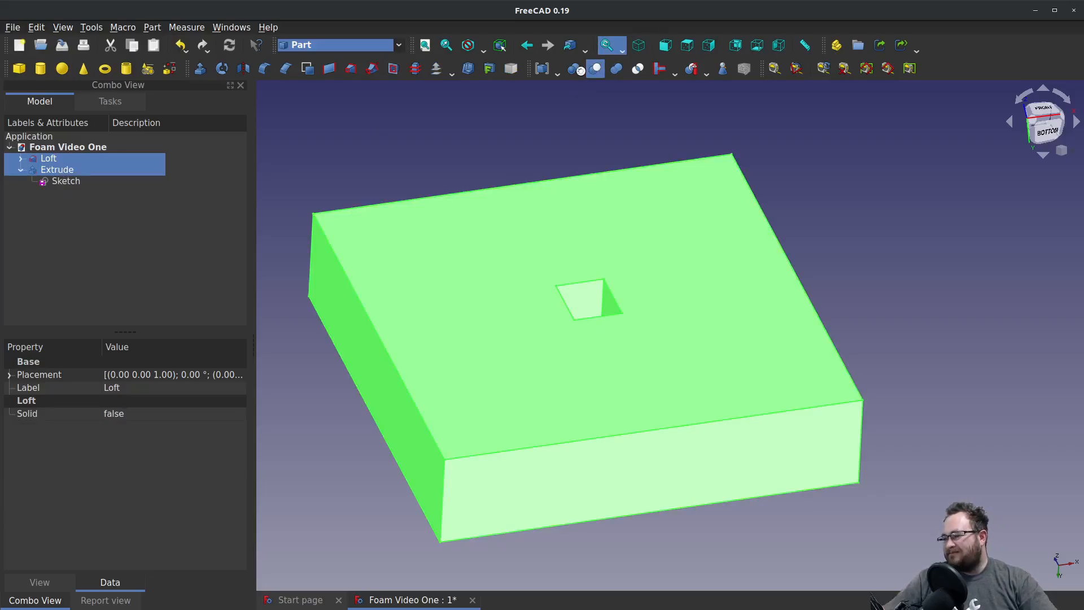
{"action": "left_click", "coordinate": [572, 69]}
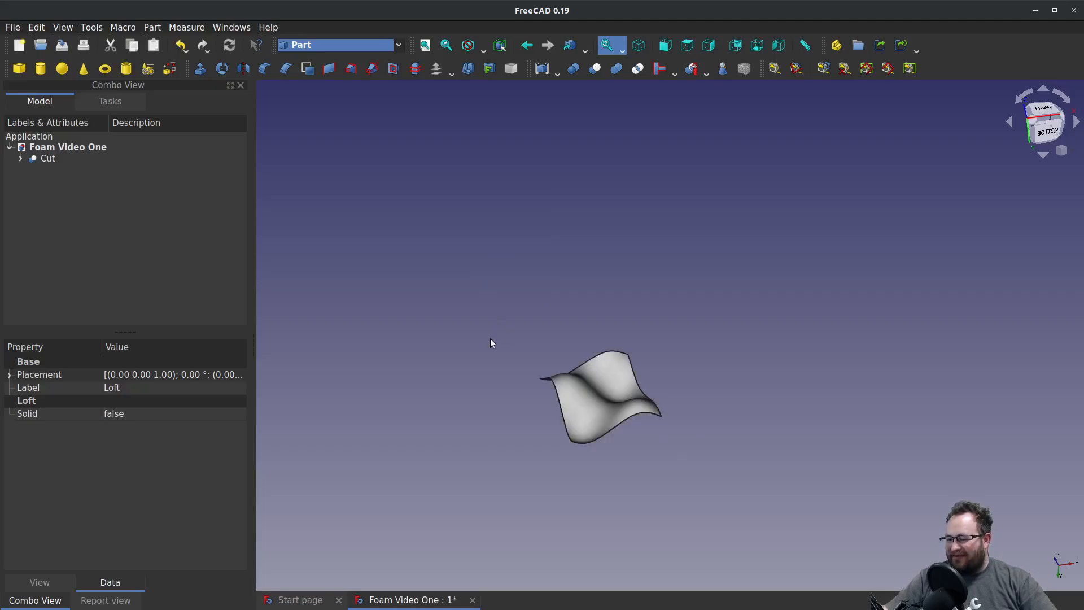
{"action": "left_click", "coordinate": [598, 394]}
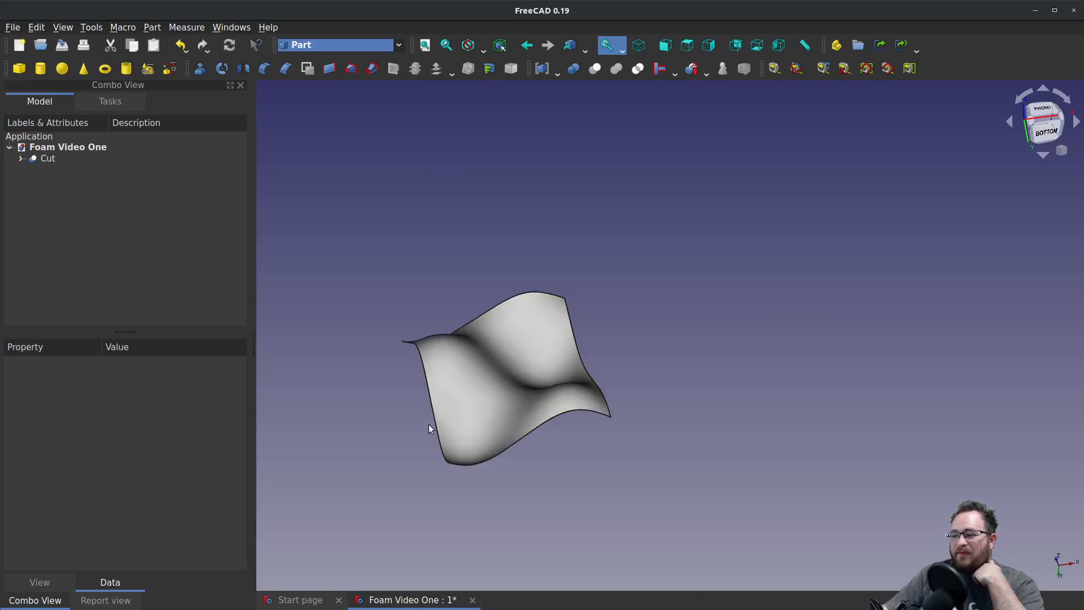
Apply a 0.25 mm 3D Offset with Fill offset to the Cut patch, making a thin solid skin.
{"action": "left_click", "coordinate": [48, 158]}
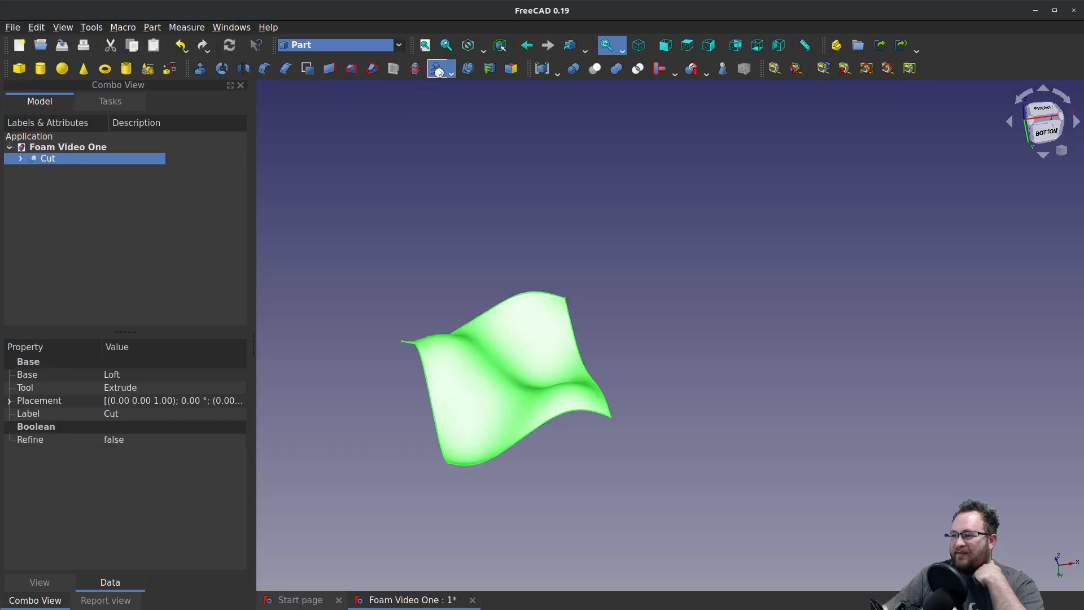
{"action": "left_click", "coordinate": [438, 68]}
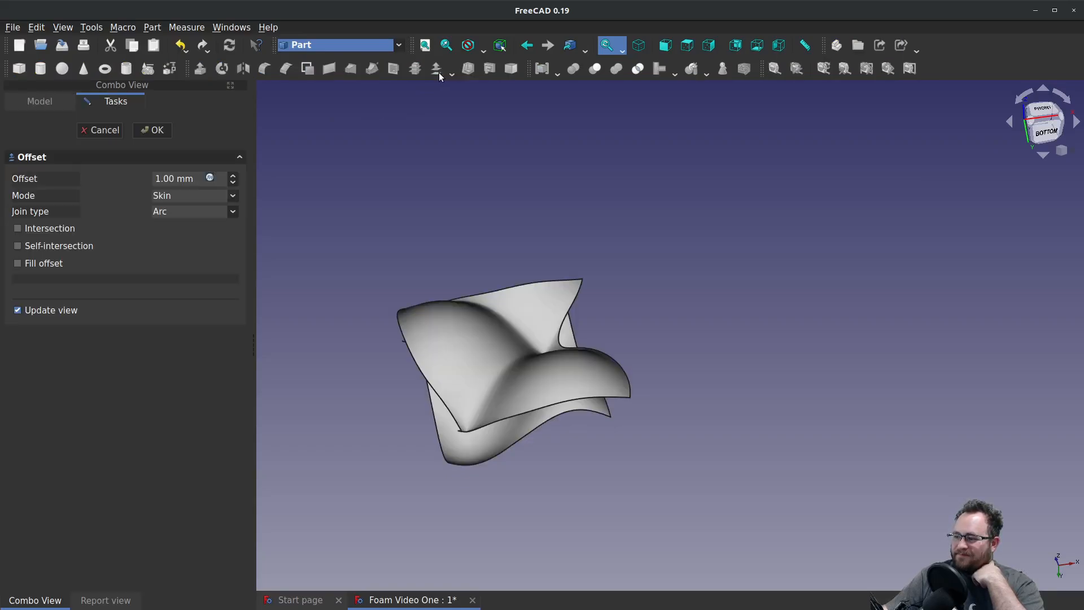
{"action": "mouse_move", "coordinate": [406, 429]}
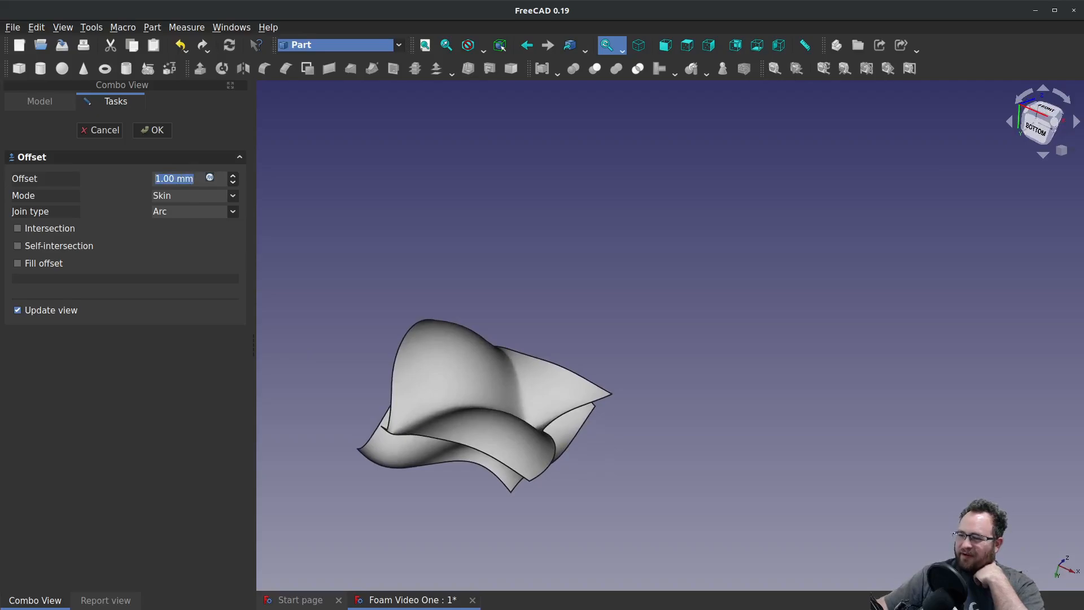
{"action": "type", "text": "0."}
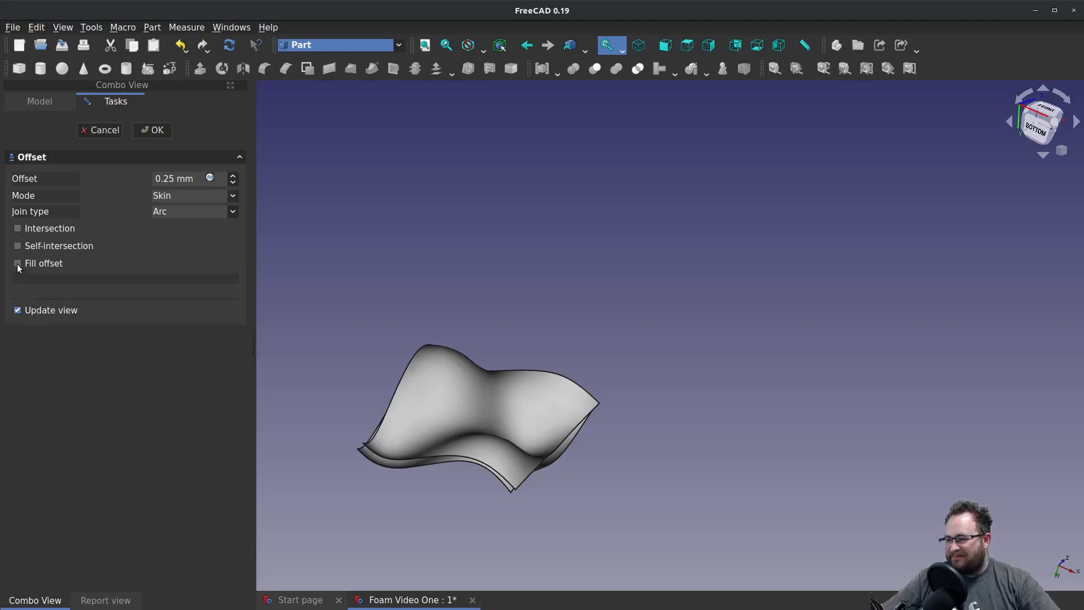
{"action": "left_click", "coordinate": [17, 264]}
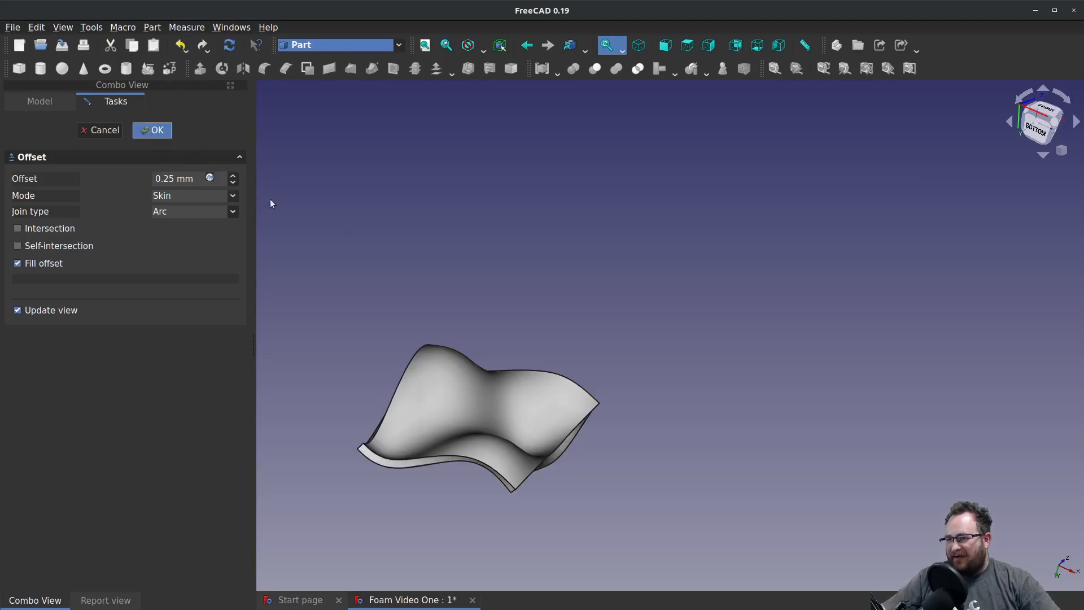
{"action": "mouse_move", "coordinate": [462, 318]}
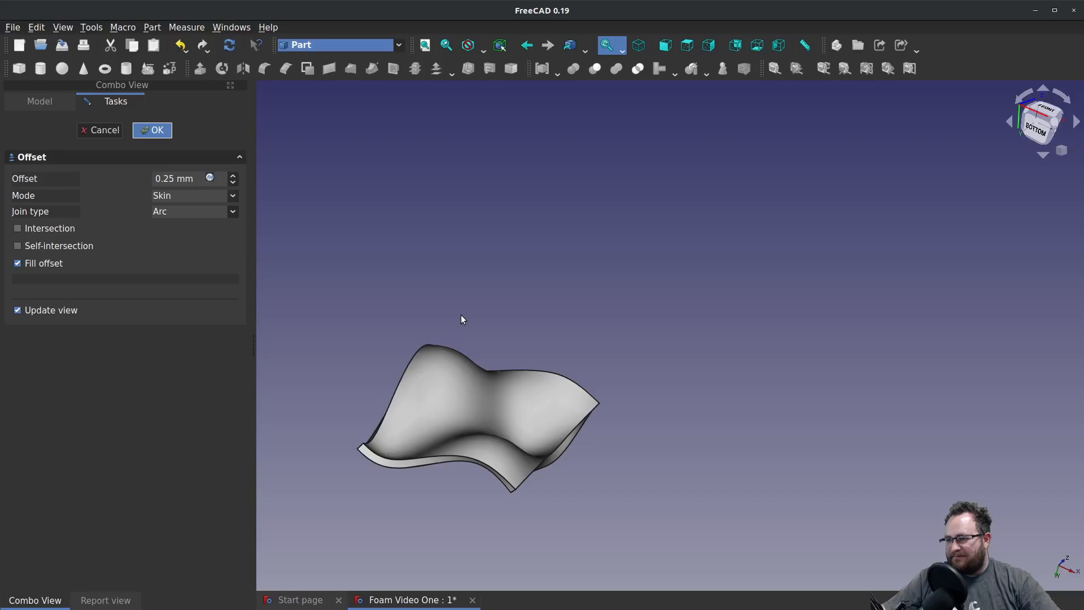
{"action": "left_click", "coordinate": [152, 130]}
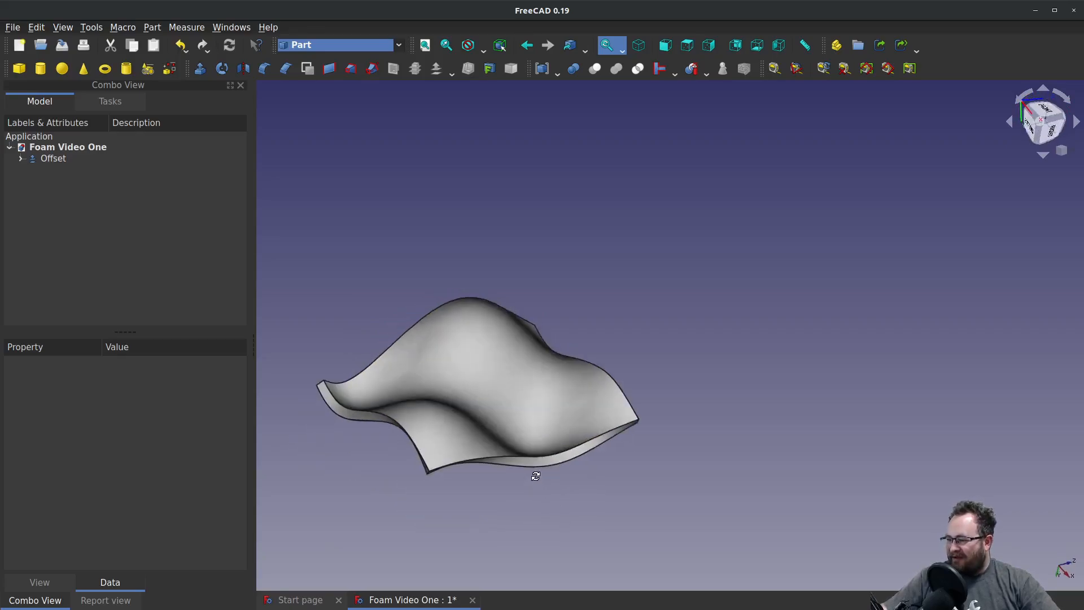
{"action": "left_click_drag", "start_coordinate": [535, 475], "coordinate": [383, 348]}
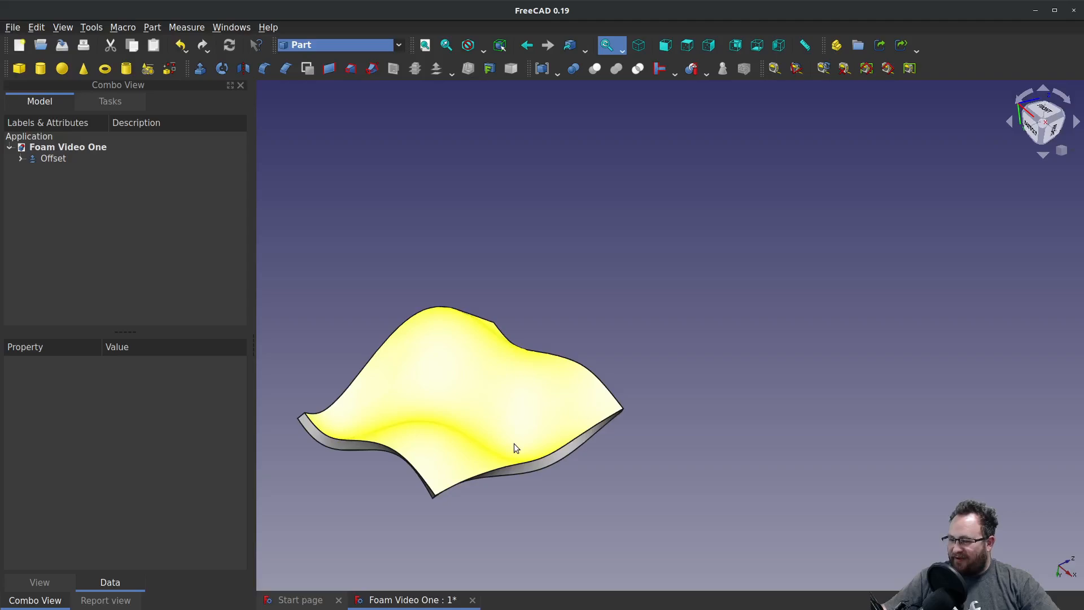
{"action": "mouse_move", "coordinate": [527, 465]}
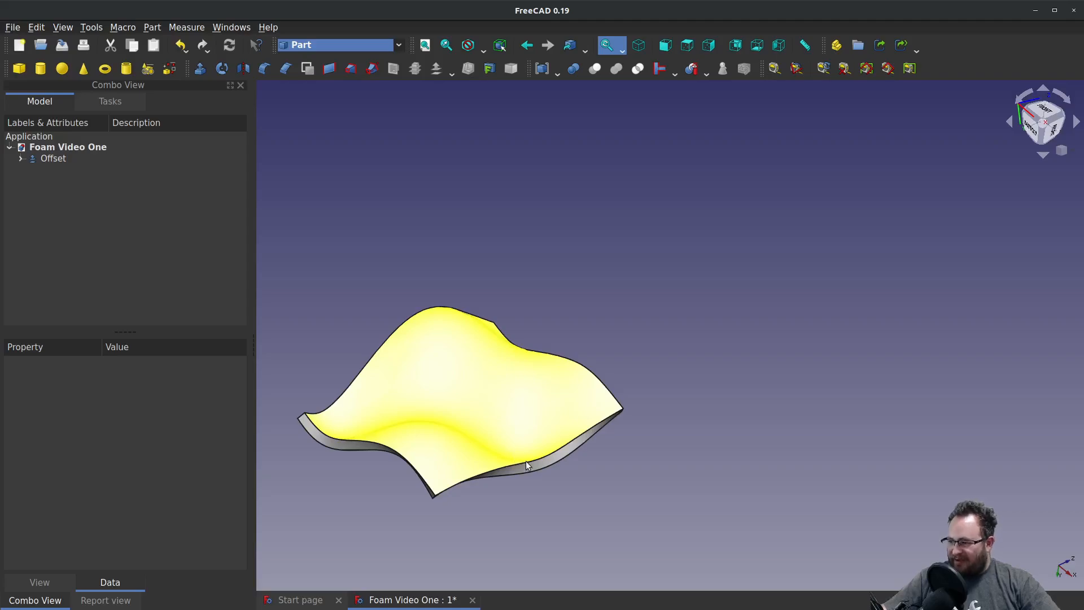
{"action": "left_click", "coordinate": [650, 503]}
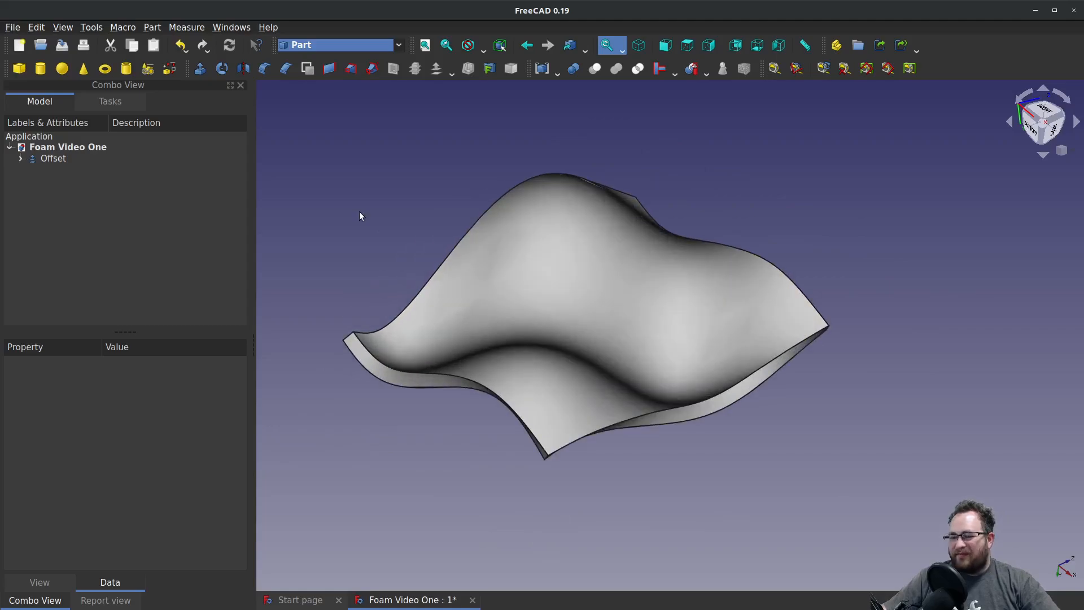
{"action": "mouse_move", "coordinate": [406, 245]}
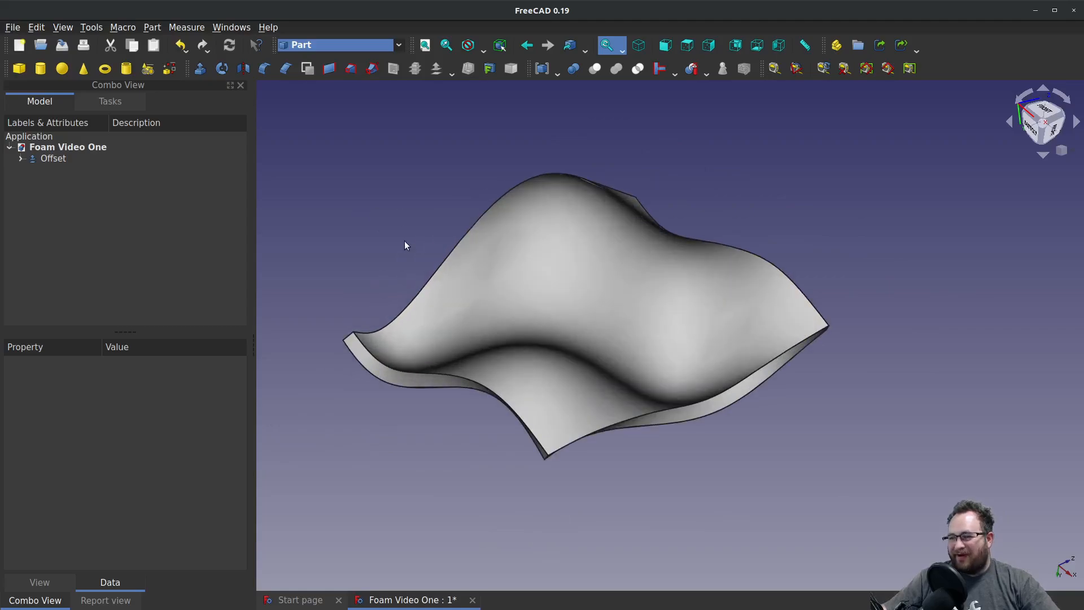